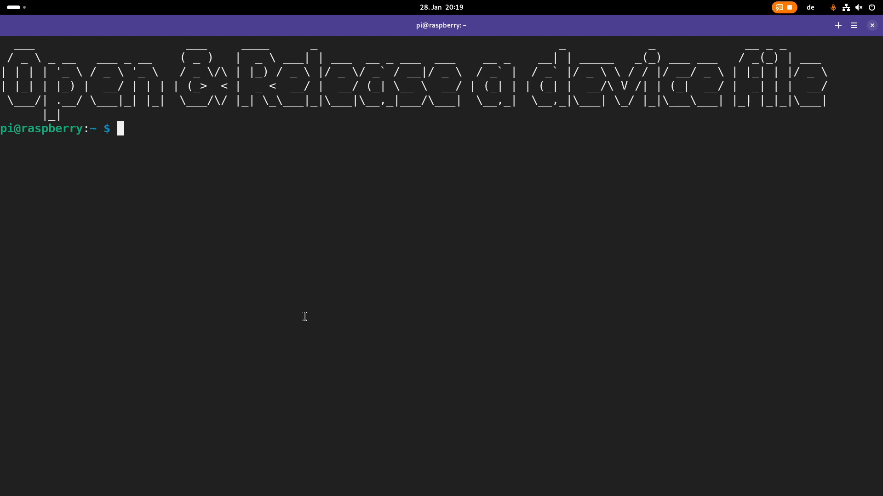
{"action": "mouse_move", "coordinate": [9, 147]}
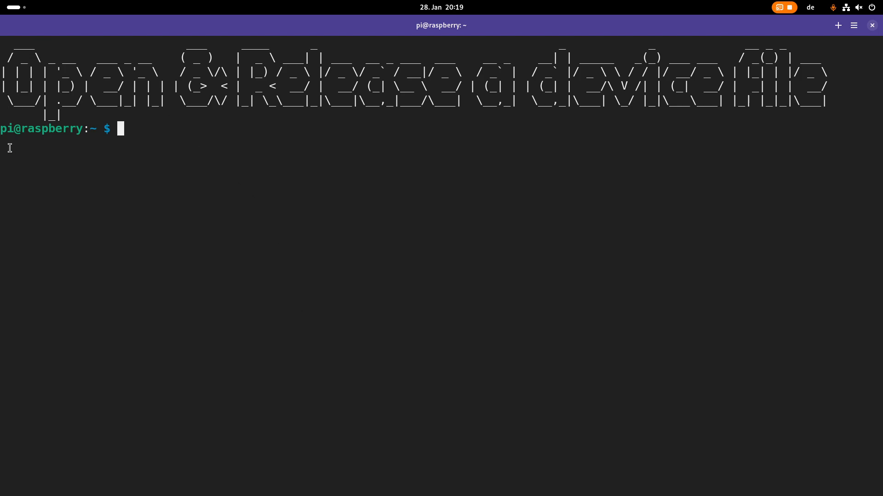
{"action": "mouse_move", "coordinate": [227, 132]}
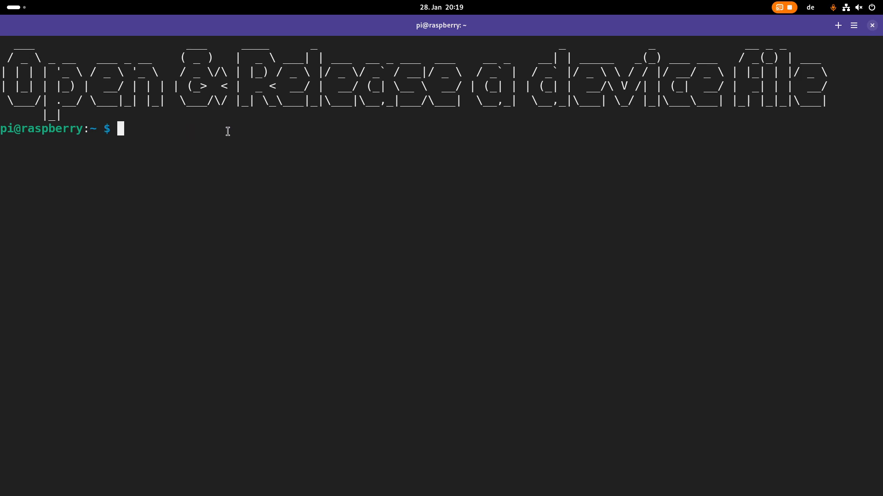
Copy 05_hello_cdev to a new 07_open_release_cdev folder and change into it
{"action": "type", "text": "cd Programming/Linux_Driver_Tutorial/"}
{"action": "type", "text": "ls"}
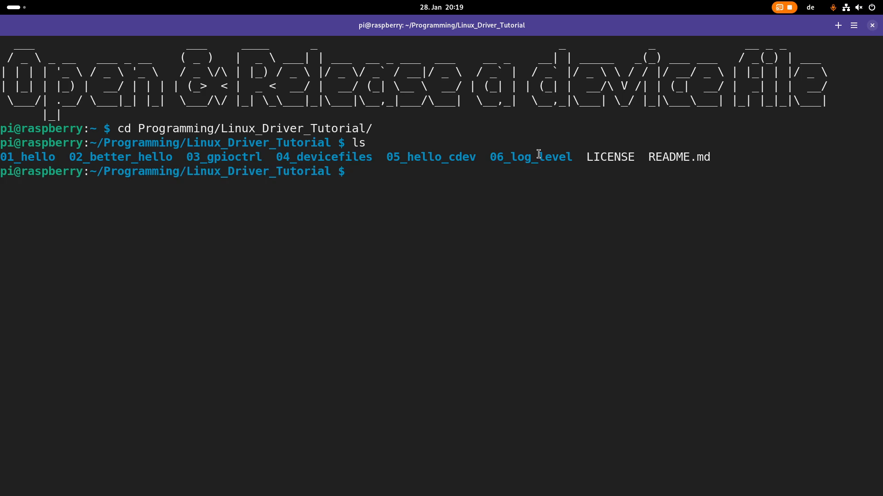
{"action": "mouse_move", "coordinate": [679, 240]}
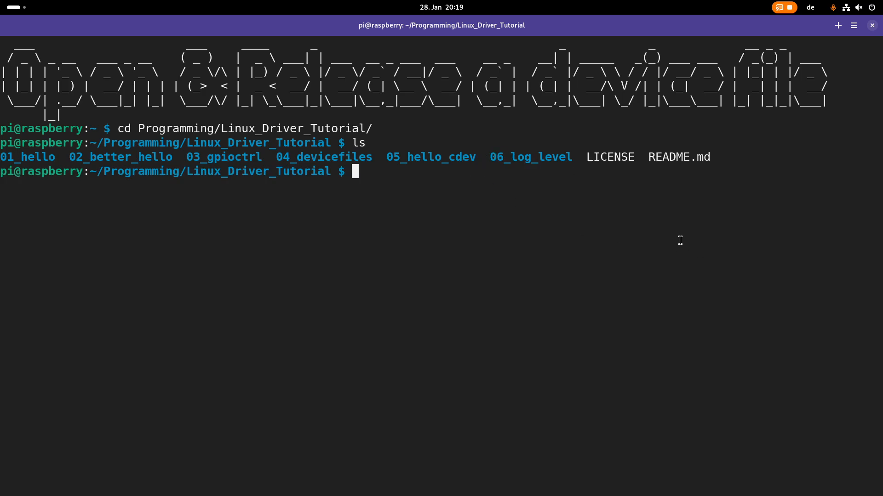
{"action": "type", "text": "cp"}
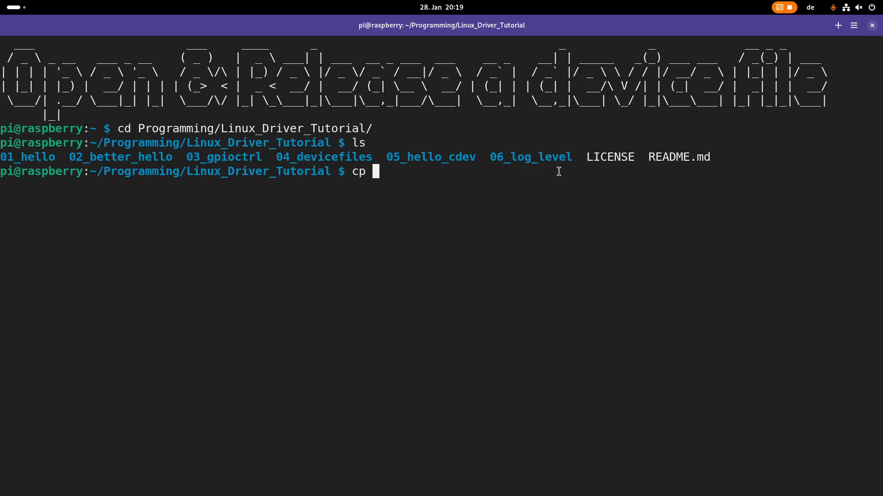
{"action": "type", "text": "-r 05_hello_cdev"}
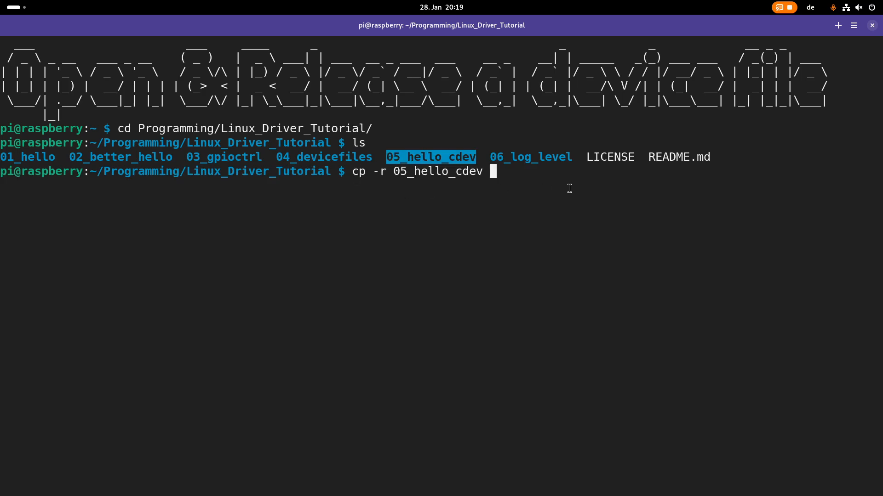
{"action": "type", "text": "0"}
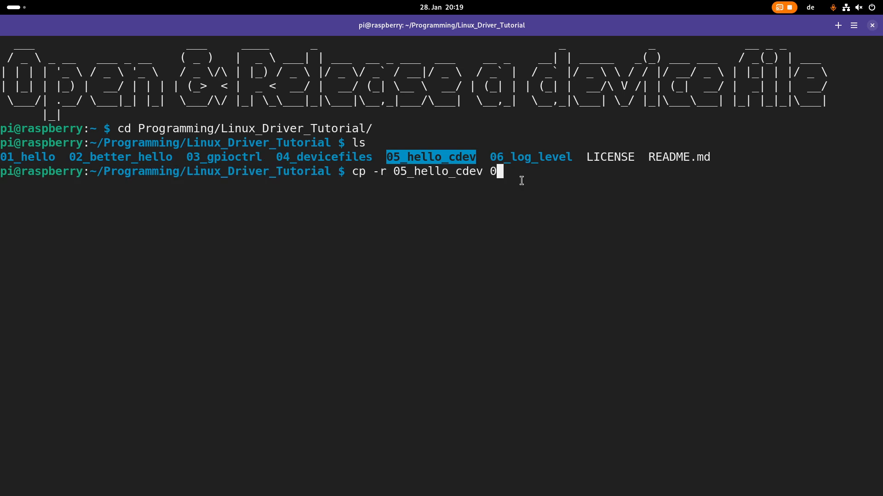
{"action": "type", "text": "7_"}
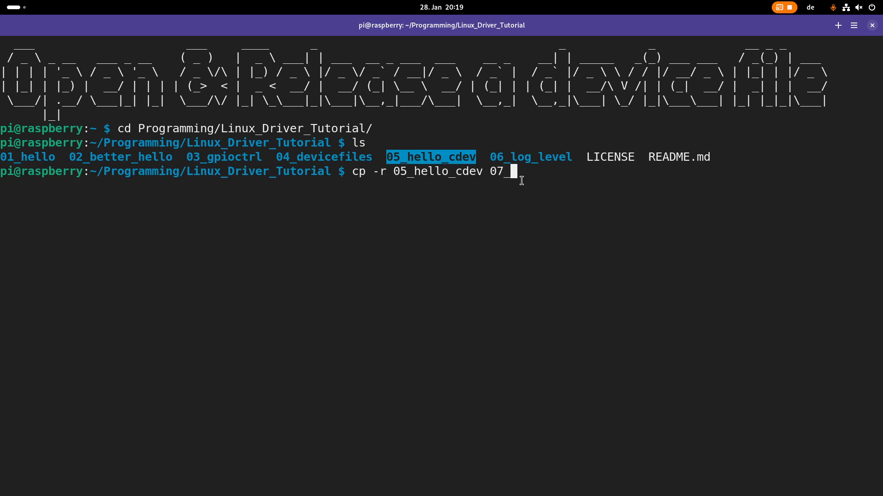
{"action": "type", "text": "open_"}
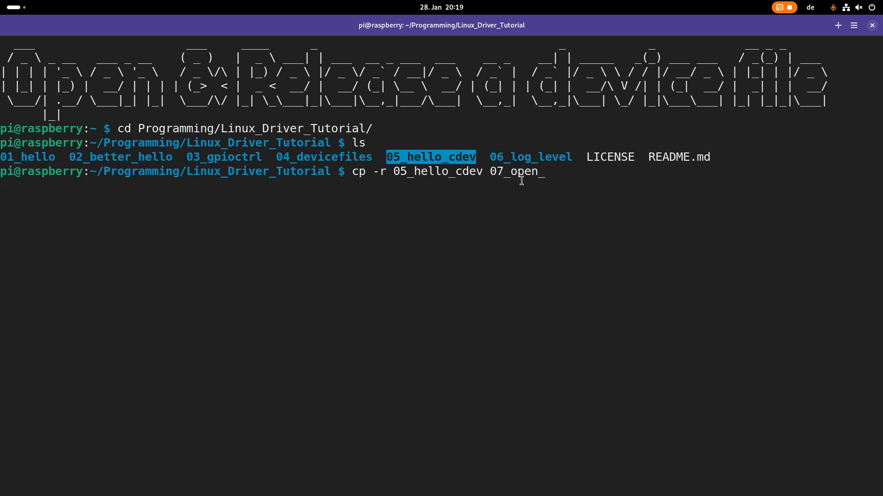
{"action": "type", "text": "re"}
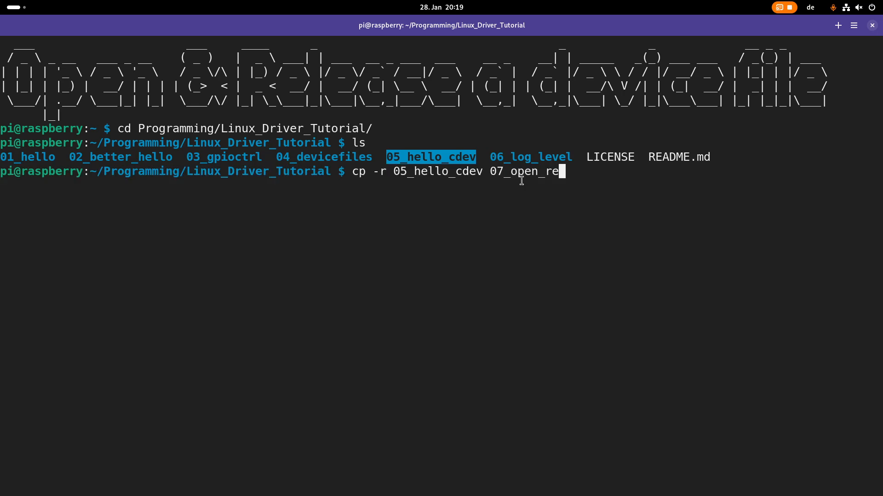
{"action": "type", "text": "lease_cde"}
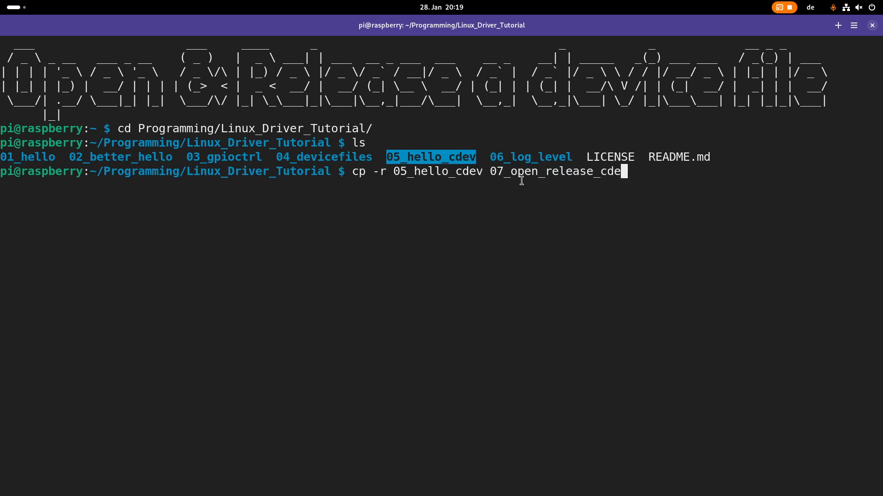
{"action": "type", "text": "cd !:3"}
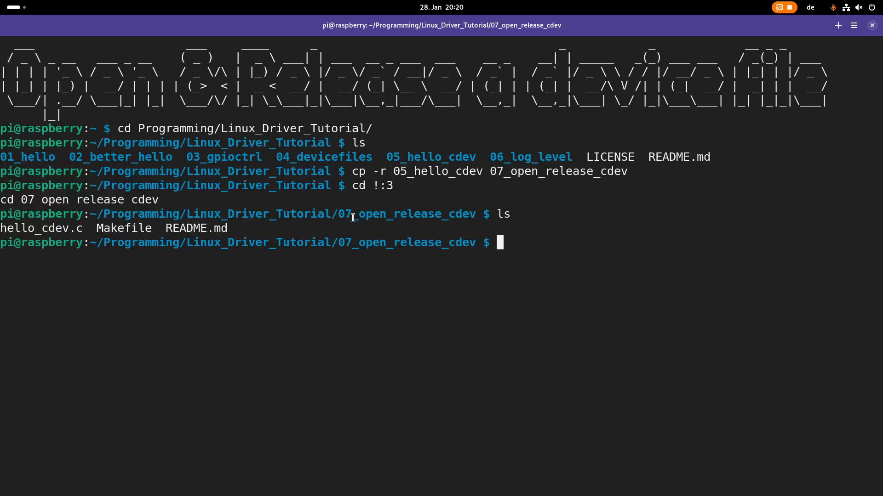
Edit hello_cdev.c in Vim and move down to the handler code
{"action": "type", "text": "vim"}
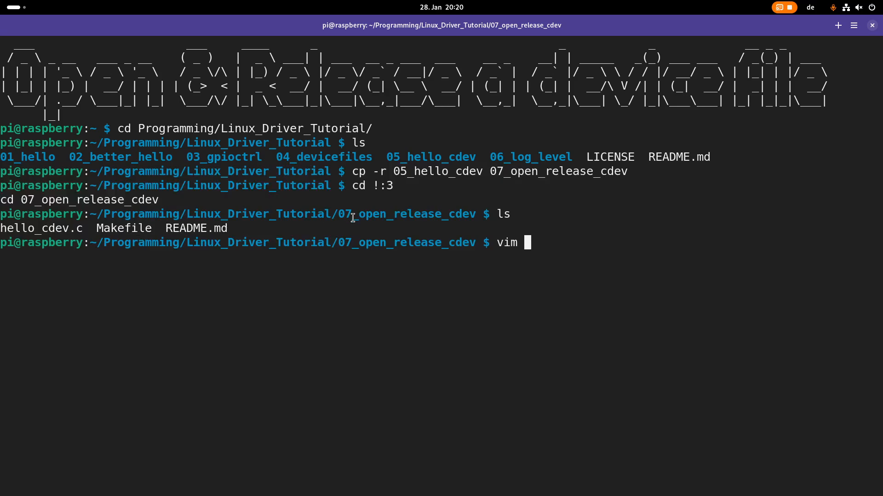
{"action": "type", "text": "hello_cdev.c"}
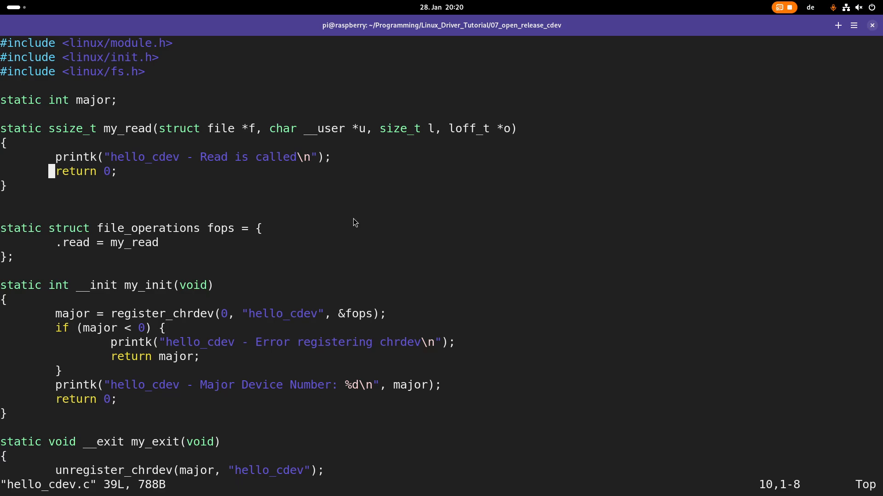
{"action": "scroll", "scroll_direction": "down", "scroll_amount": 3}
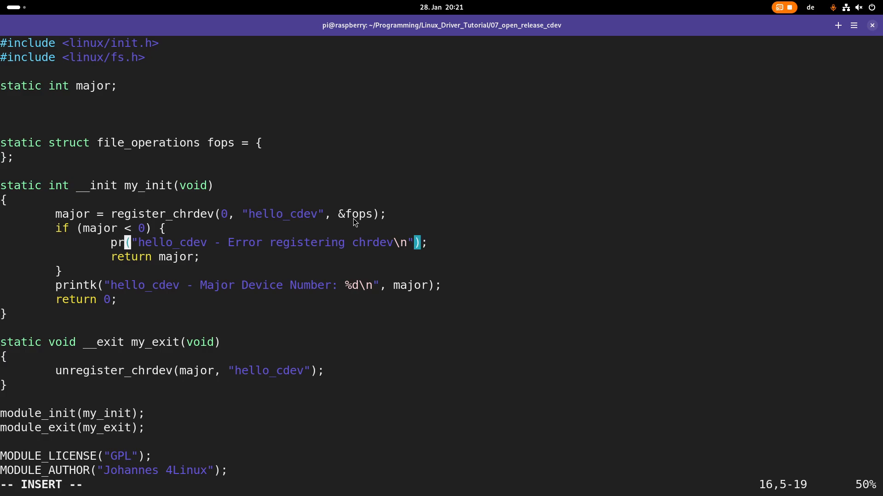
Change the error-branch printk call to pr_err
{"action": "type", "text": "_er"}
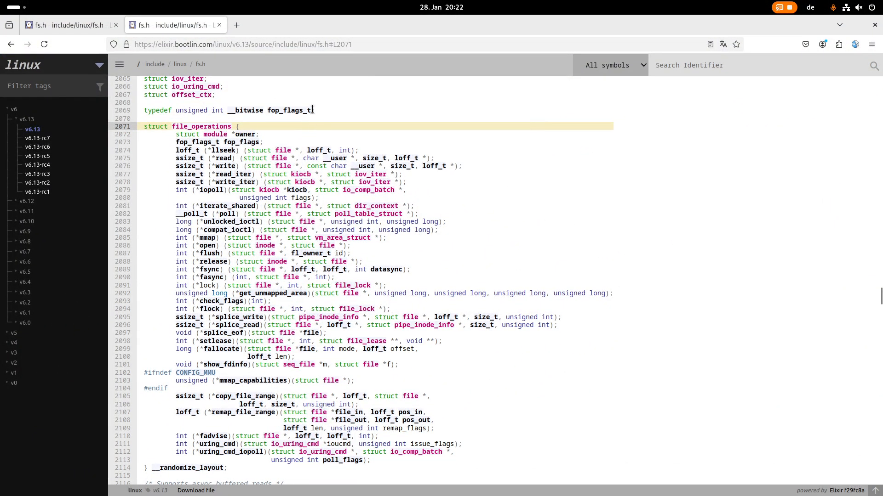
{"action": "mouse_move", "coordinate": [348, 215]}
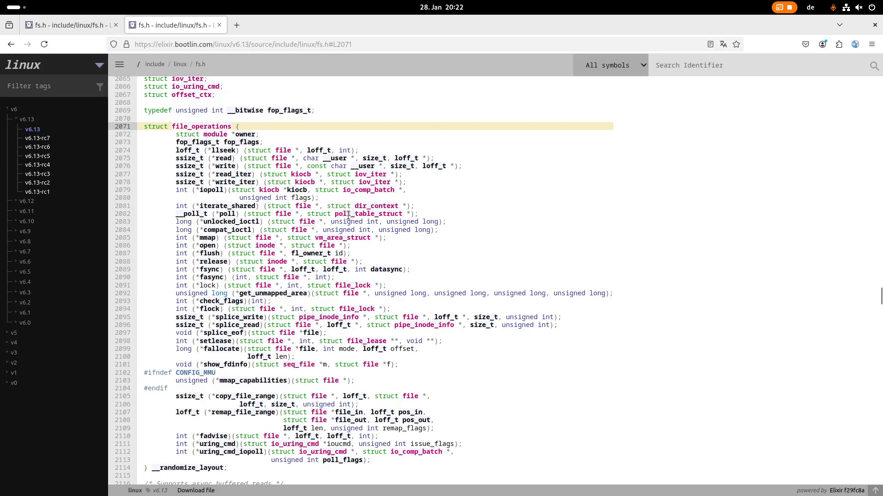
{"action": "mouse_move", "coordinate": [165, 126]}
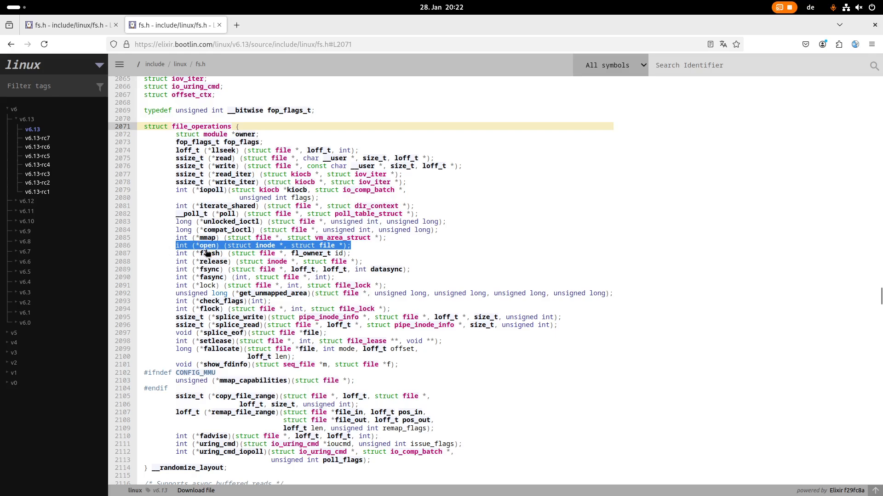
{"action": "mouse_move", "coordinate": [207, 250]}
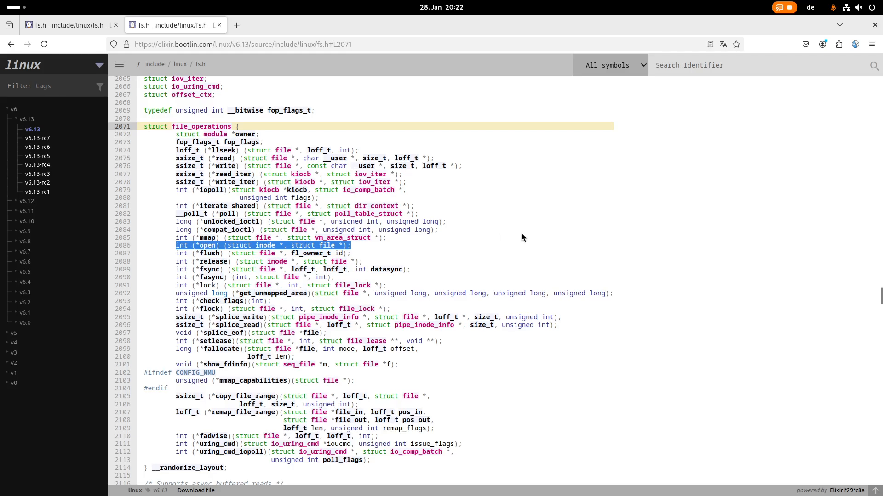
{"action": "mouse_move", "coordinate": [474, 249]}
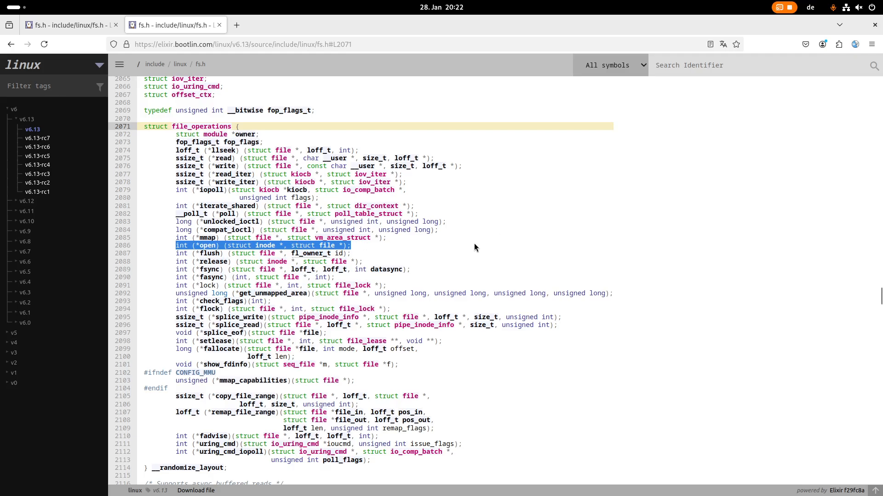
Paste the open prototype and turn it into a static int my_open declaration
{"action": "key", "text": "alt+Tab"}
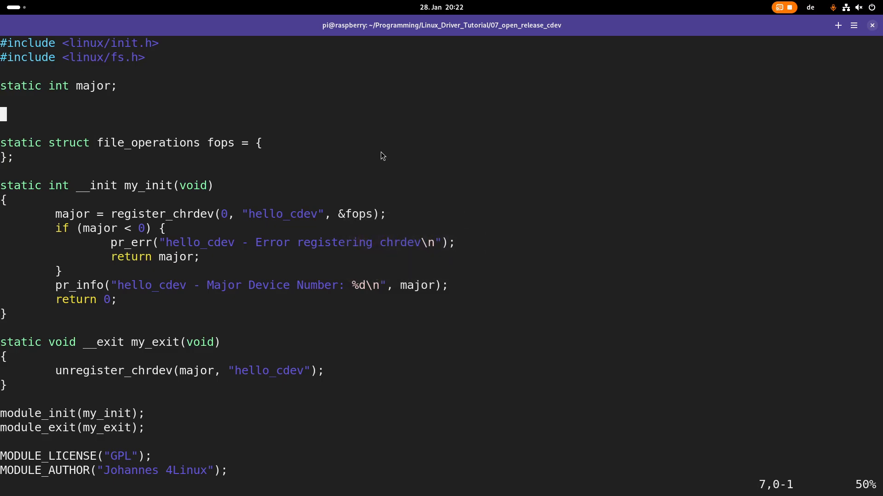
{"action": "type", "text": "int (*open) (struct inode *, struct file *);"}
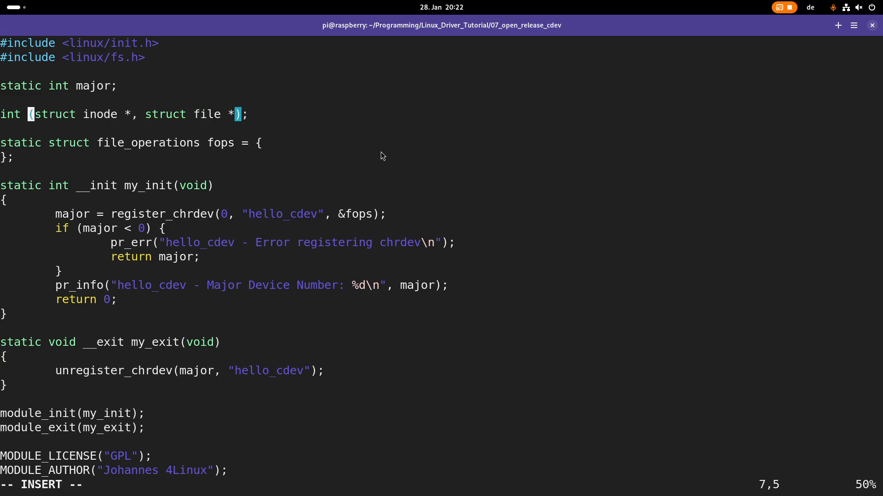
{"action": "type", "text": "my_open"}
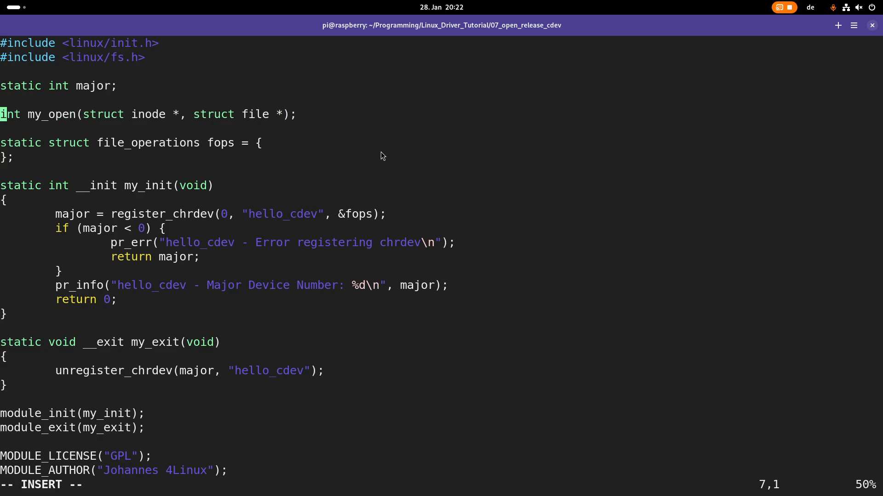
{"action": "type", "text": "static"}
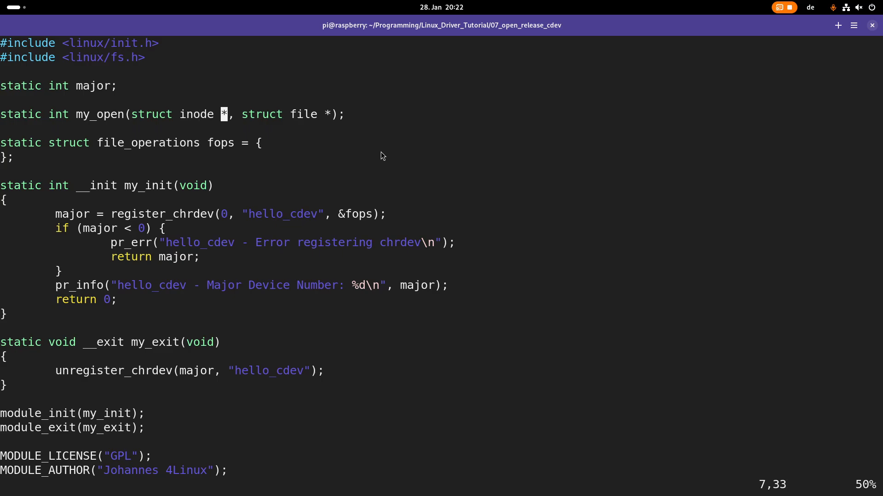
Name the my_open parameters inode and filp
{"action": "key", "text": "i"}
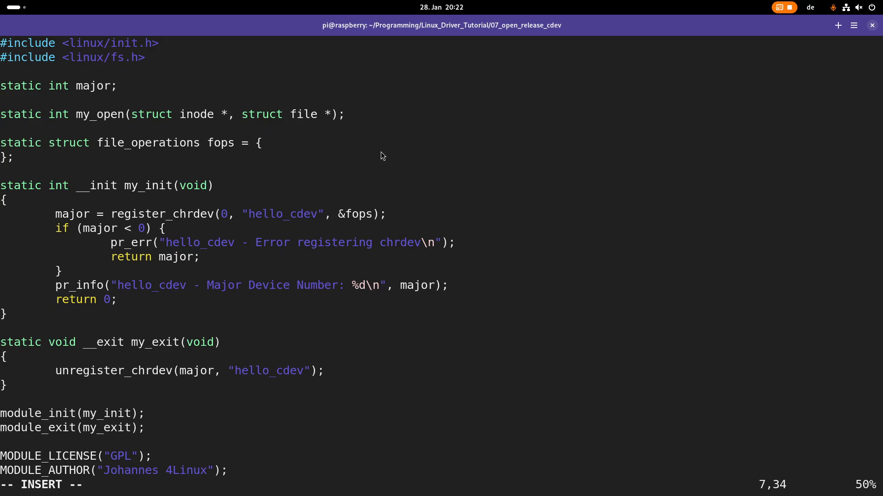
{"action": "type", "text": "inode"}
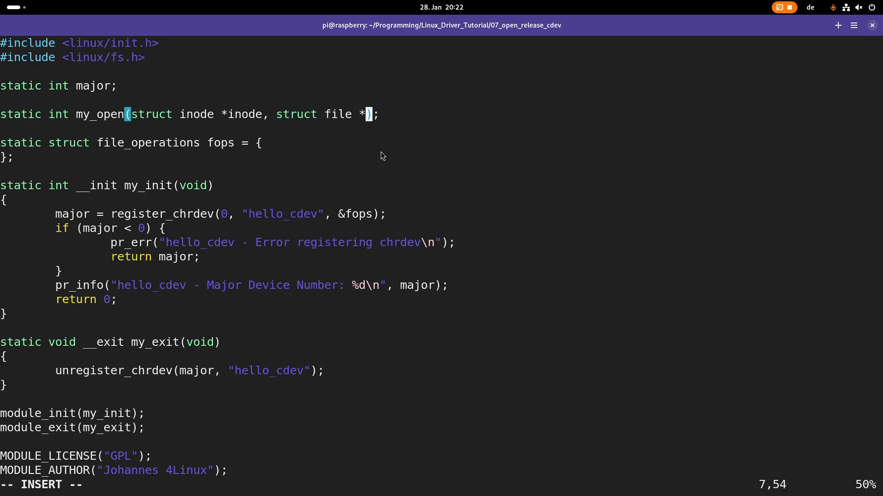
{"action": "type", "text": "fil"}
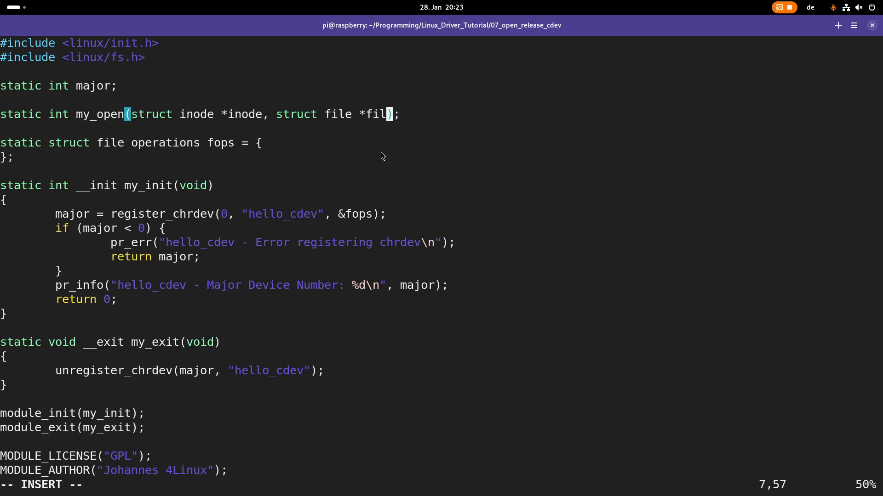
{"action": "type", "text": "p"}
{"action": "type", "text": "{"}
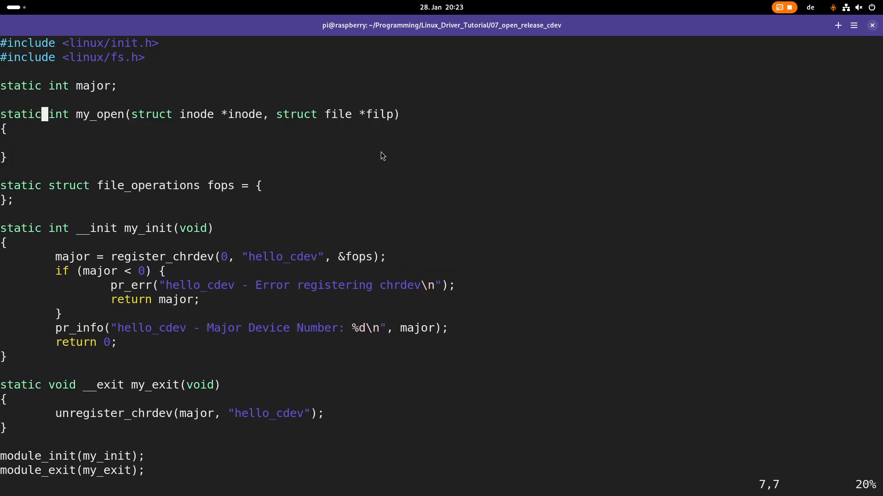
Start a pr_info line in my_open with format "hello_cdev - Major: %d, Minor %d\n"
{"action": "key", "text": "Right"}
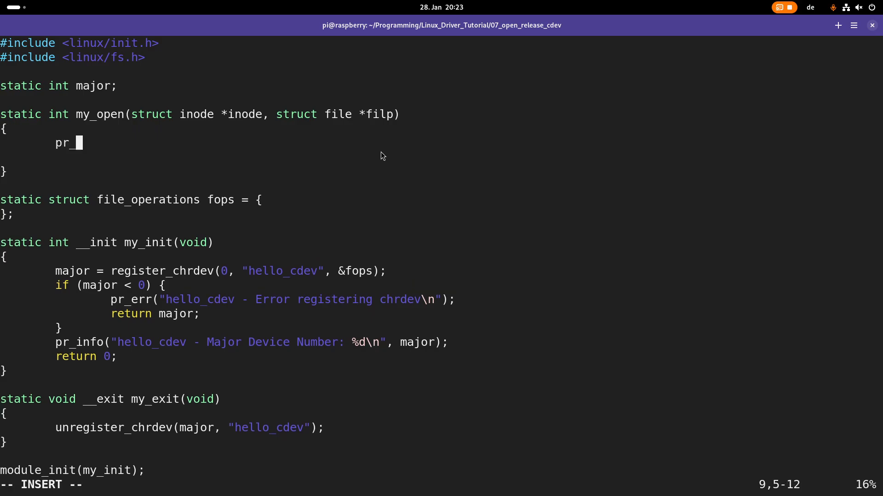
{"action": "type", "text": "info"}
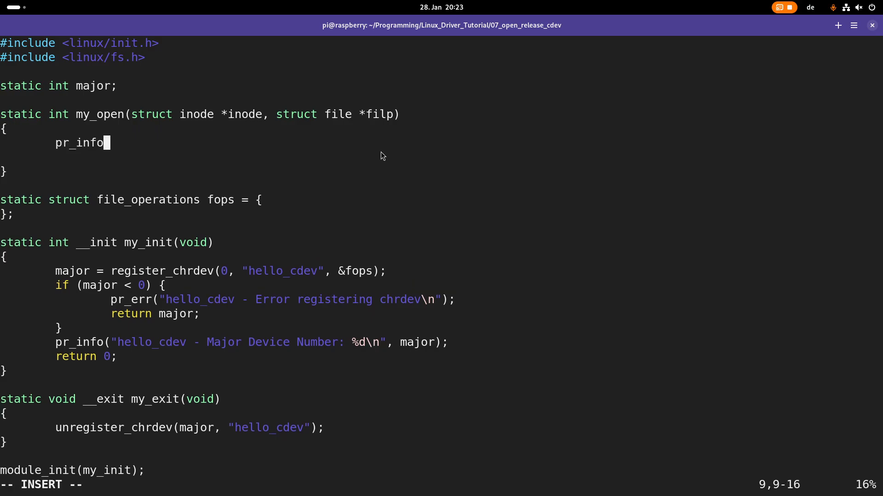
{"action": "type", "text": "(\"h"}
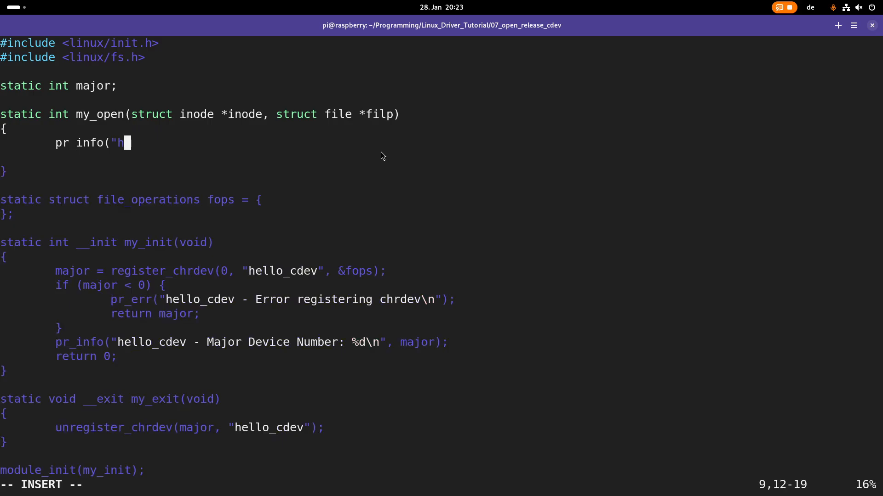
{"action": "type", "text": "ello_"}
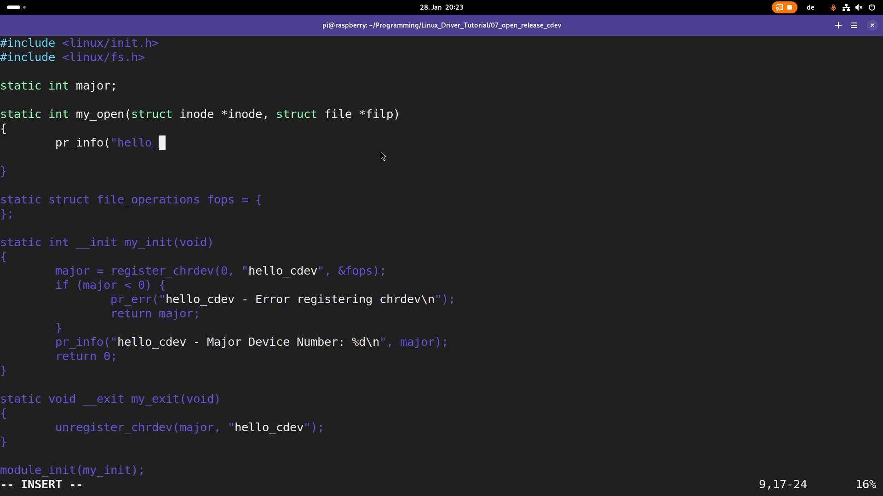
{"action": "type", "text": "cdev - Major: %"}
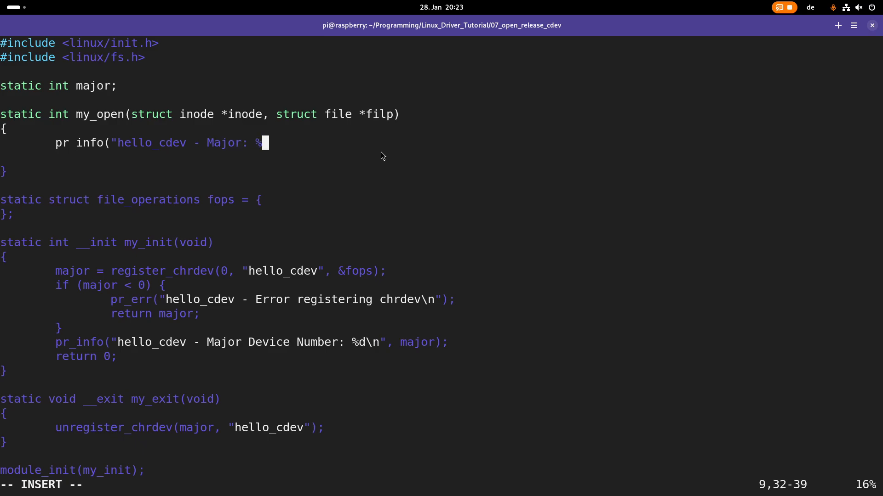
{"action": "type", "text": "d, M"}
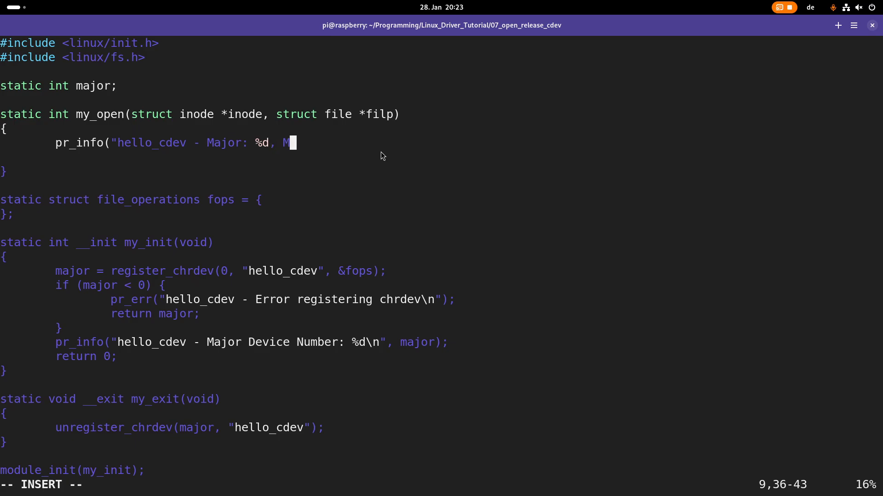
{"action": "type", "text": "inor %d"}
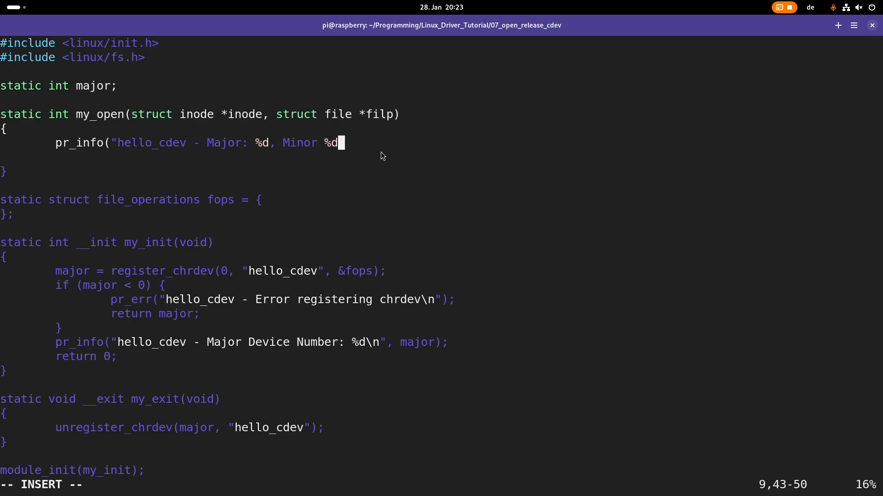
{"action": "type", "text": "\\n\","}
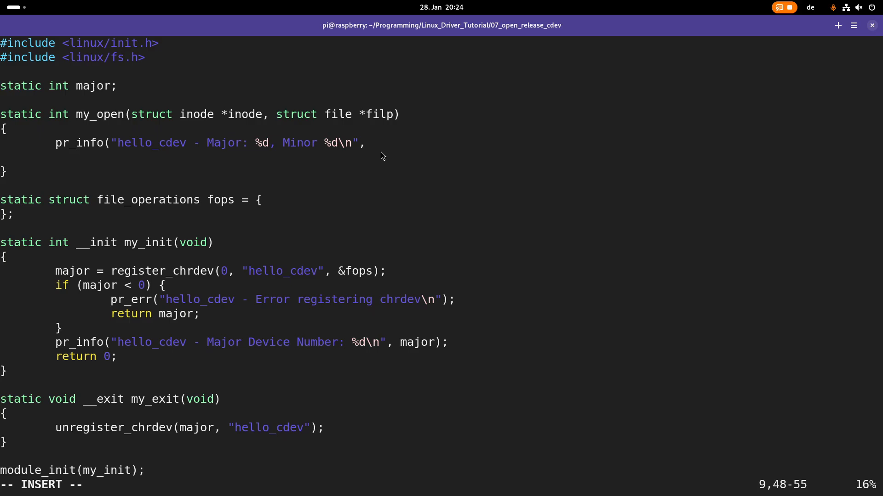
Pass imajor(inode) and iminor(inode) as the pr_info arguments, then leave for the browser
{"action": "type", "text": "imajor"}
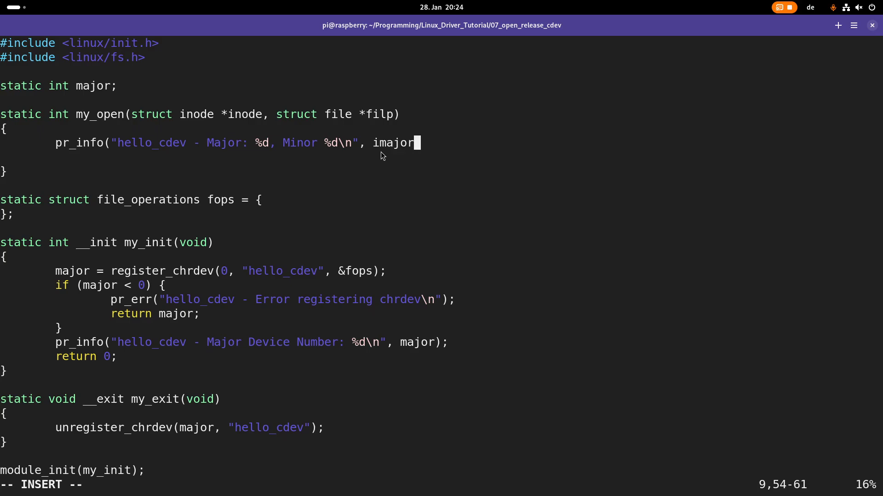
{"action": "type", "text": "(inode),"}
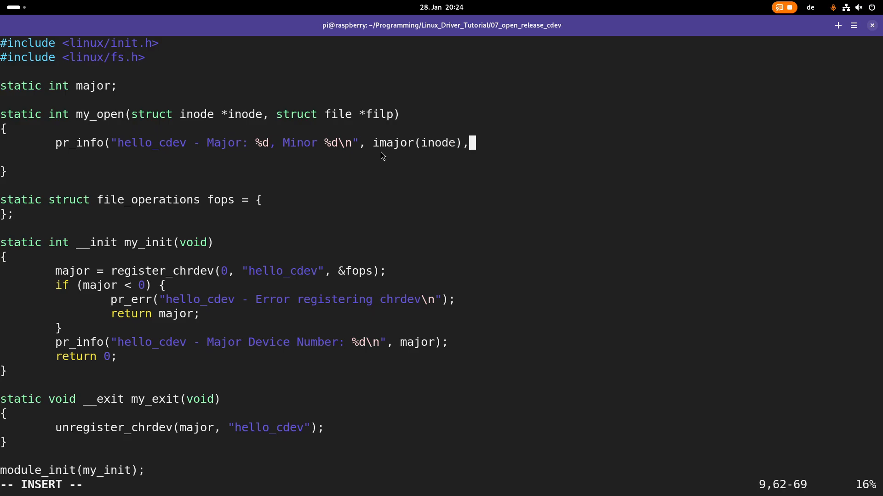
{"action": "type", "text": "imi"}
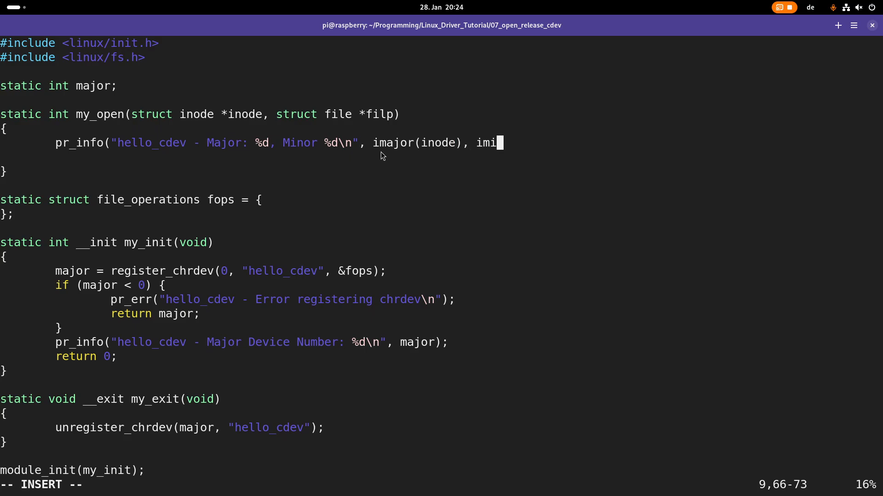
{"action": "type", "text": "nor("}
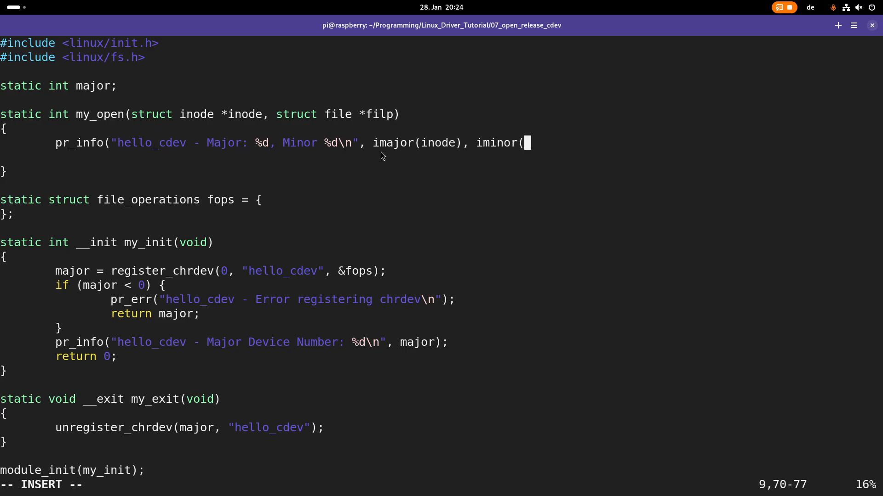
{"action": "type", "text": "inode));"}
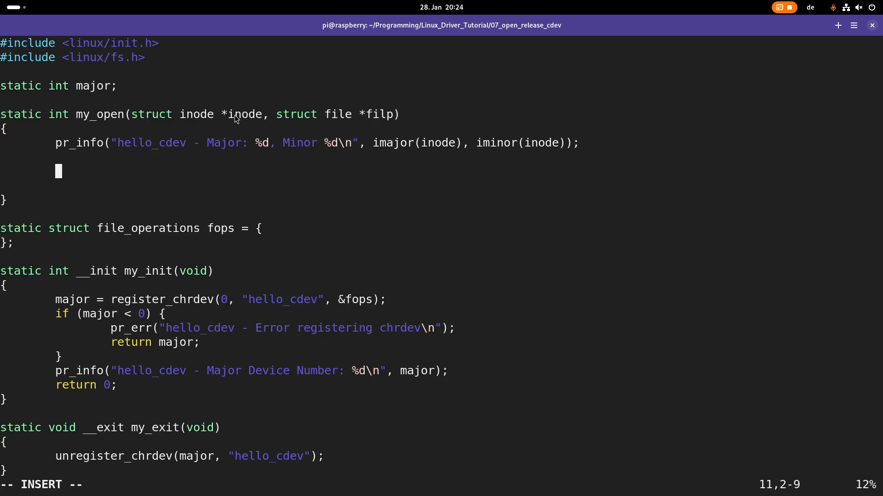
{"action": "mouse_move", "coordinate": [251, 130]}
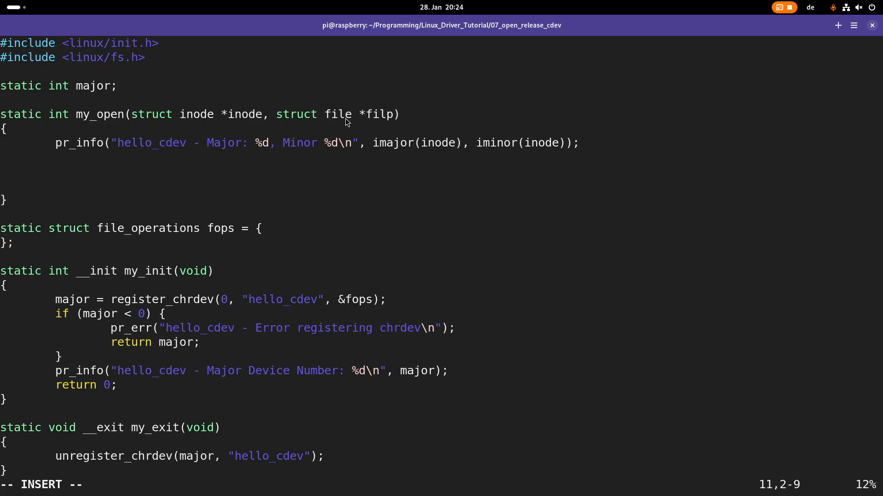
{"action": "mouse_move", "coordinate": [343, 125]}
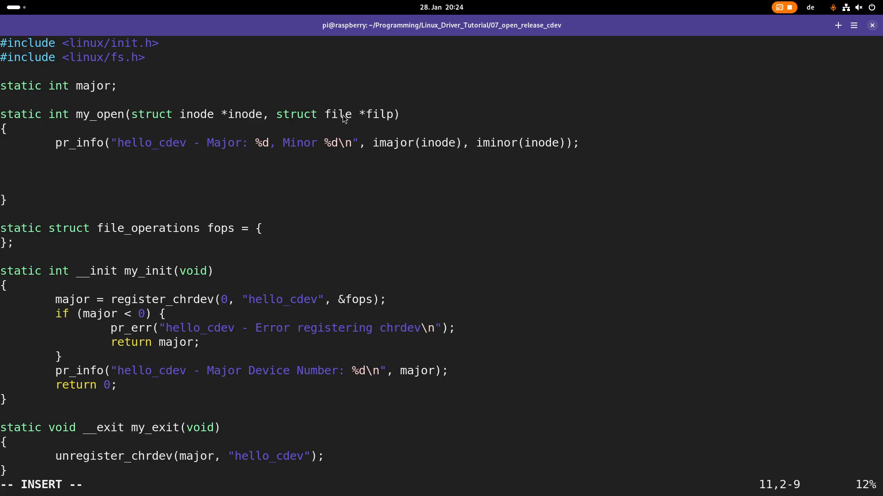
{"action": "key", "text": "Super"}
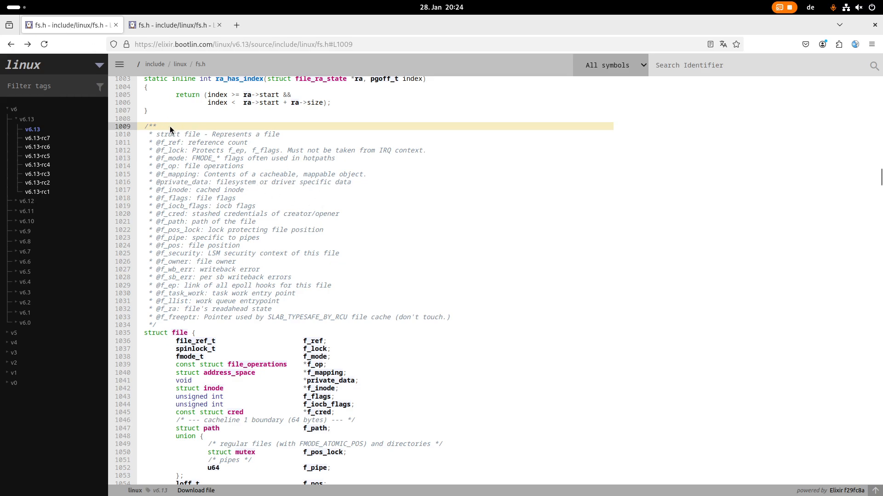
Select 'struct file' in fs.h on Elixir and scroll down to its member list
{"action": "double_click", "coordinate": [180, 134]}
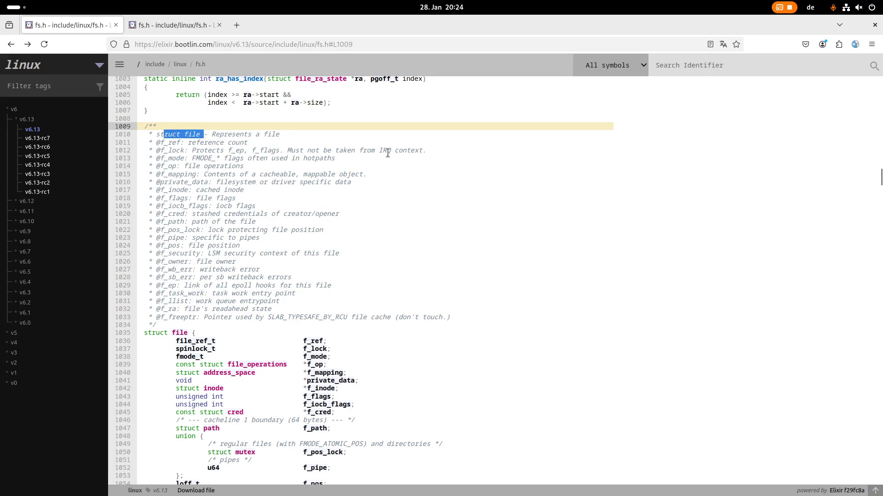
{"action": "mouse_move", "coordinate": [284, 149]}
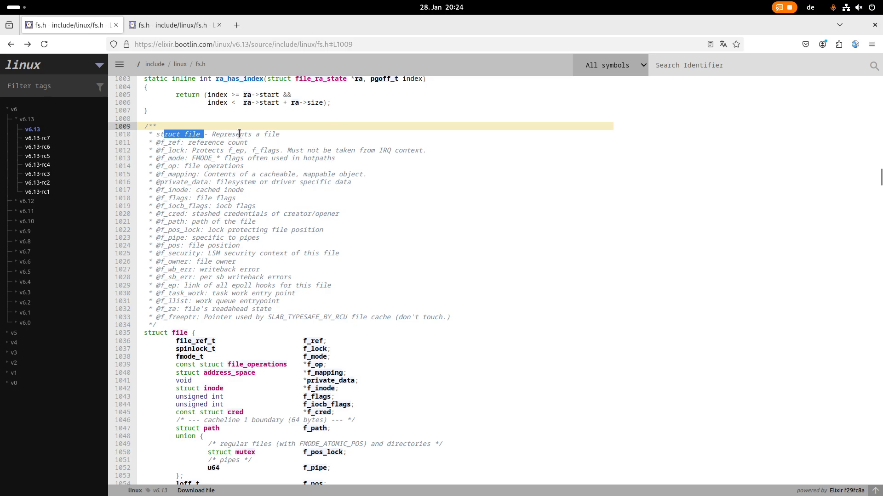
{"action": "scroll", "scroll_direction": "down", "scroll_amount": 3}
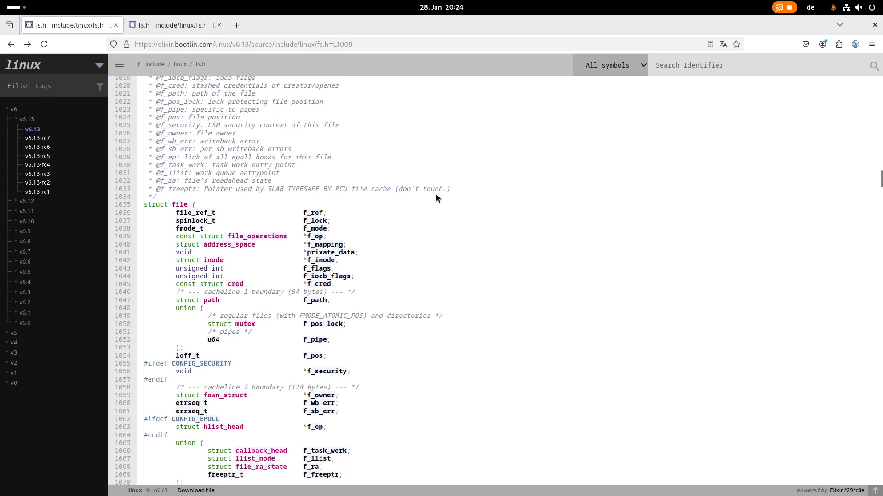
{"action": "scroll", "scroll_direction": "down", "scroll_amount": 3}
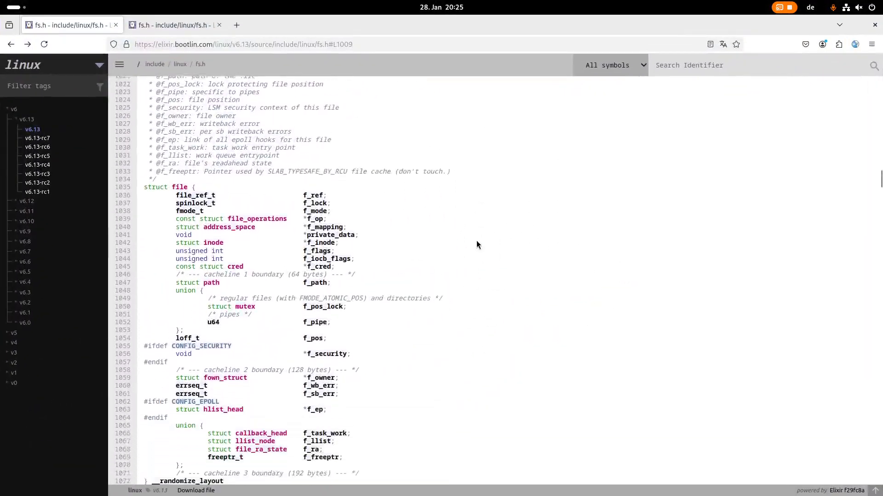
{"action": "scroll", "scroll_direction": "down", "scroll_amount": 3}
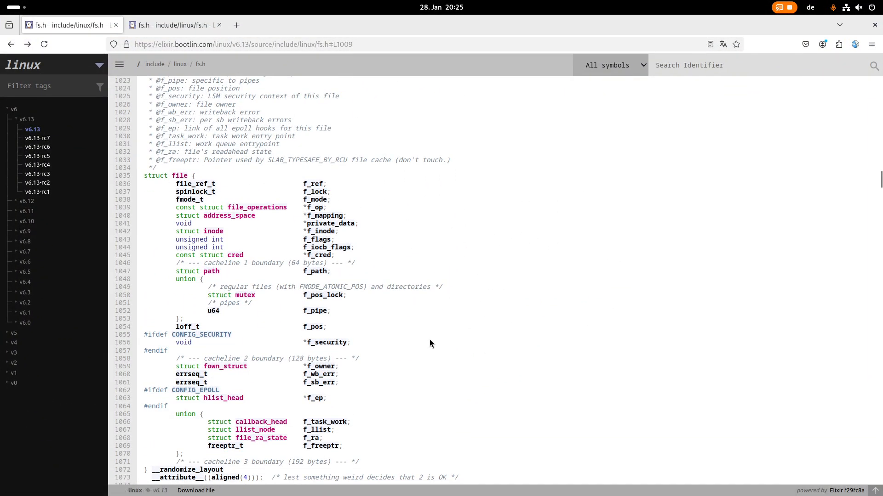
{"action": "mouse_move", "coordinate": [292, 212]}
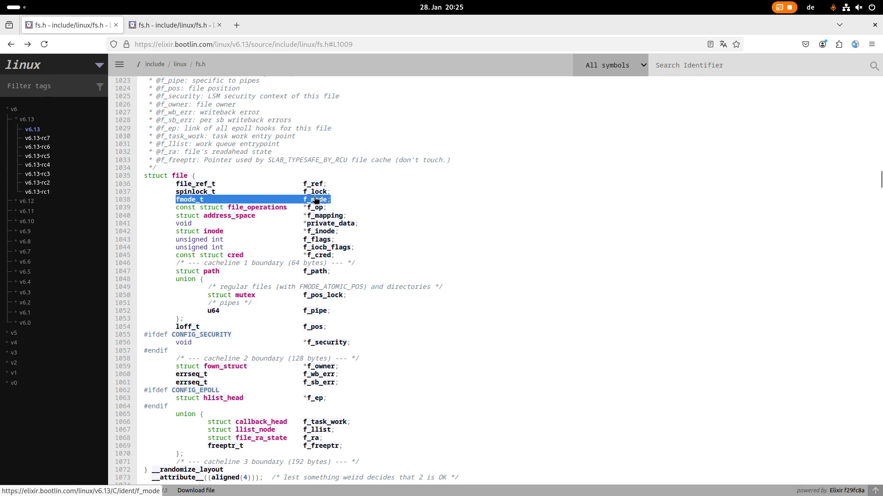
{"action": "mouse_move", "coordinate": [370, 202]}
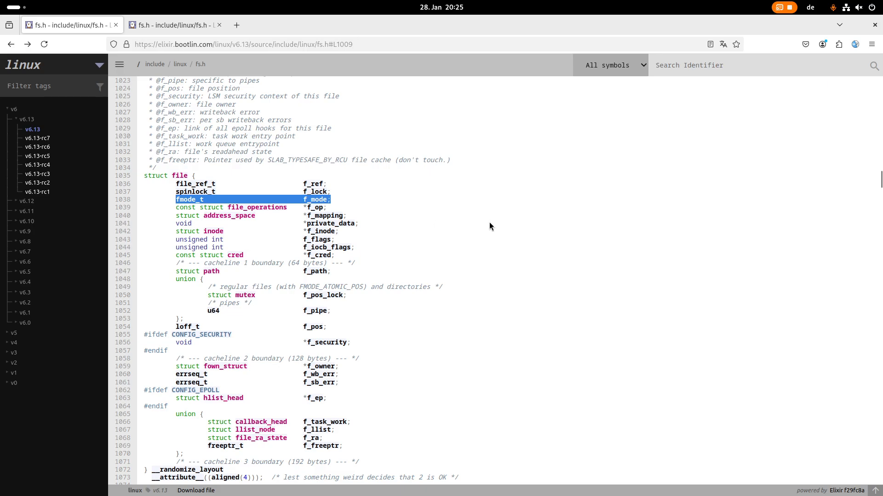
{"action": "mouse_move", "coordinate": [494, 220]}
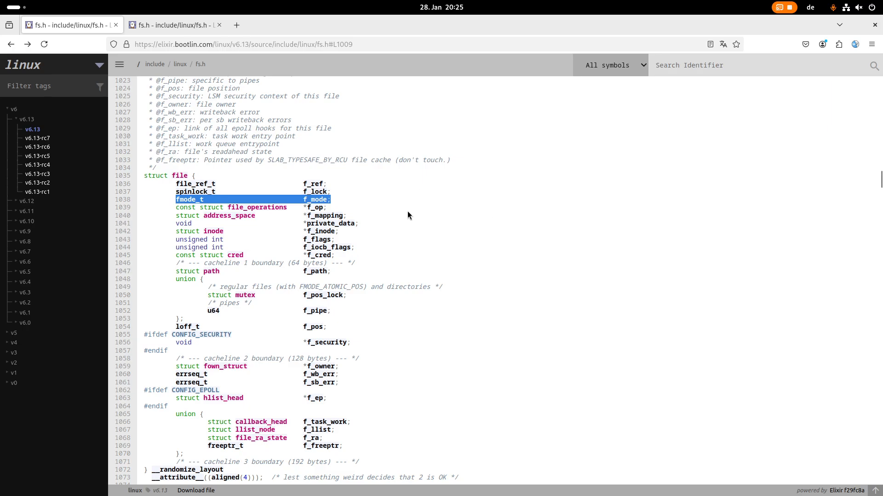
{"action": "mouse_move", "coordinate": [411, 211]}
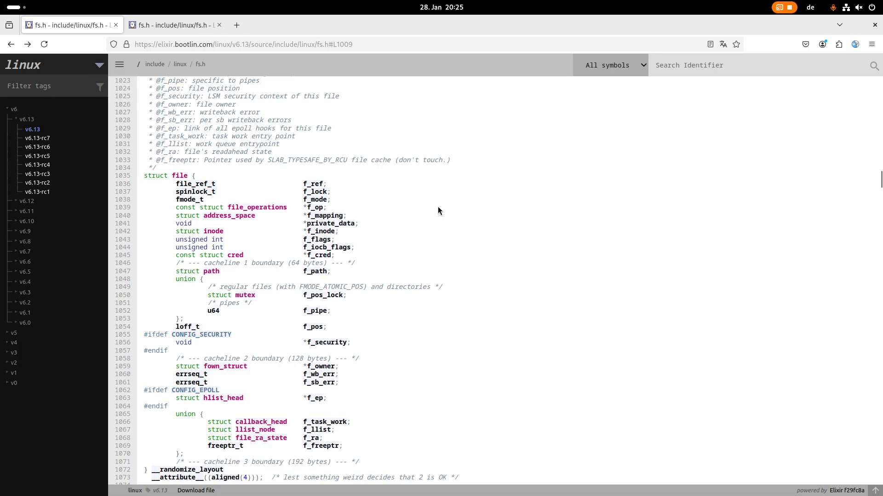
{"action": "mouse_move", "coordinate": [435, 233]}
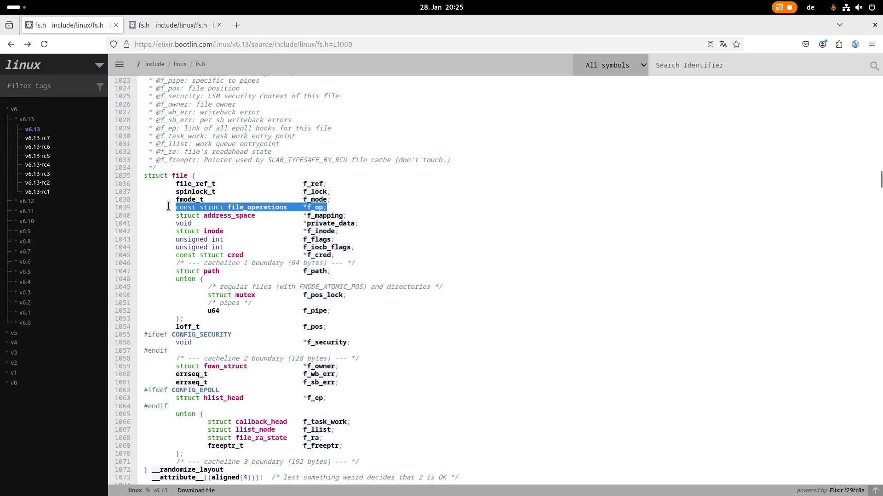
{"action": "mouse_move", "coordinate": [259, 207]}
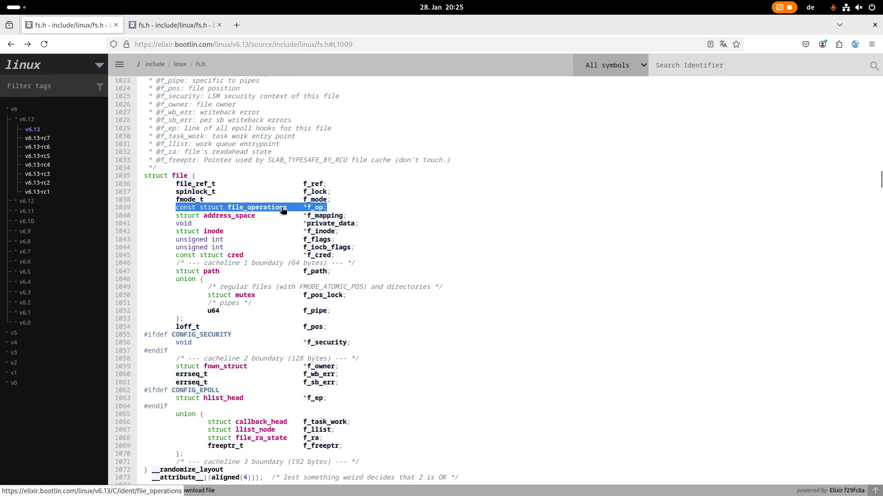
{"action": "mouse_move", "coordinate": [285, 207]}
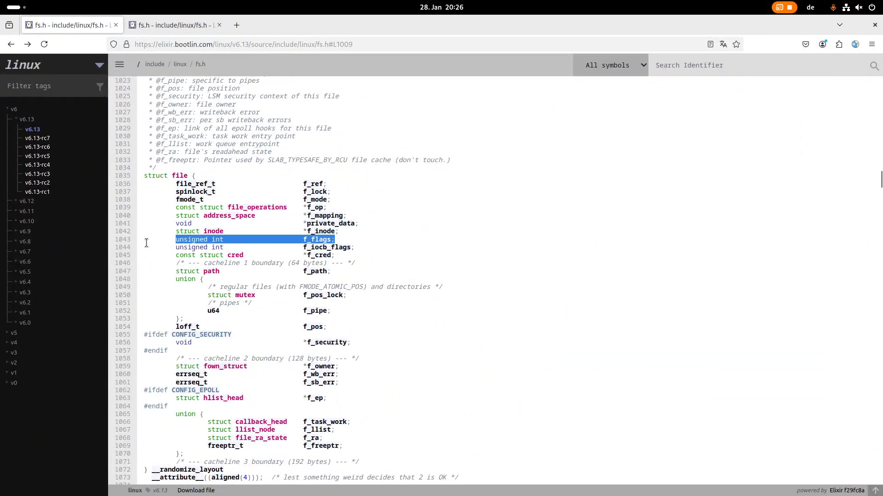
{"action": "mouse_move", "coordinate": [346, 247]}
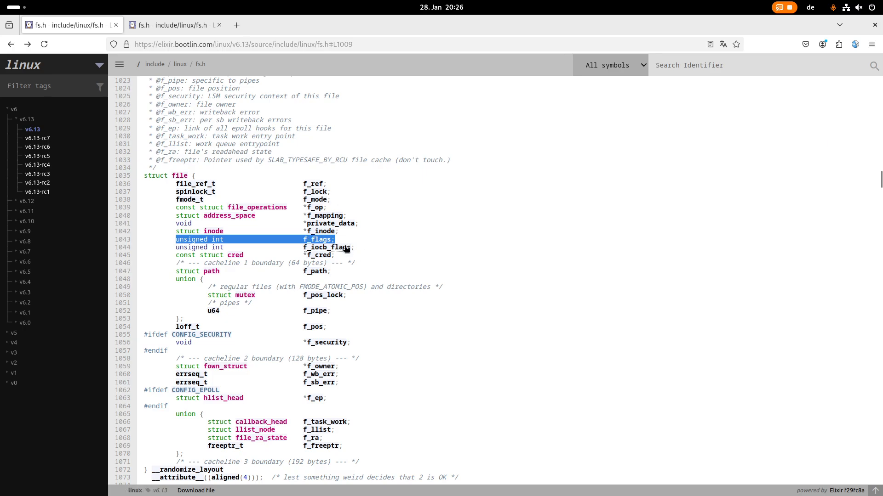
{"action": "mouse_move", "coordinate": [438, 237]}
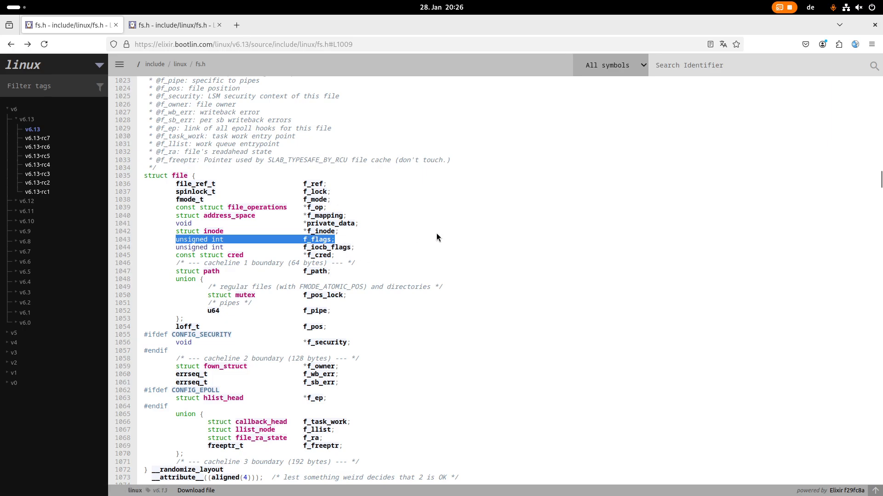
{"action": "mouse_move", "coordinate": [369, 246]}
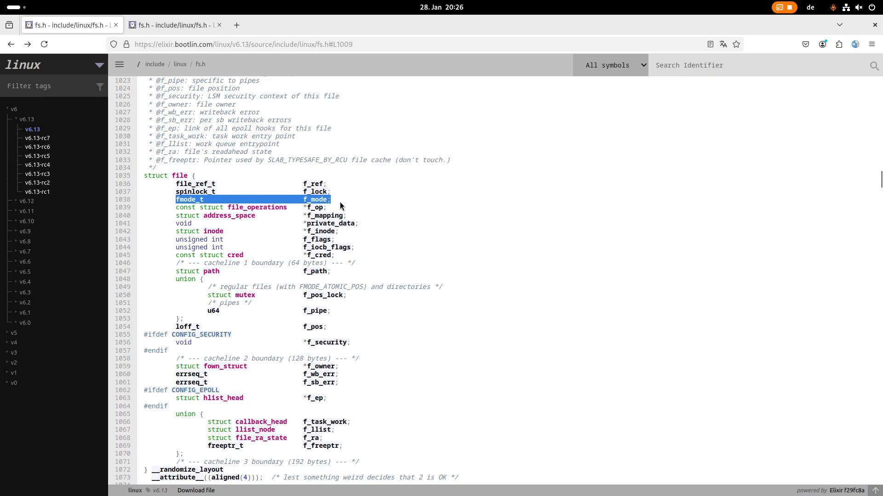
{"action": "mouse_move", "coordinate": [361, 235]}
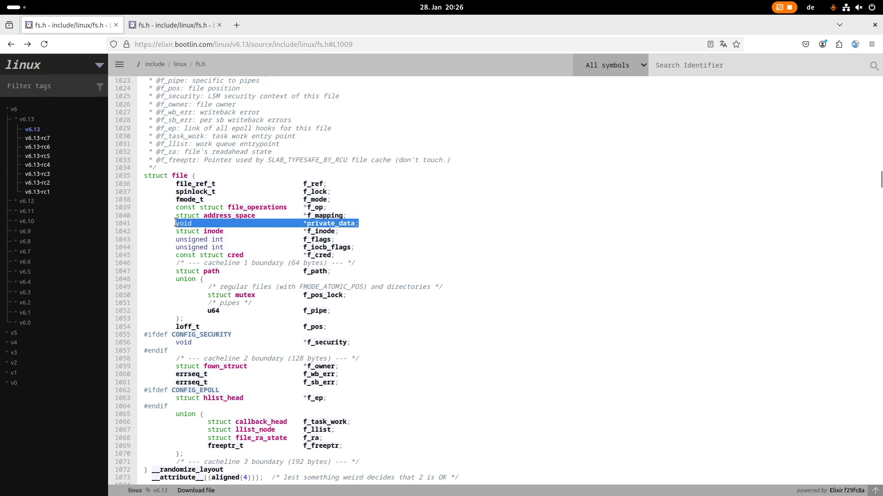
{"action": "mouse_move", "coordinate": [485, 225]}
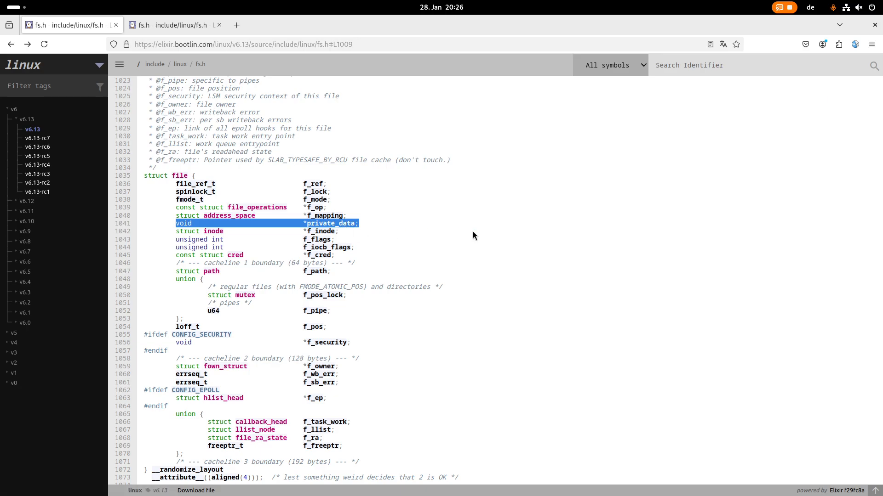
{"action": "mouse_move", "coordinate": [414, 232]}
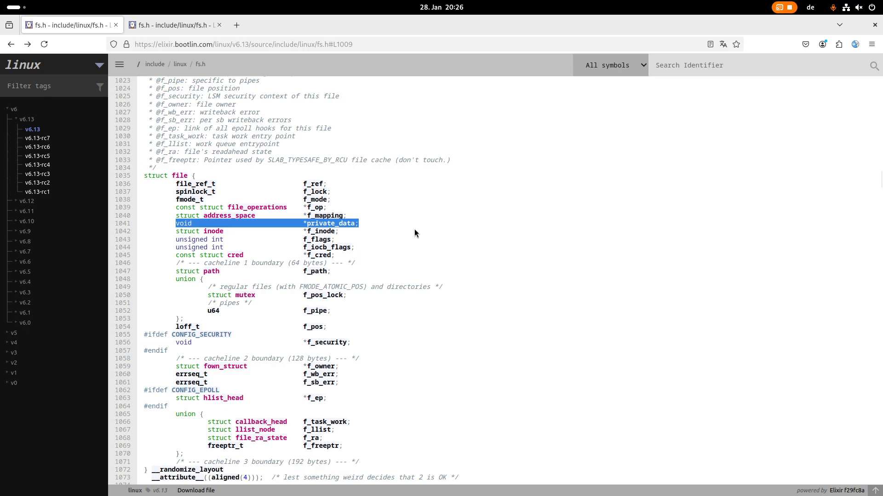
{"action": "mouse_move", "coordinate": [506, 233]}
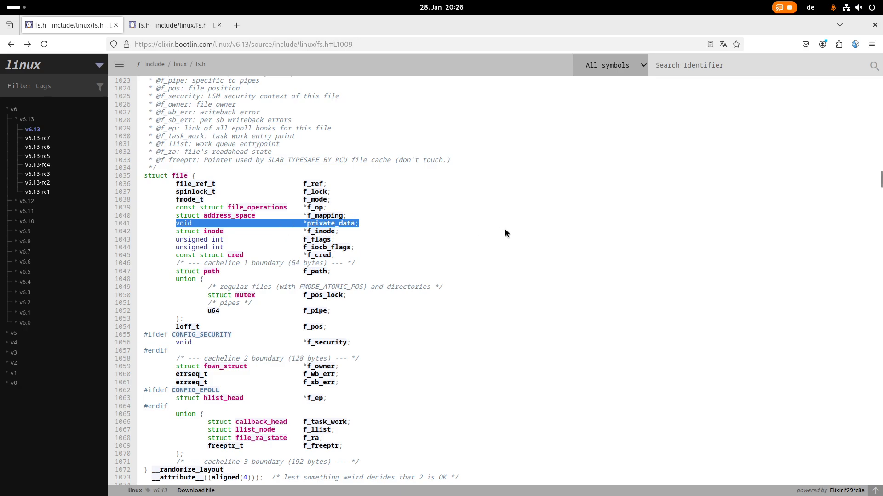
{"action": "mouse_move", "coordinate": [470, 209]}
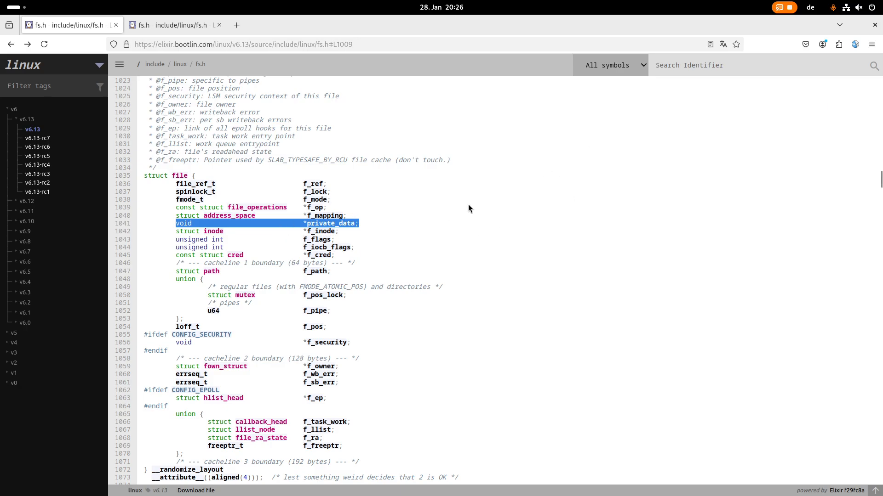
{"action": "mouse_move", "coordinate": [633, 232]}
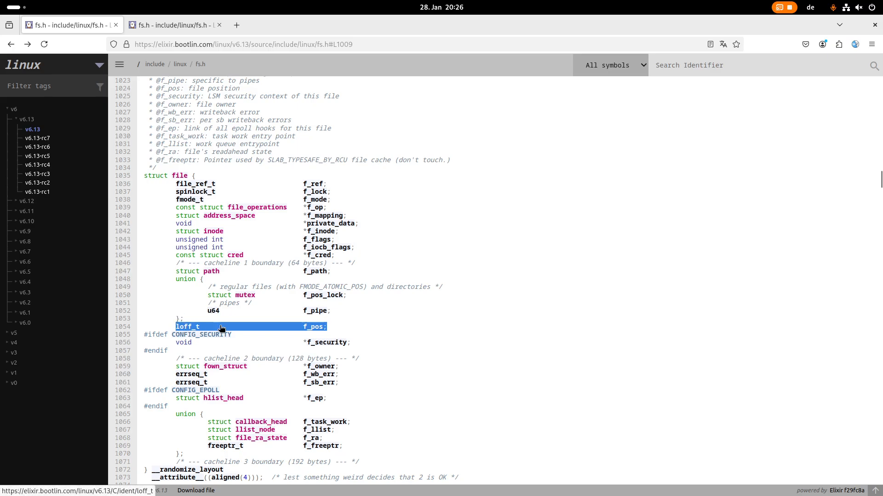
{"action": "mouse_move", "coordinate": [408, 327]}
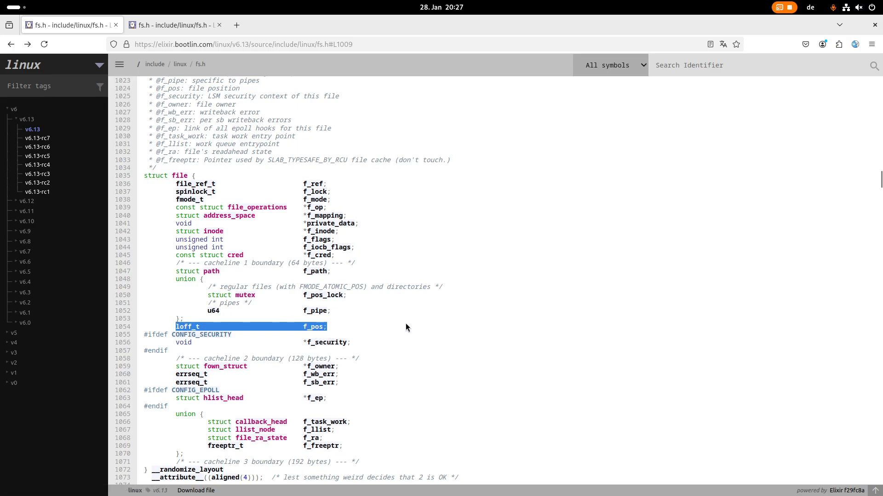
{"action": "mouse_move", "coordinate": [551, 324]}
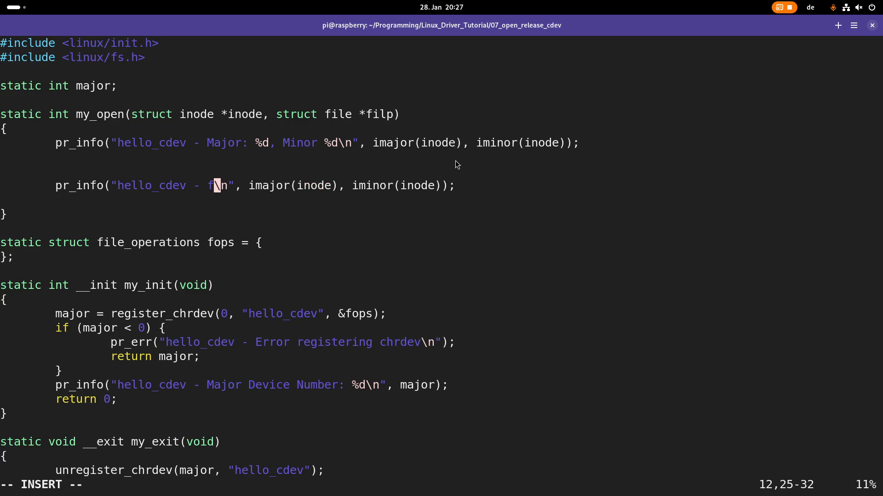
Add a pr_info line printing filp->f_pos with %lld
{"action": "type", "text": "ilp->f_"}
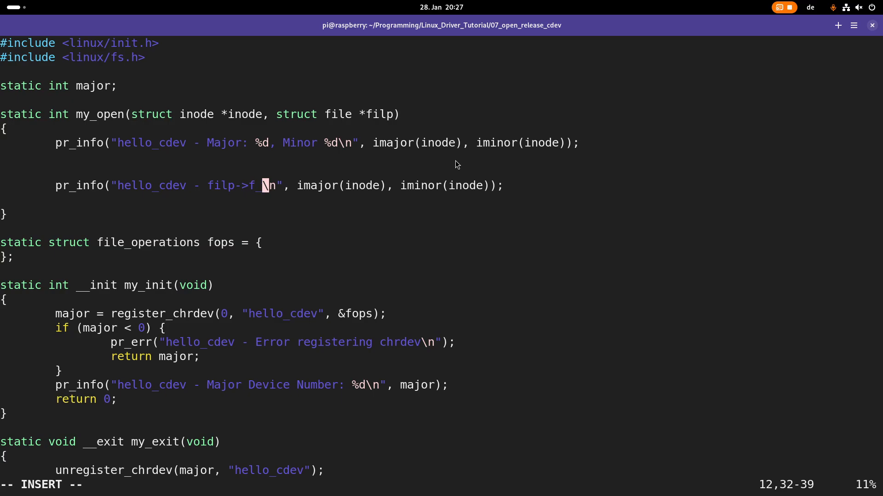
{"action": "type", "text": "pos"}
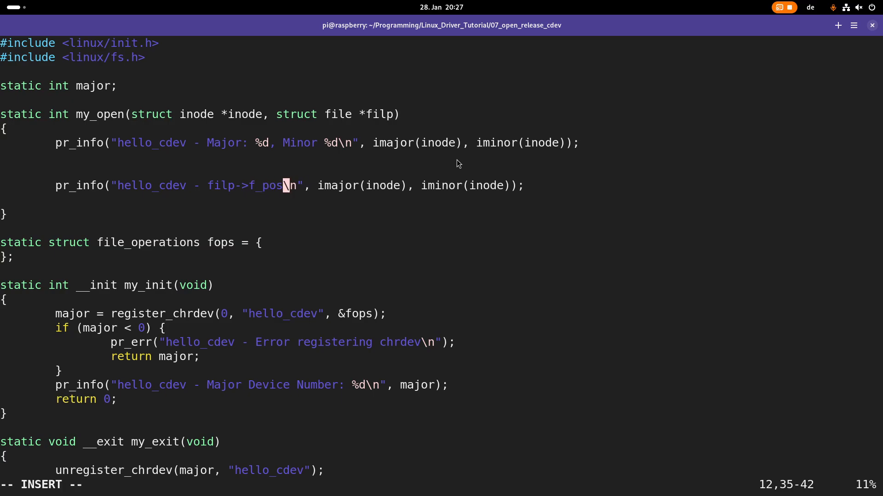
{"action": "type", "text": ": %lld"}
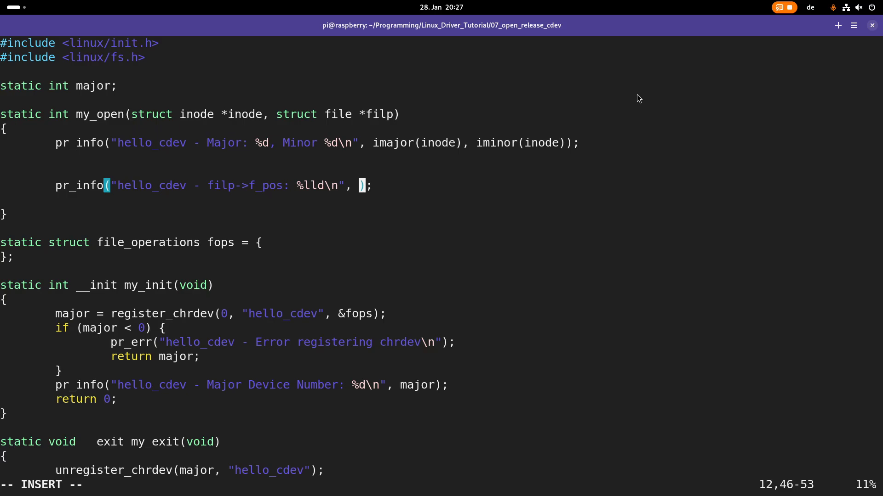
{"action": "type", "text": "filp"}
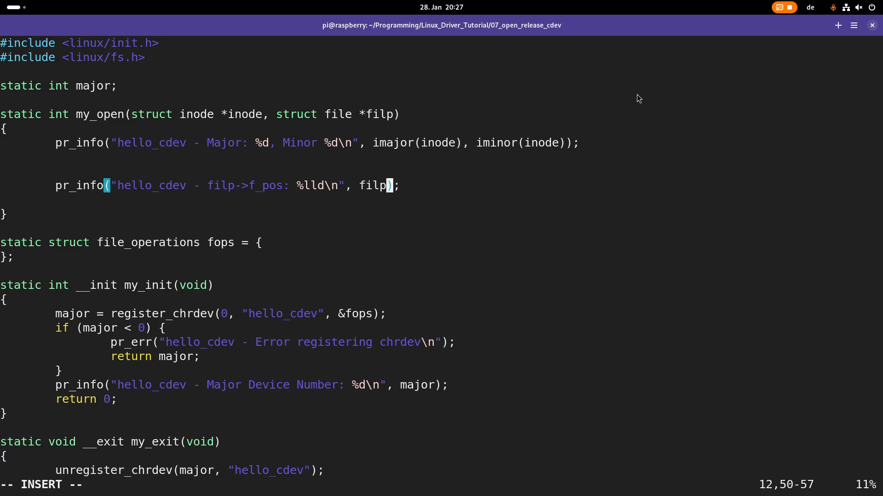
{"action": "type", "text": "->f_pos"}
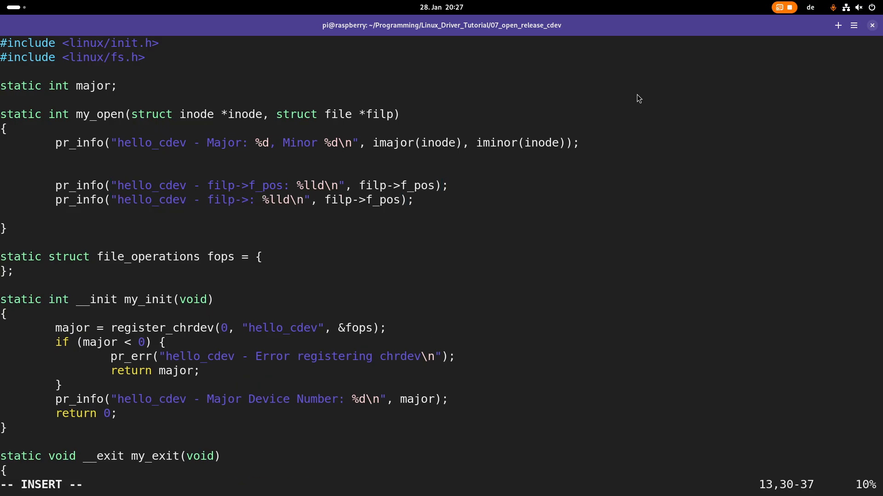
Add pr_info lines printing f_mode and f_flags in hex with 0x%x
{"action": "type", "text": "f_mo"}
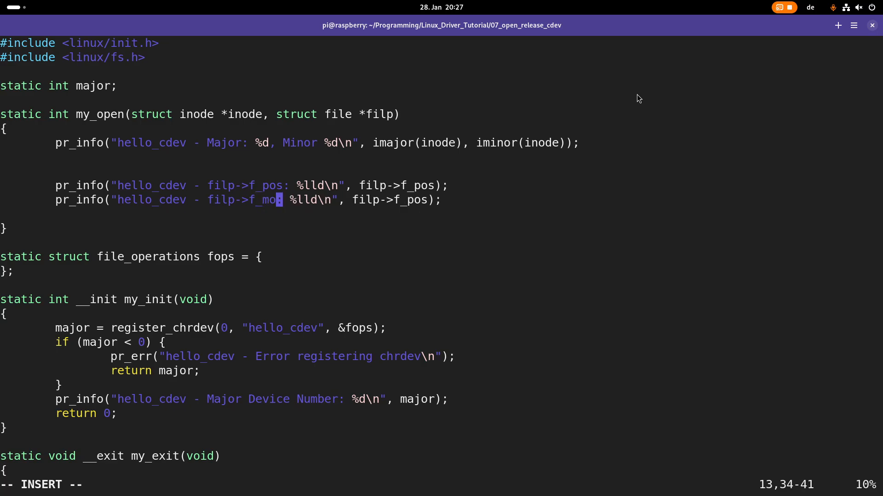
{"action": "type", "text": "de"}
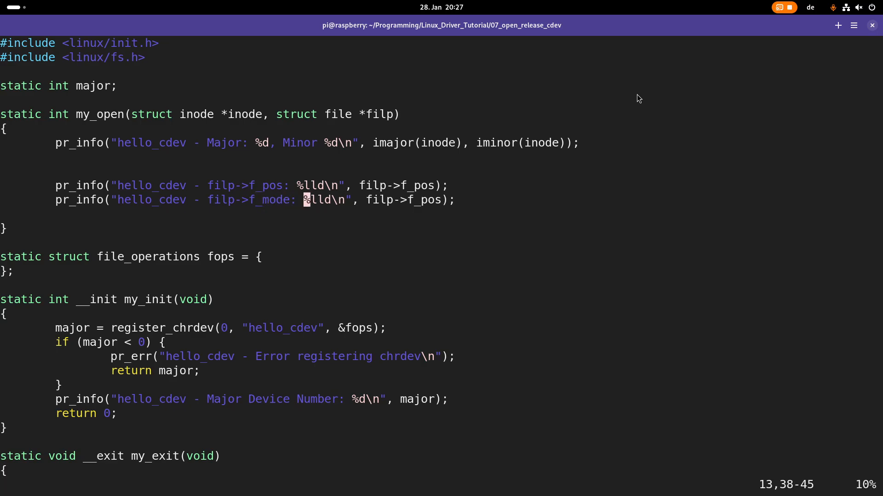
{"action": "key", "text": "i"}
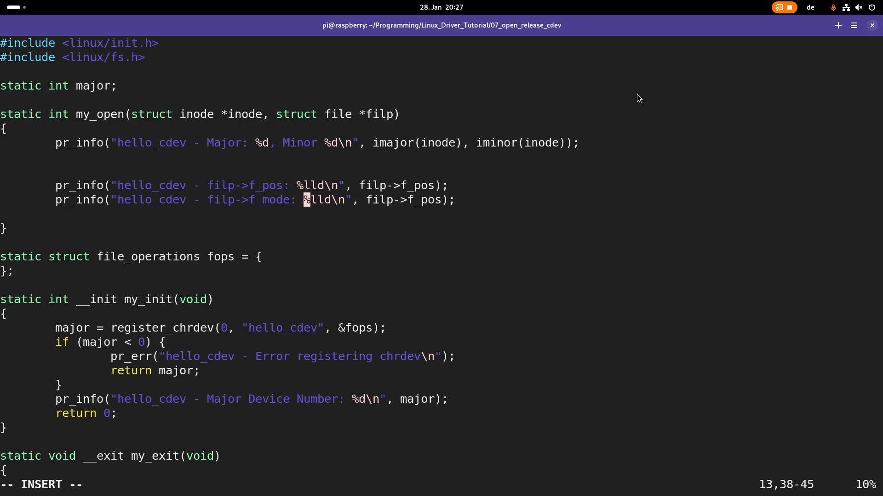
{"action": "type", "text": "0x"}
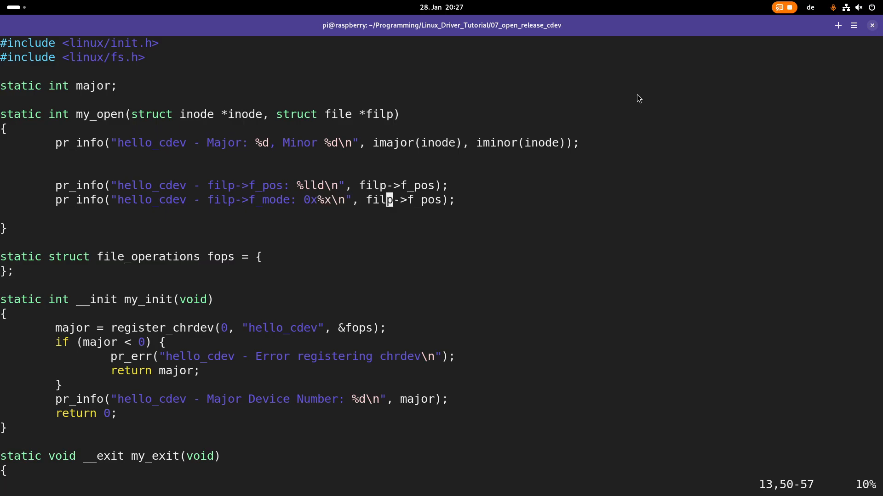
{"action": "type", "text": "f_mode"}
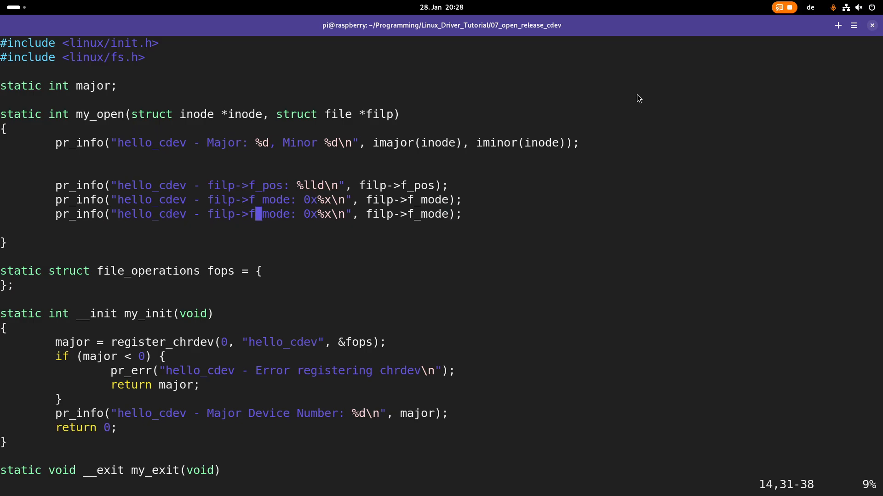
{"action": "type", "text": "flags"}
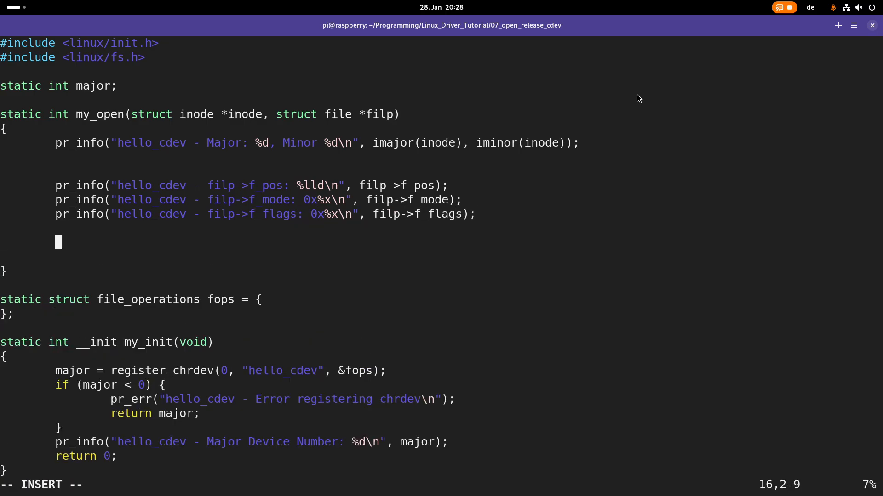
End my_open with return 0;
{"action": "type", "text": "return"}
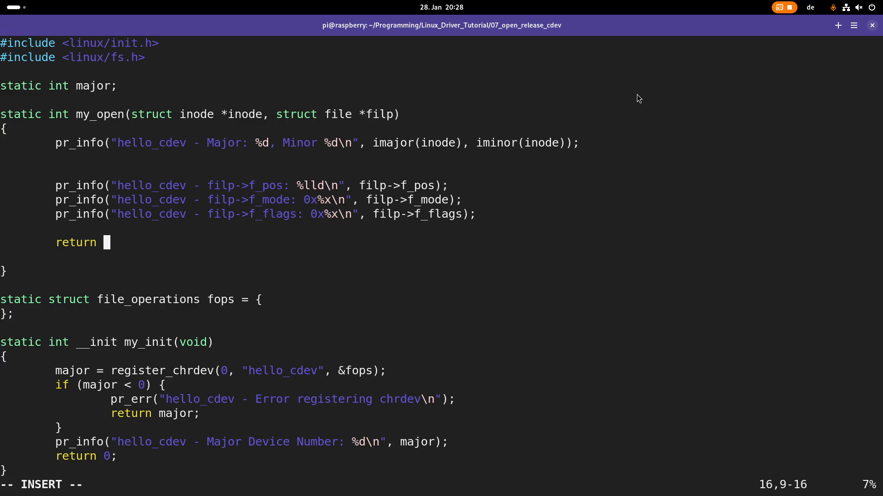
{"action": "type", "text": "0;"}
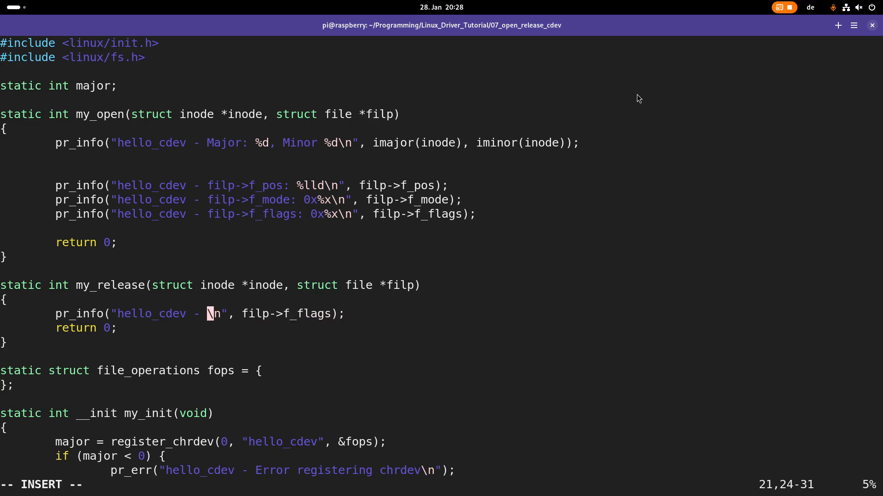
Write the my_release log message "File is closed"
{"action": "type", "text": "File is"}
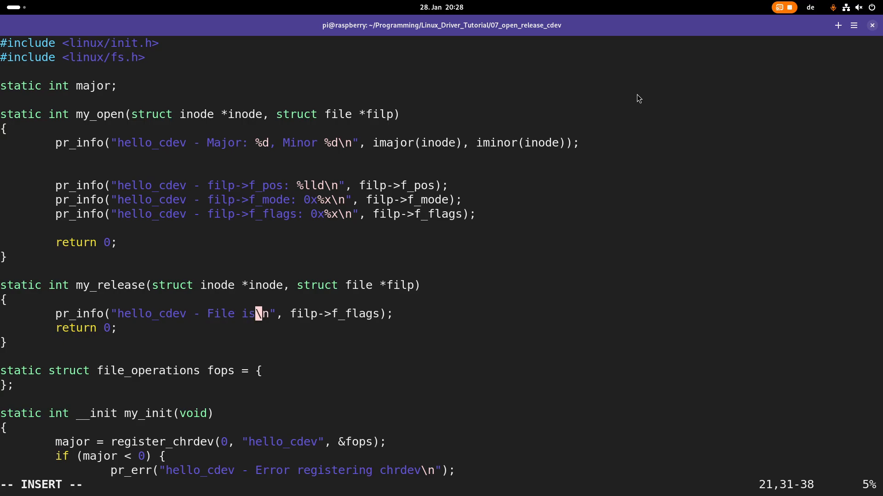
{"action": "type", "text": "closed"}
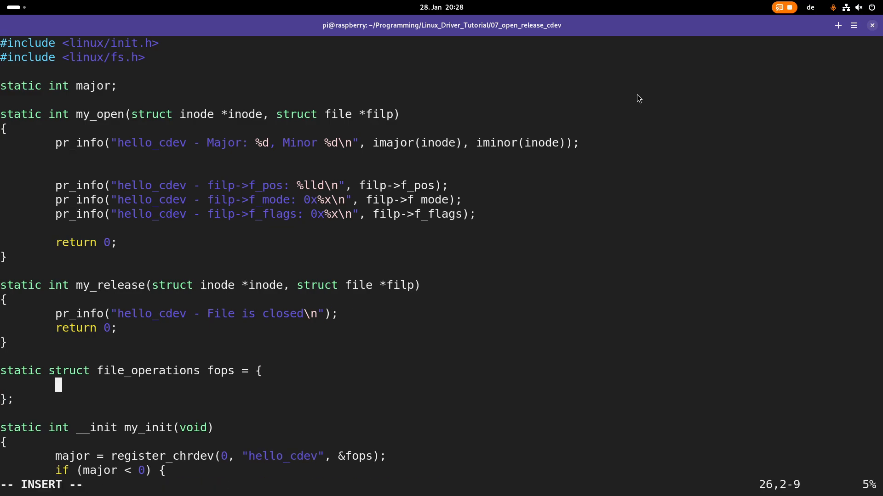
Assign .open = my_open and .release = my_release in the fops struct
{"action": "type", "text": "."}
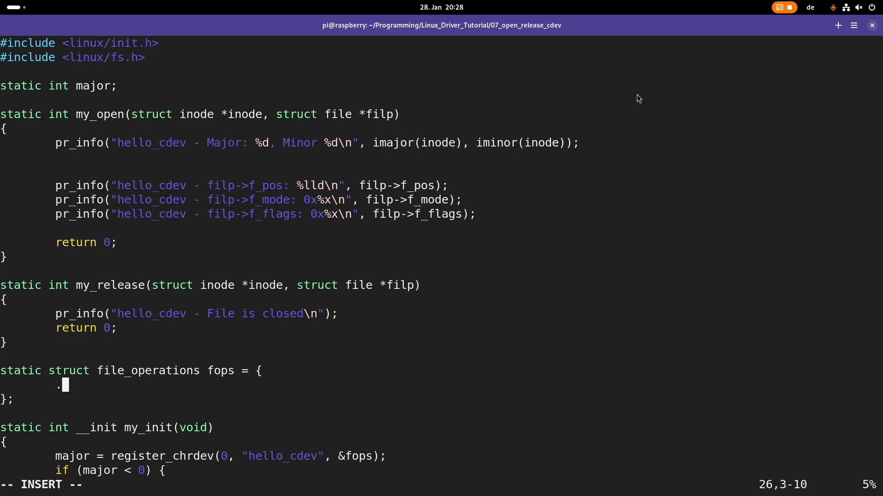
{"action": "type", "text": "open ="}
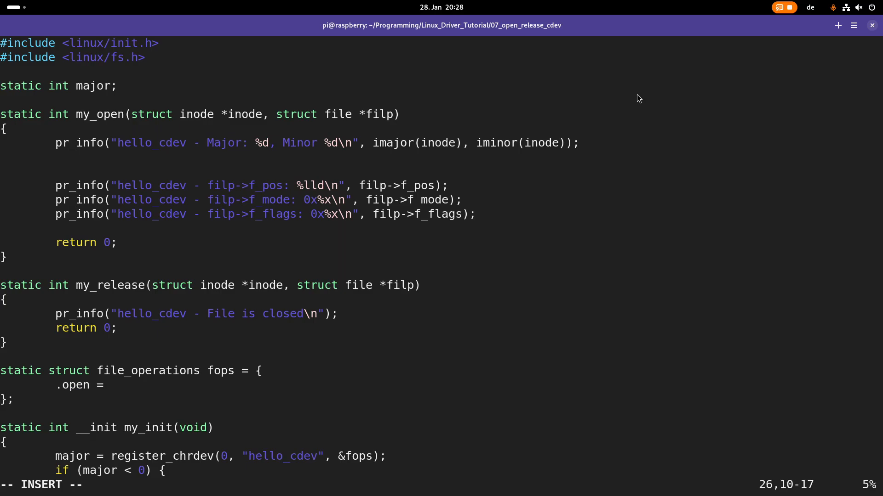
{"action": "type", "text": "my"}
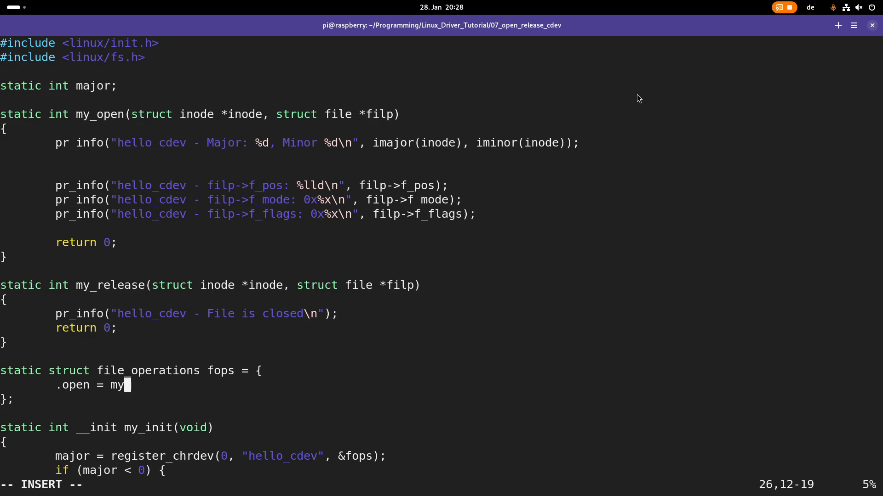
{"action": "type", "text": "_open,"}
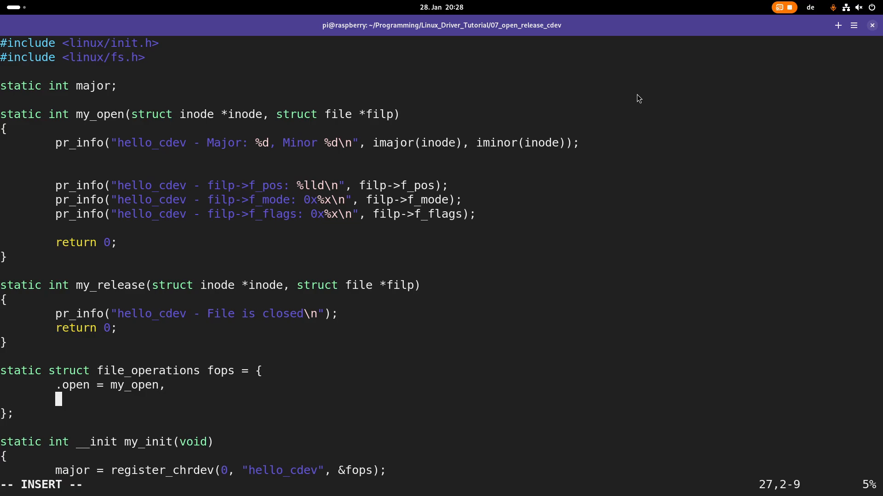
{"action": "type", "text": ".release ="}
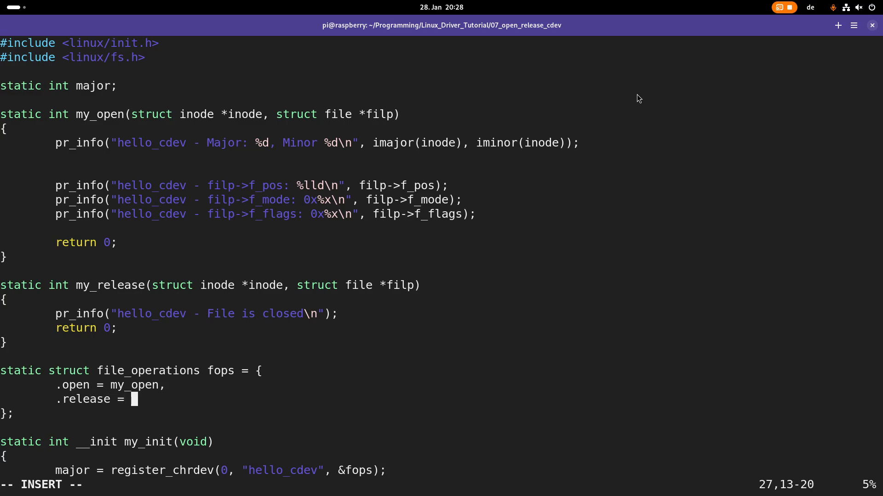
{"action": "type", "text": "my_releas"}
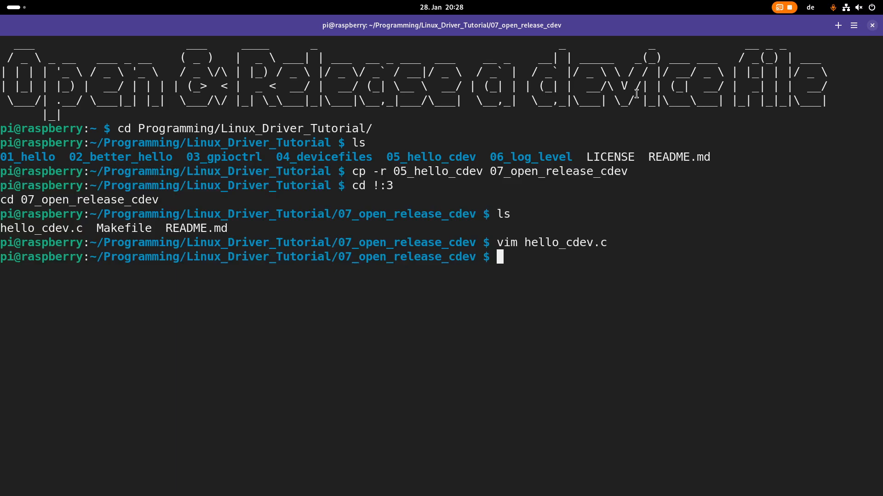
Build the module with make, then start Vim on a new test.c
{"action": "type", "text": "make"}
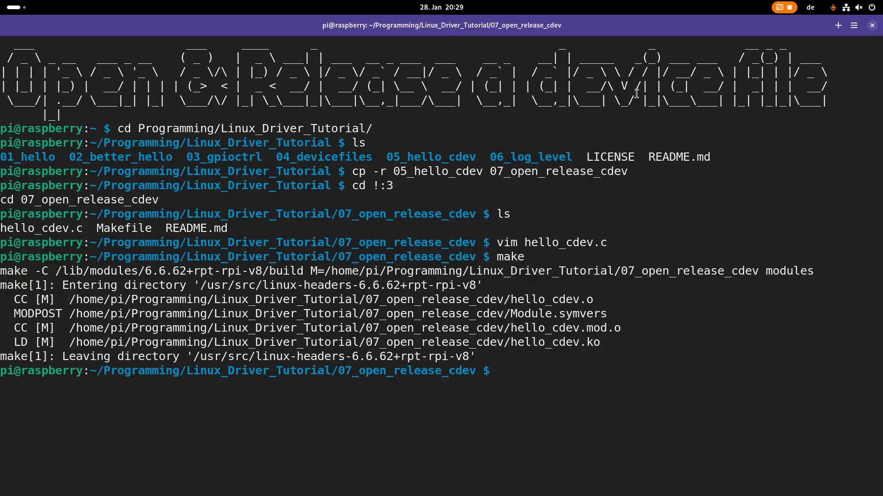
{"action": "type", "text": "vim test.c"}
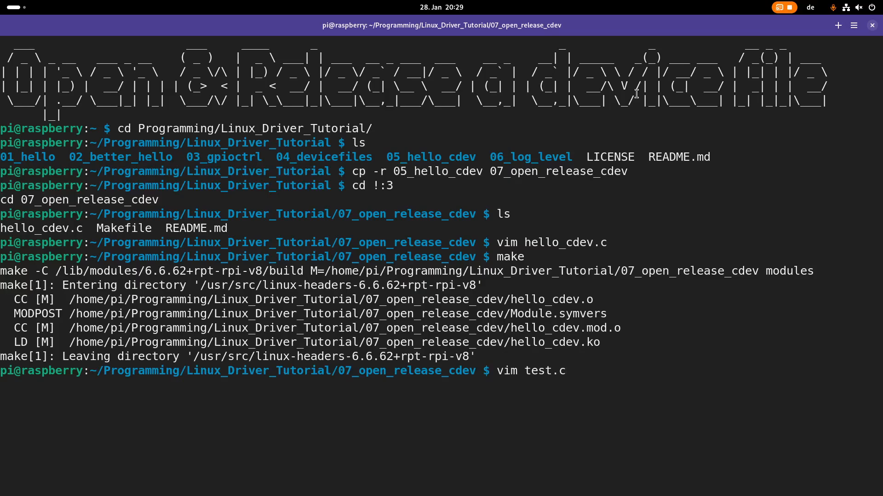
Write the stdio, stdlib, unistd, fcntl includes and int main() { int fd; fd = open("
{"action": "type", "text": "#i"}
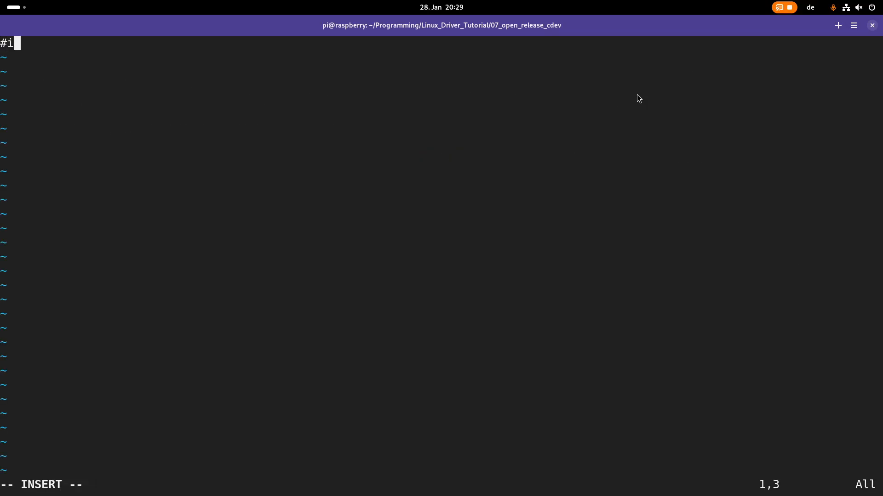
{"action": "type", "text": "nclude <stdio.h>"}
{"action": "type", "text": "in"}
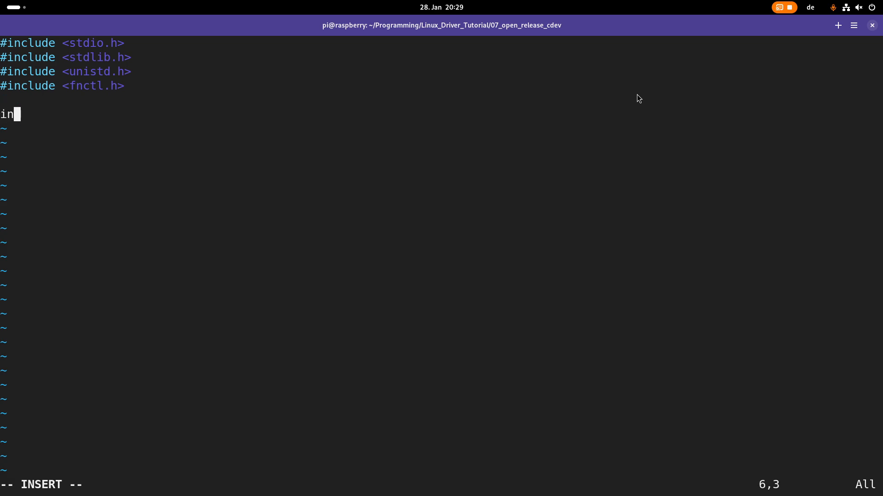
{"action": "type", "text": "t main()"}
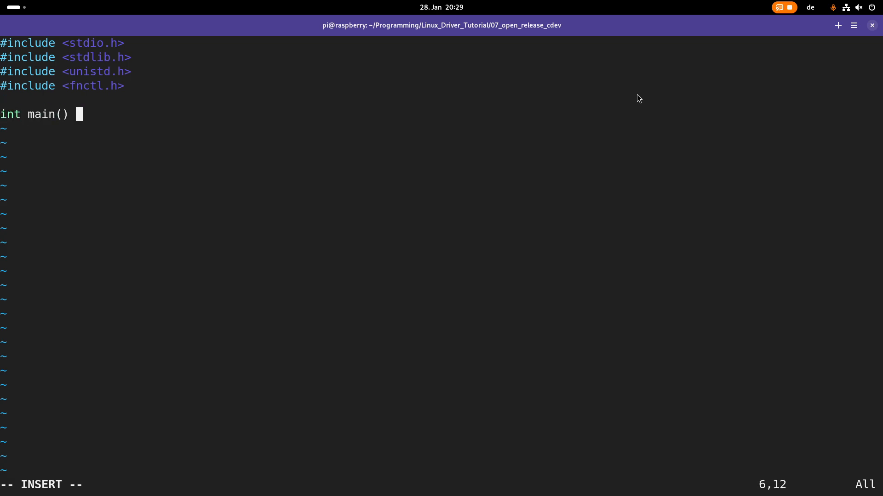
{"action": "type", "text": "{"}
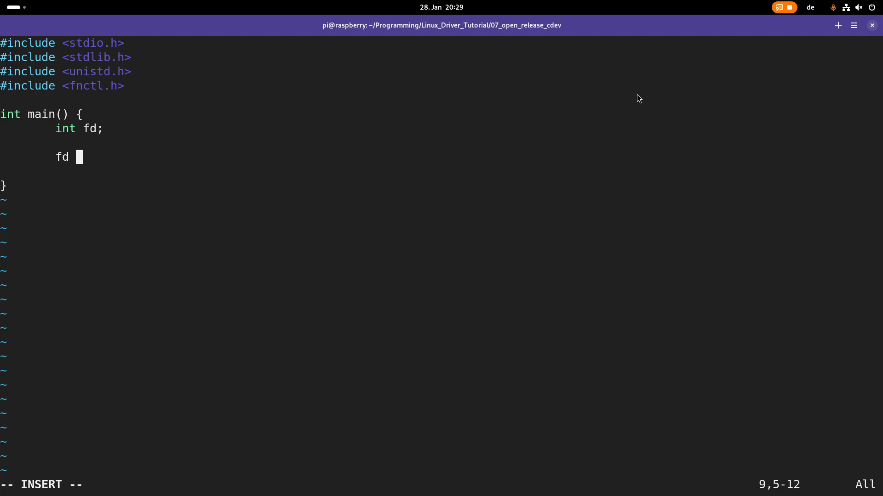
{"action": "type", "text": "= open("}
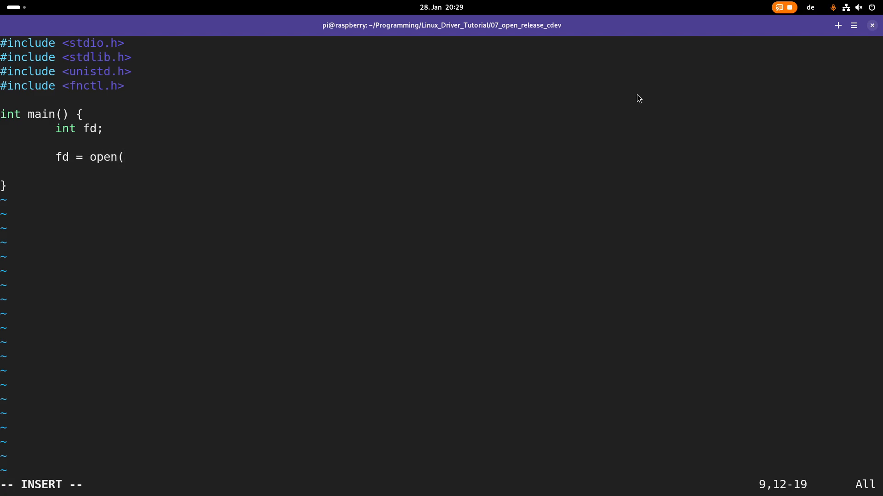
{"action": "type", "text": "\""}
{"action": "left_click", "coordinate": [43, 114]}
{"action": "type", "text": "int argc, char"}
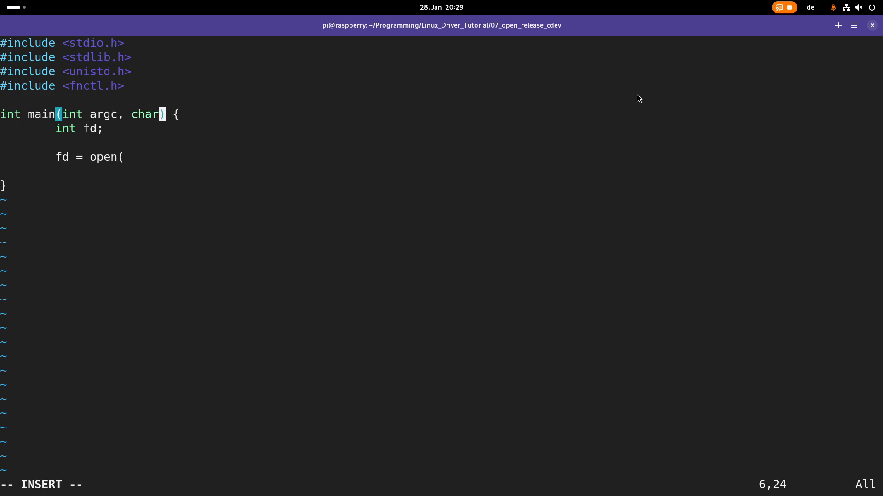
Make main take argc/argv and return 0 with an 'I need the file as an argument!' message when argc < 2
{"action": "type", "text": "**argv"}
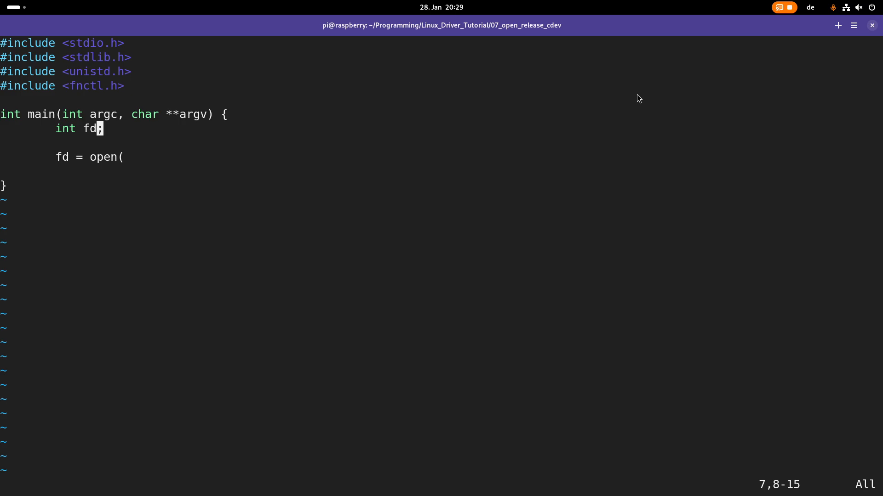
{"action": "key", "text": "o"}
{"action": "type", "text": "if"}
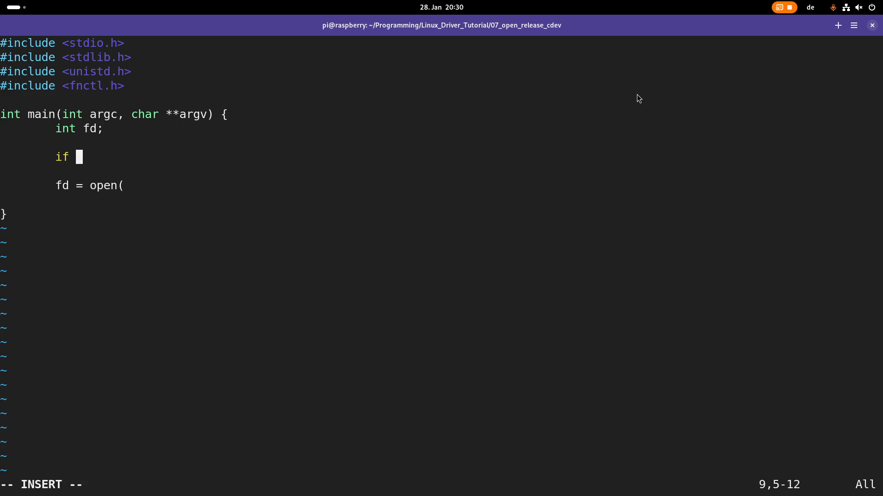
{"action": "type", "text": "("}
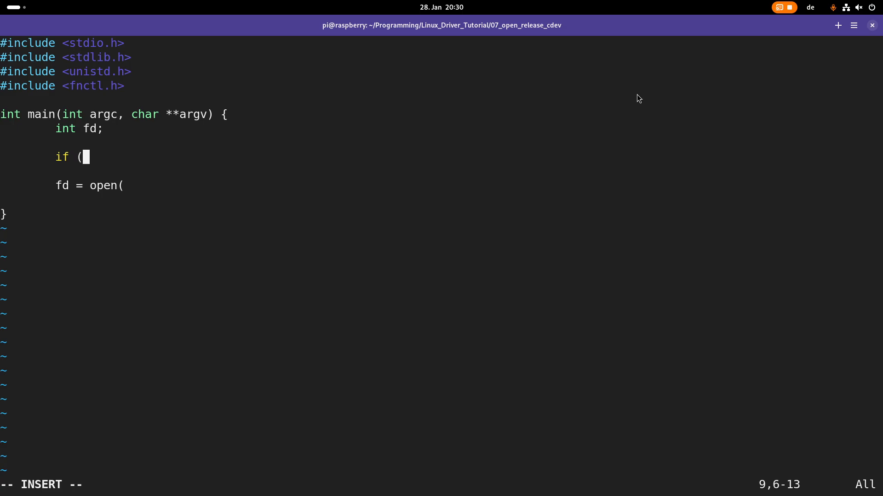
{"action": "type", "text": "argc"}
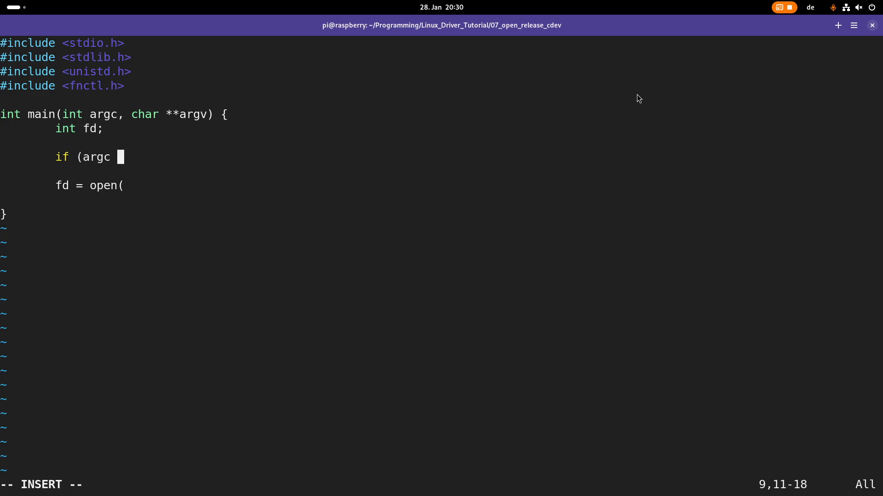
{"action": "type", "text": ">"}
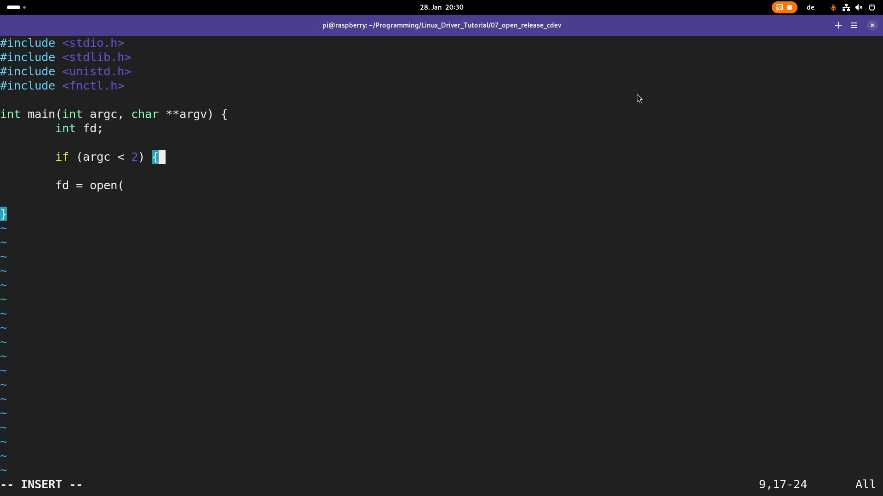
{"action": "type", "text": "printf("}
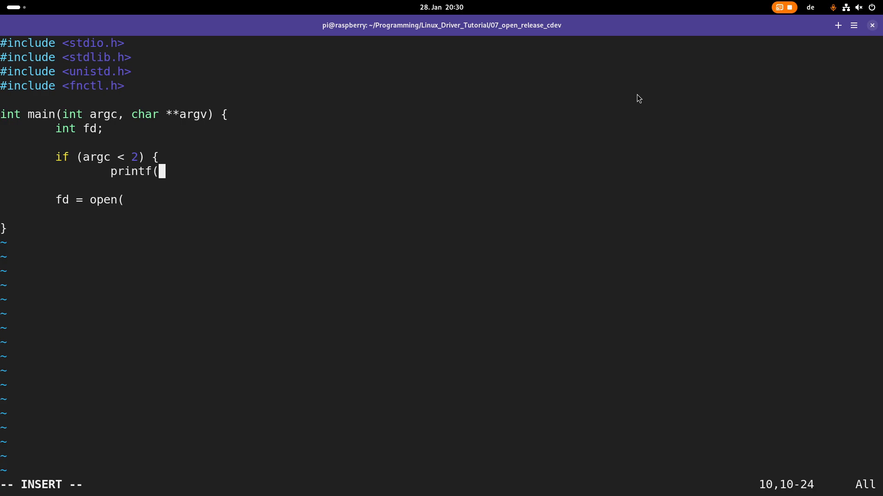
{"action": "type", "text": "\"I need the file to open"}
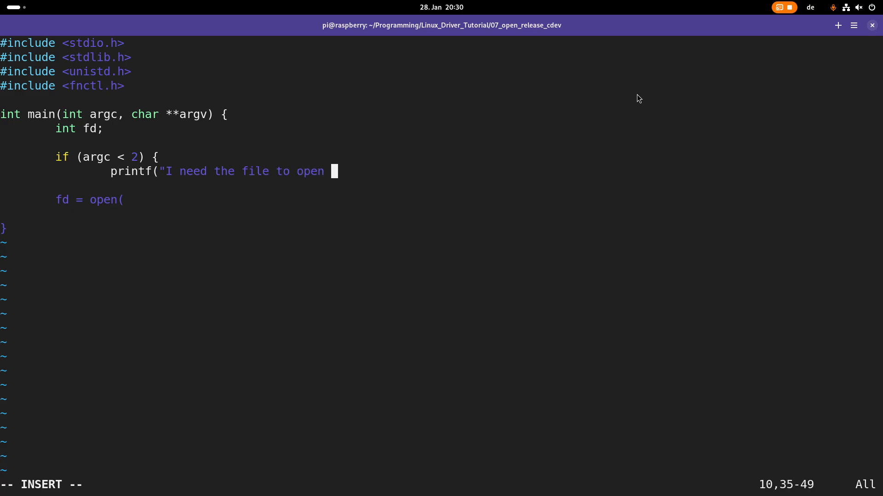
{"action": "type", "text": "as an argument!"}
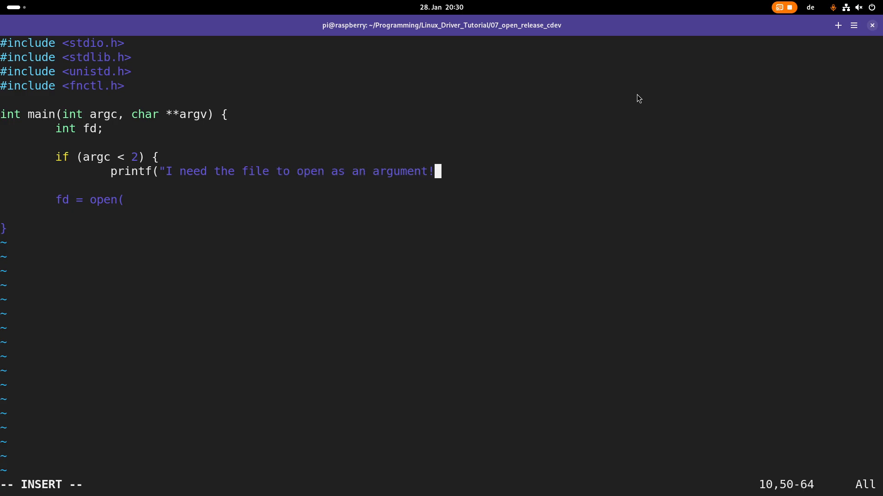
{"action": "type", "text": "\\n\");"}
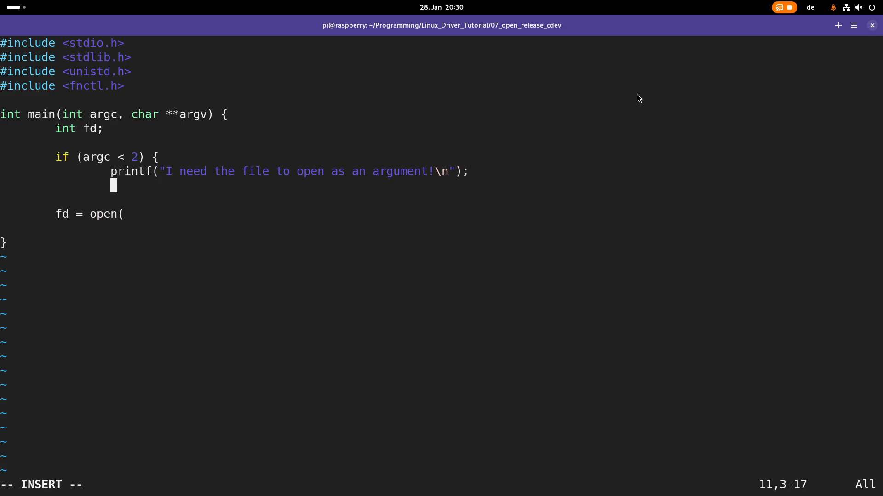
{"action": "type", "text": "return 0;"}
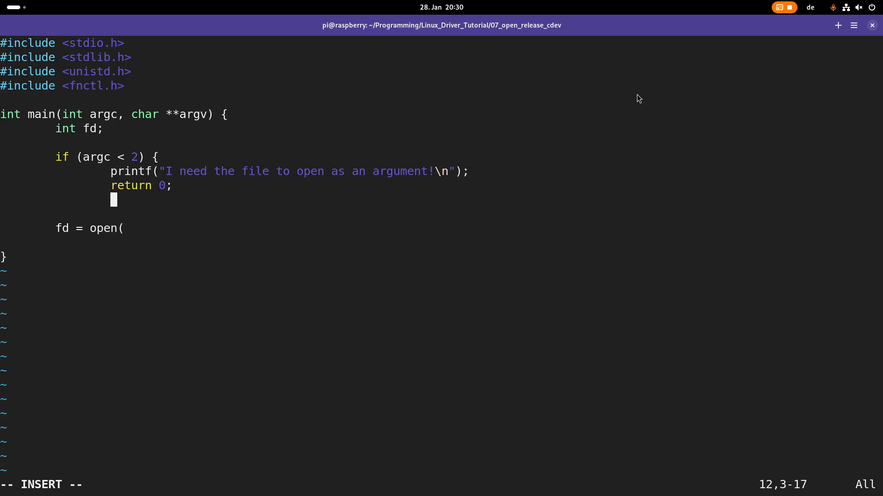
Complete the call as fd = open(argv[1], O_RDONLY);
{"action": "type", "text": "arg"}
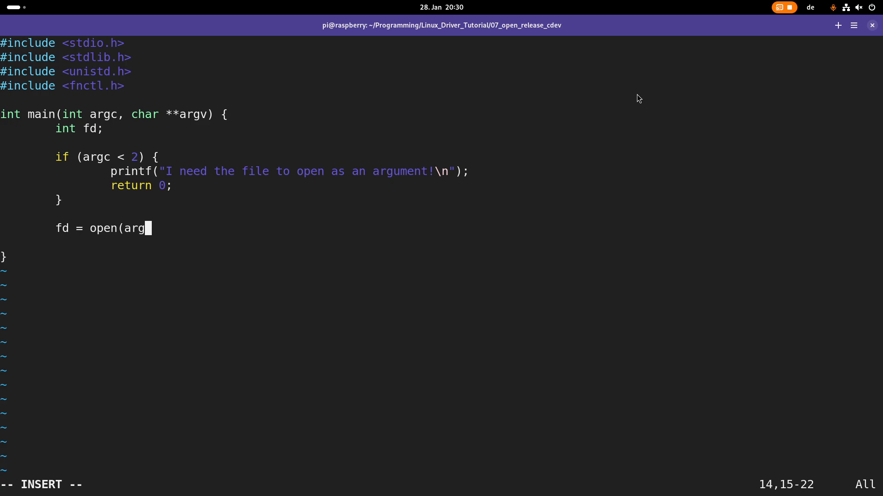
{"action": "type", "text": "v[1],"}
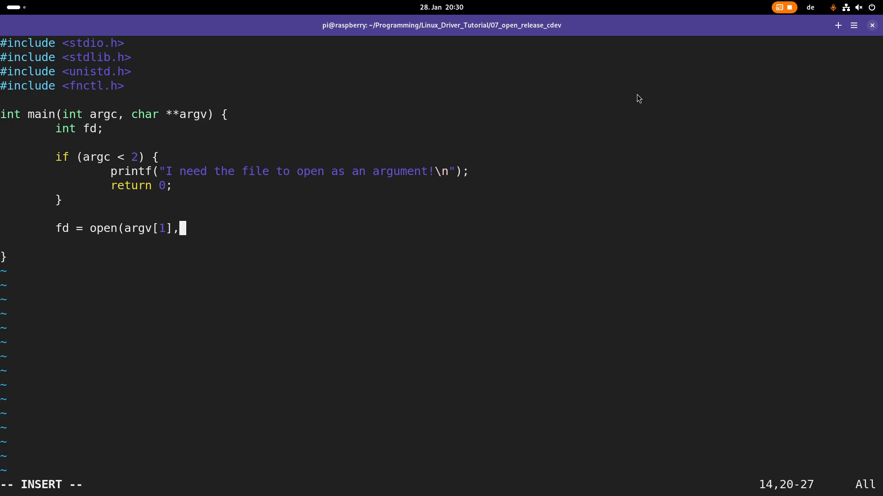
{"action": "type", "text": "O_RD"}
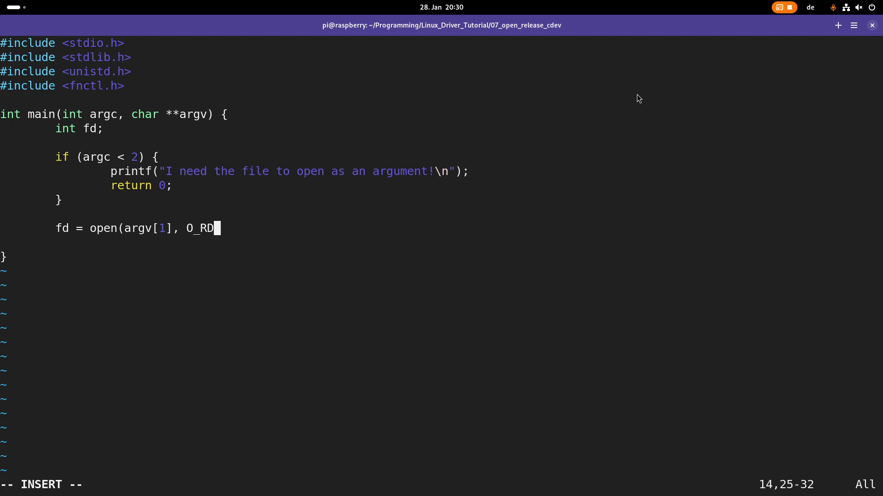
{"action": "type", "text": "ONLY);"}
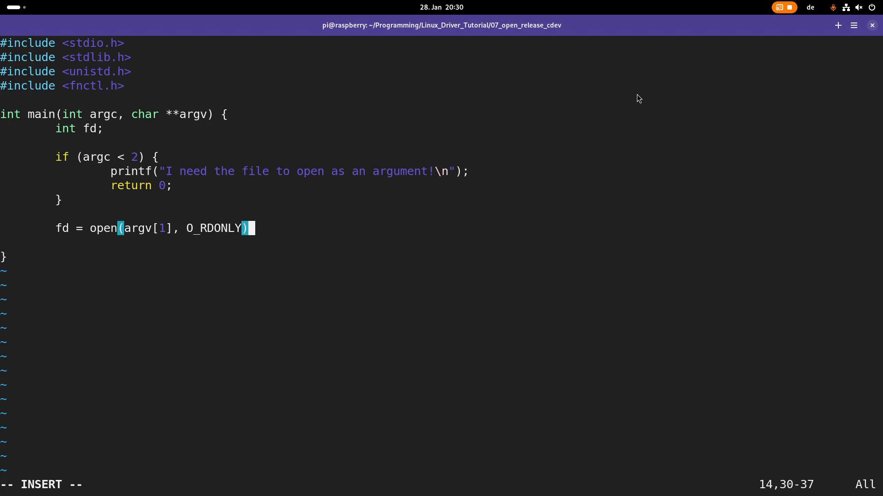
Add if (fd < 0) { perror("open"); return fd; } and close(fd);, then save
{"action": "type", "text": "if"}
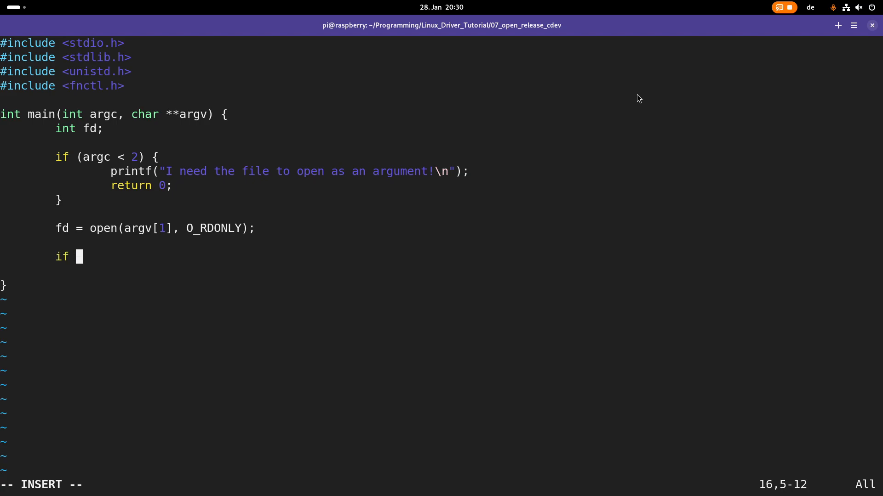
{"action": "type", "text": "(fd < 0) {"}
{"action": "type", "text": "perror"}
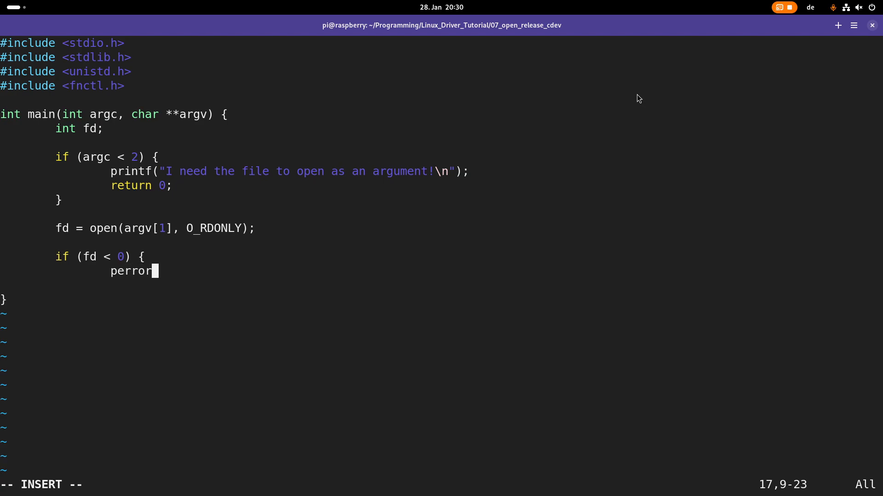
{"action": "type", "text": "(\""}
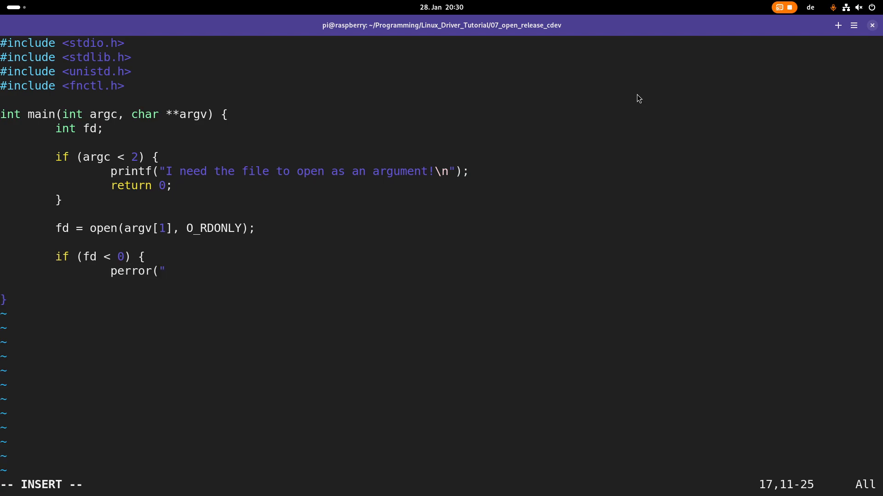
{"action": "type", "text": "open\""}
{"action": "left_click", "coordinate": [441, 285]}
{"action": "type", "text": "return fd"}
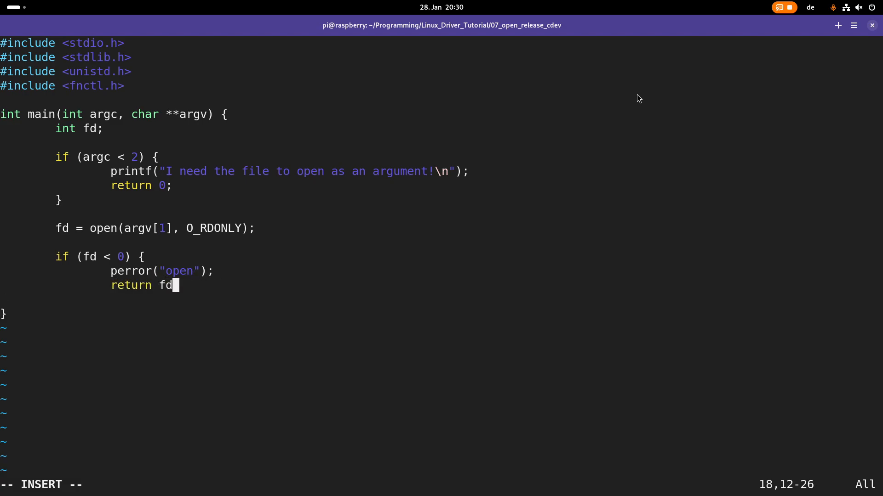
{"action": "type", "text": ";"}
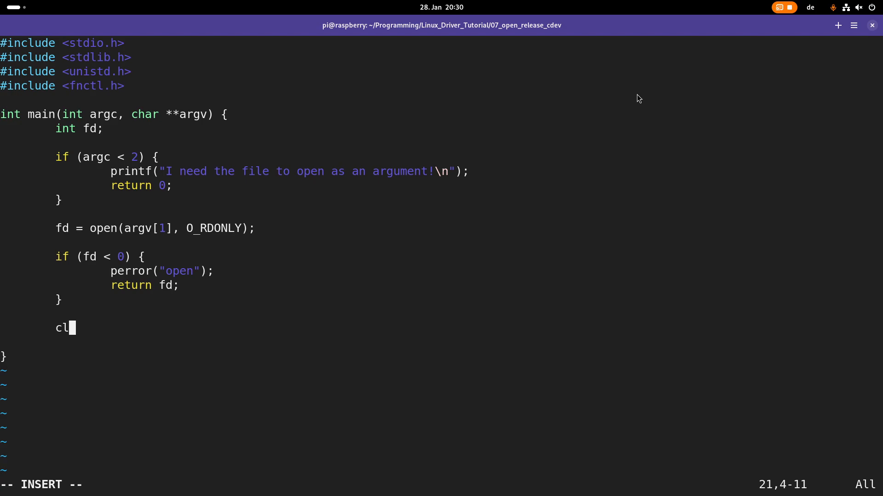
{"action": "type", "text": "ose (fd);"}
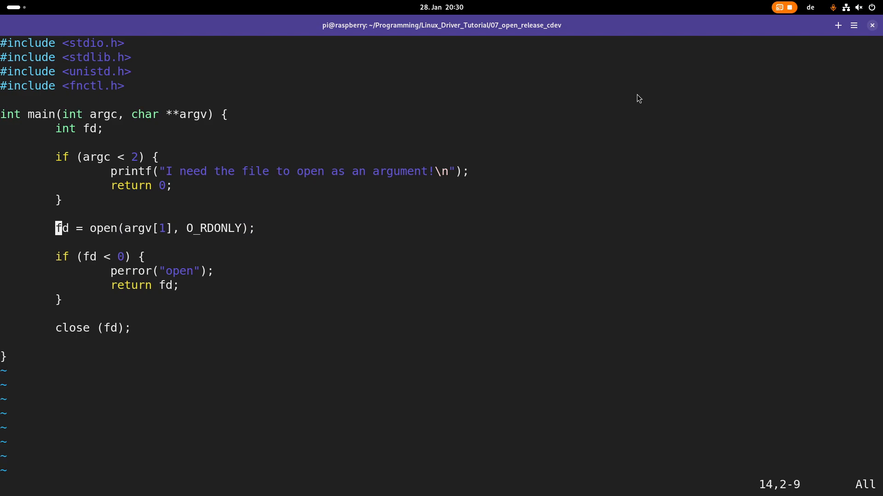
{"action": "type", "text": ":s"}
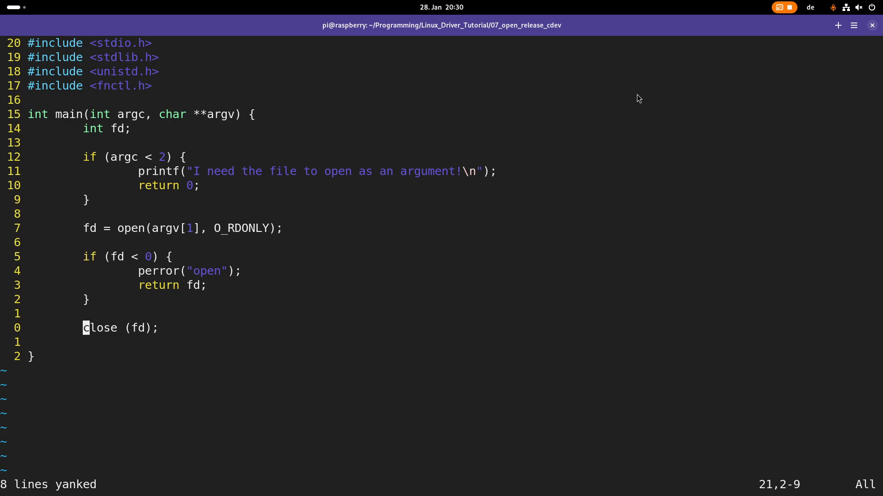
Paste two more open/check/close blocks using O_RDWR | O_SYNC and O_WRONLY | O_NOBLOCK
{"action": "key", "text": "p"}
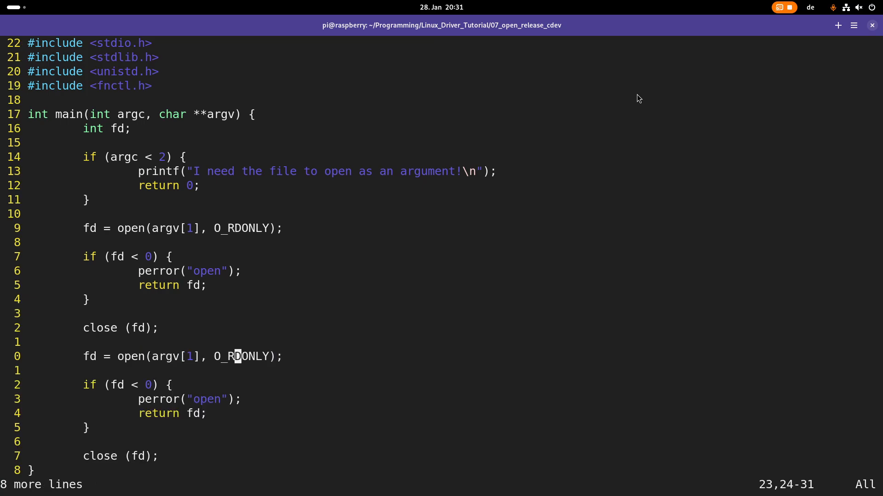
{"action": "type", "text": "O_RDWR"}
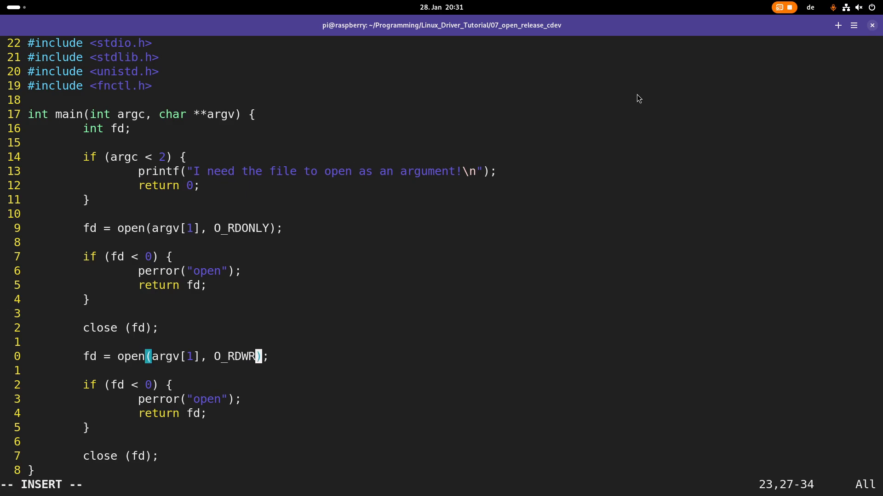
{"action": "type", "text": "| O_"}
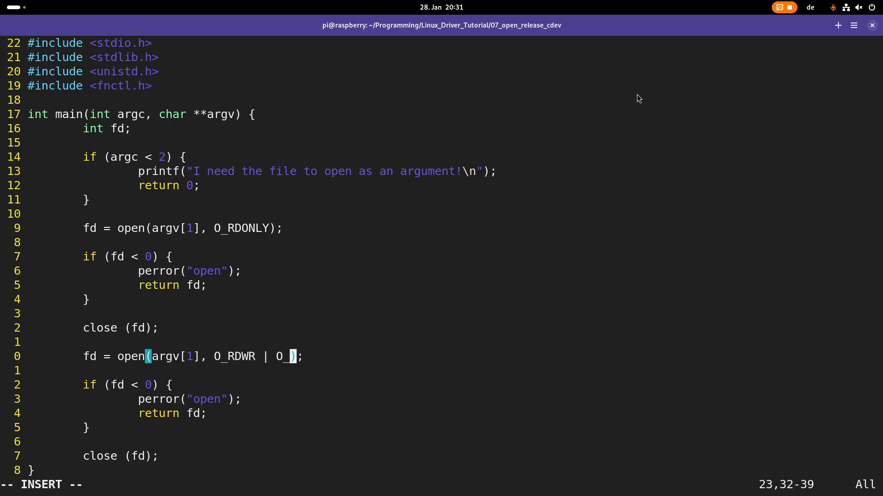
{"action": "type", "text": "SYNC"}
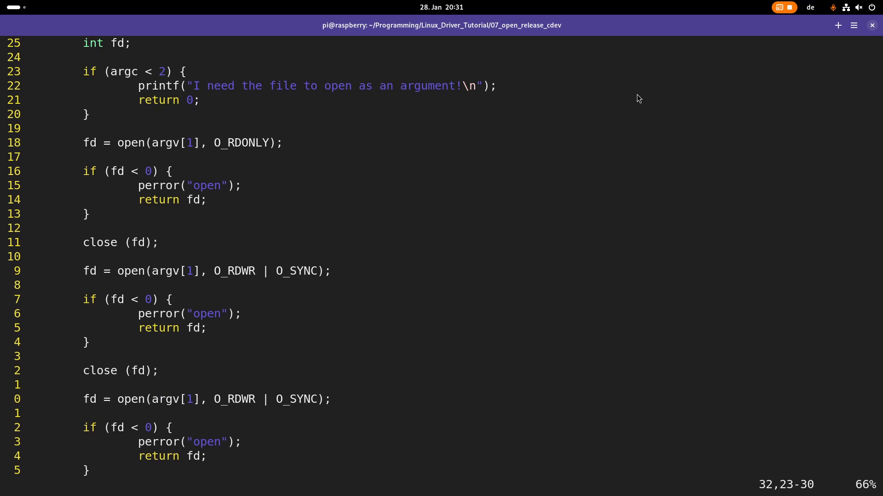
{"action": "type", "text": "O_WRONLY"}
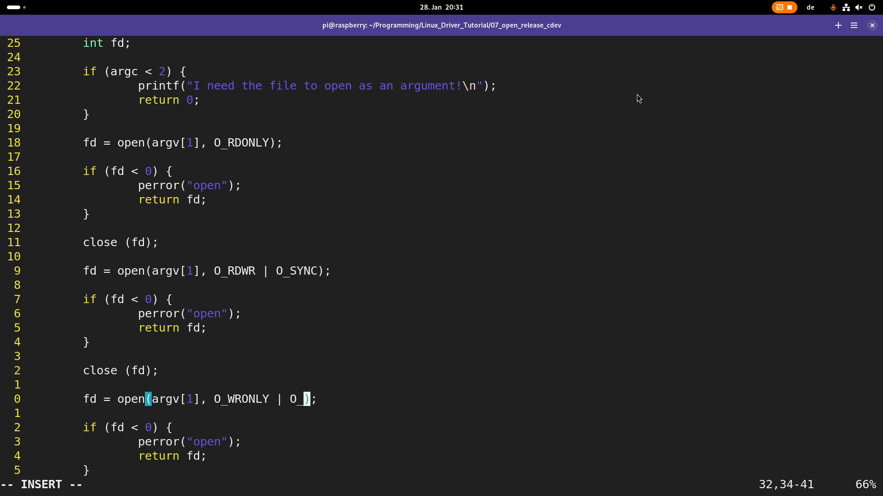
{"action": "type", "text": "NOBLOCK"}
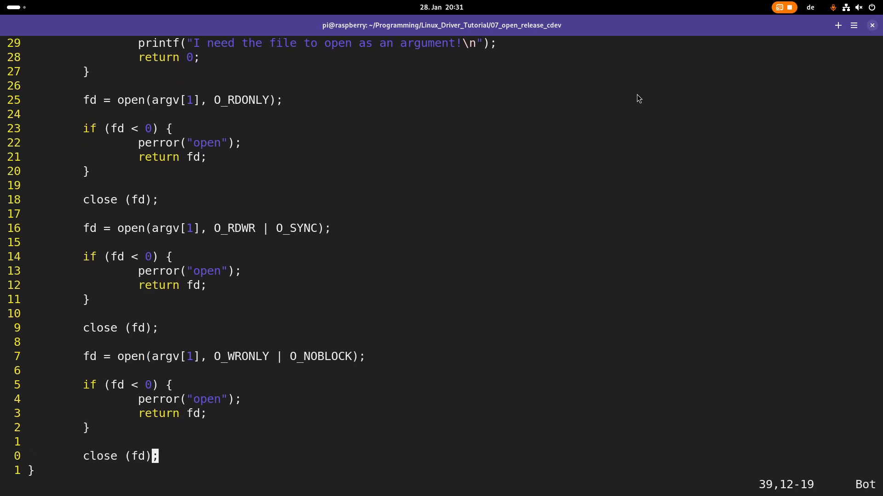
{"action": "type", "text": "retu"}
{"action": "type", "text": "gcc"}
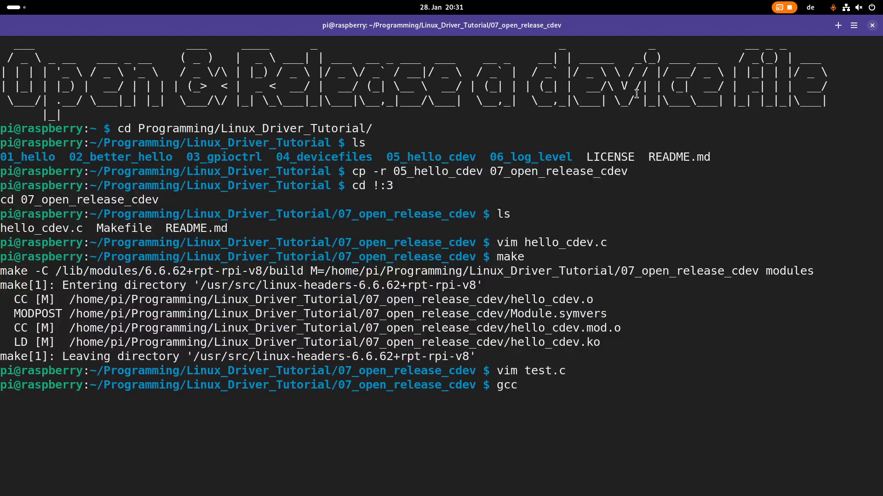
Fix test.c's header and flag errors in vim and recompile with gcc test.c -o cdev_test
{"action": "type", "text": "test.c -o cdev_test"}
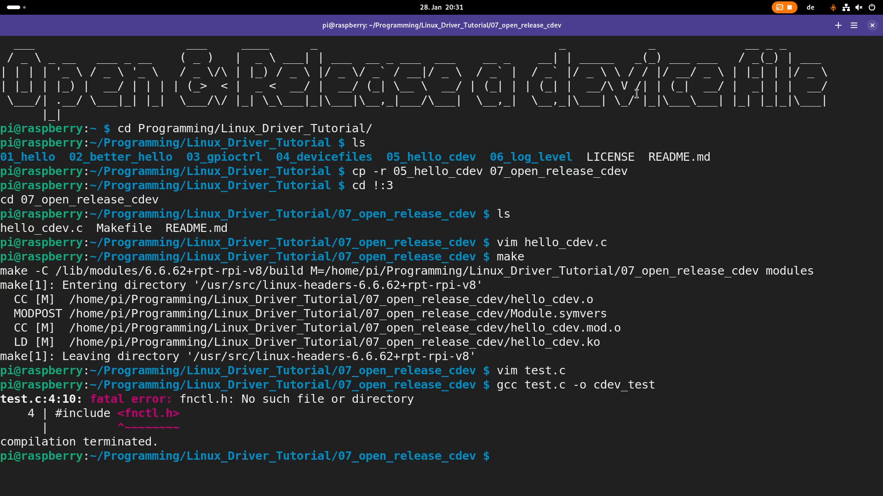
{"action": "type", "text": "vim test.c"}
{"action": "type", "text": "gcc test.c -o cdev_test"}
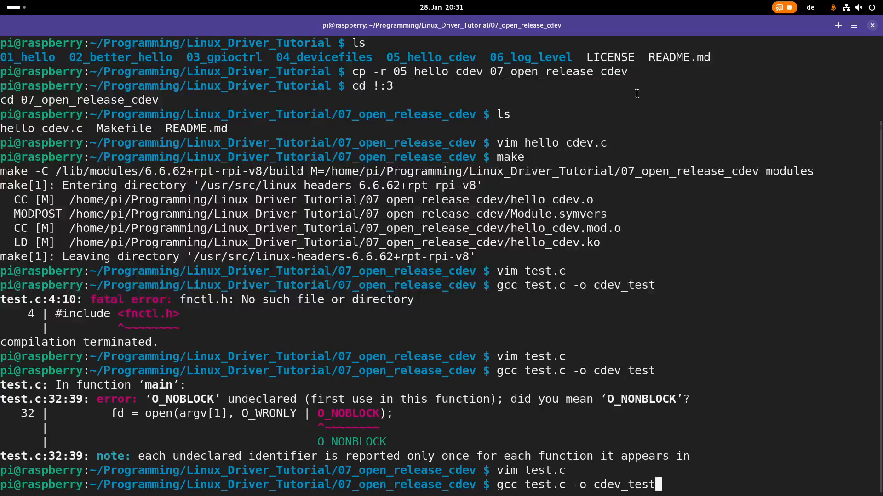
{"action": "key", "text": "Return"}
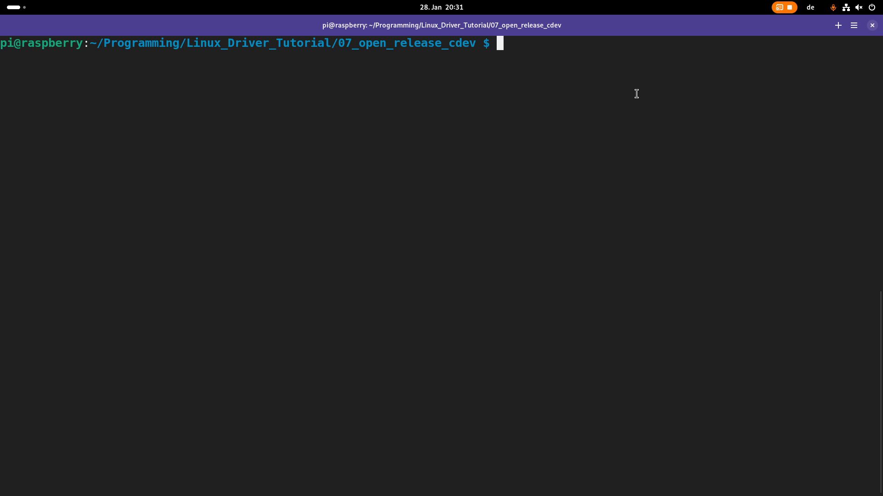
Load hello_cdev.ko with sudo insmod and start following the kernel log
{"action": "type", "text": "sudo insmod"}
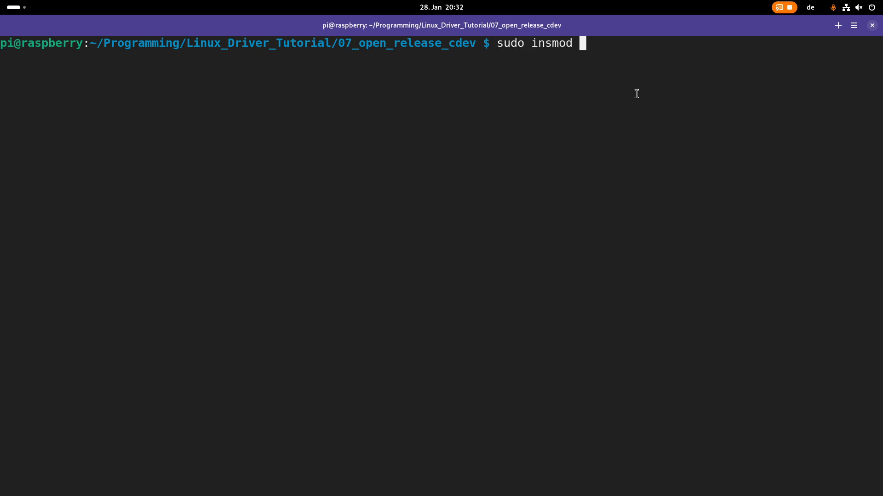
{"action": "type", "text": "hello_cdev."}
{"action": "type", "text": "sudo d"}
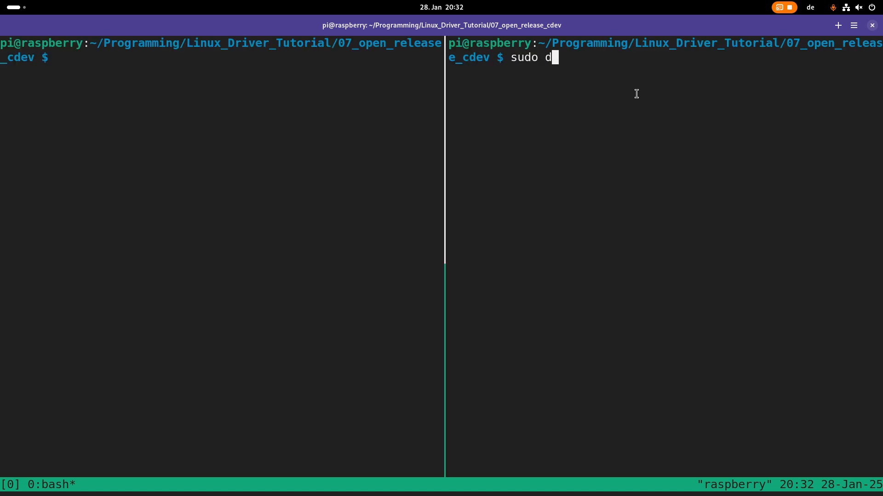
{"action": "type", "text": "mesg -W"}
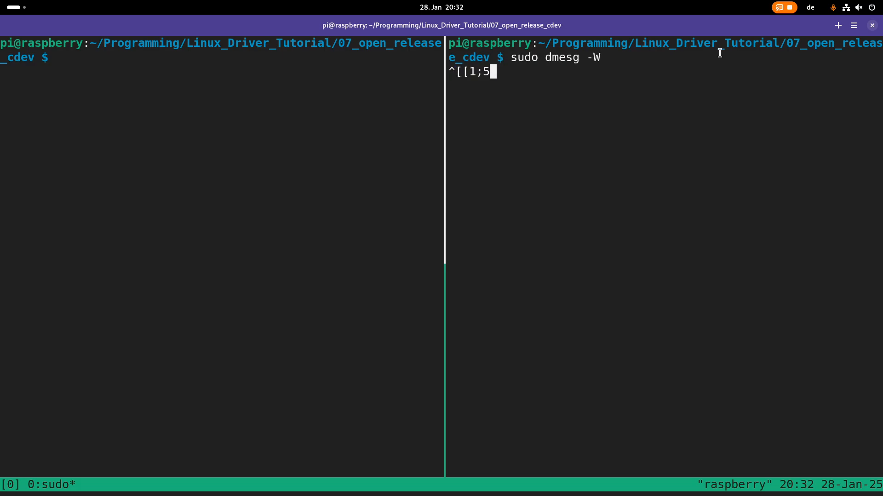
Abandon a mknod command, read major 236 from sudo dmesg | tail, and run sudo dmesg -W in the split pane
{"action": "type", "text": "s"}
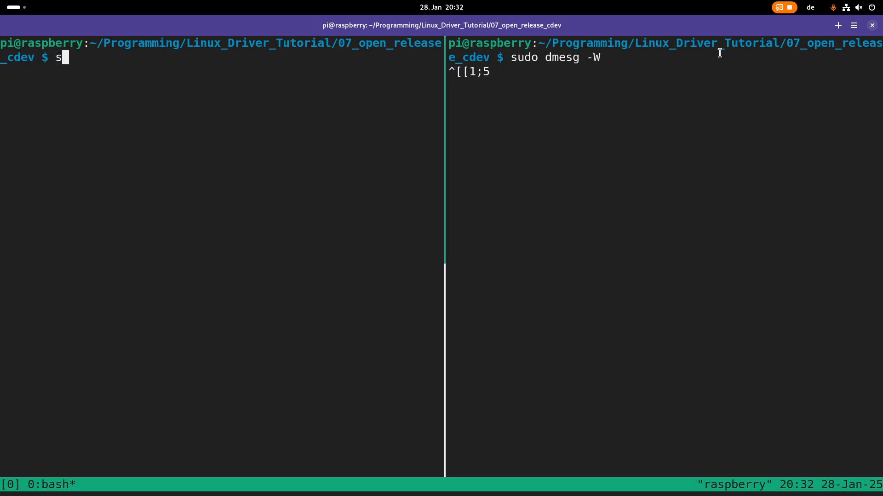
{"action": "type", "text": "udo mknod"}
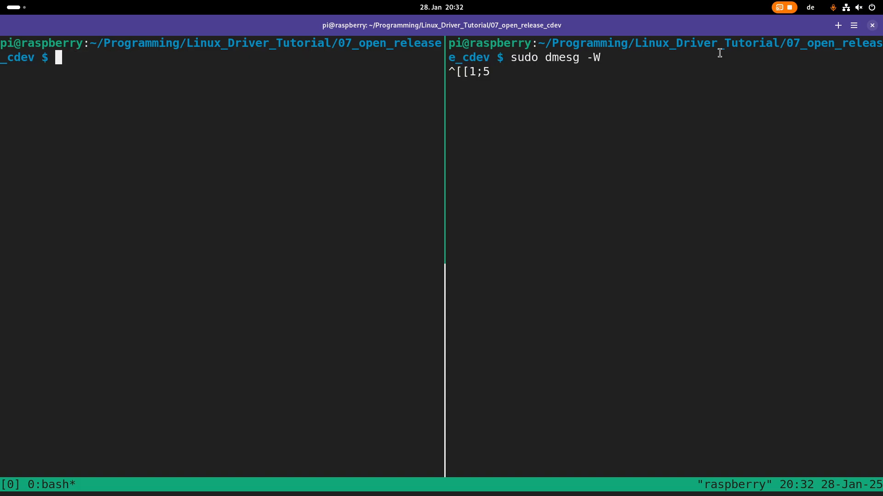
{"action": "key", "text": "ctrl+c"}
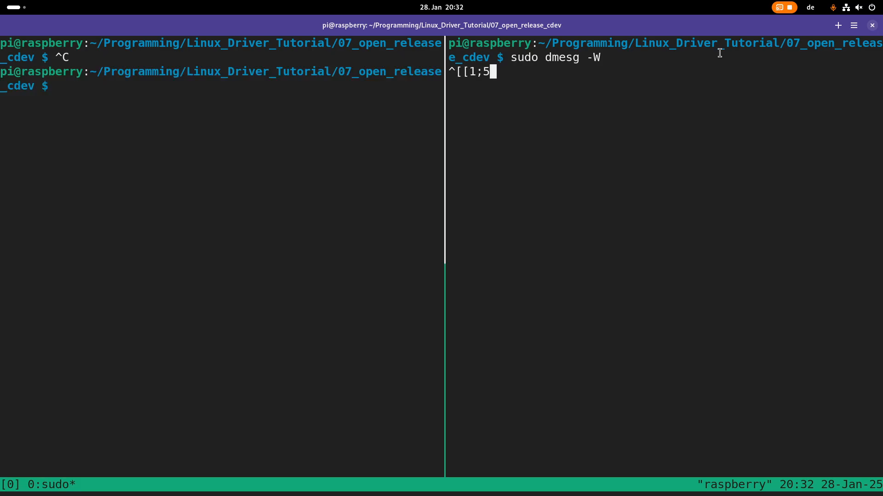
{"action": "type", "text": "sudo dmesg | tail"}
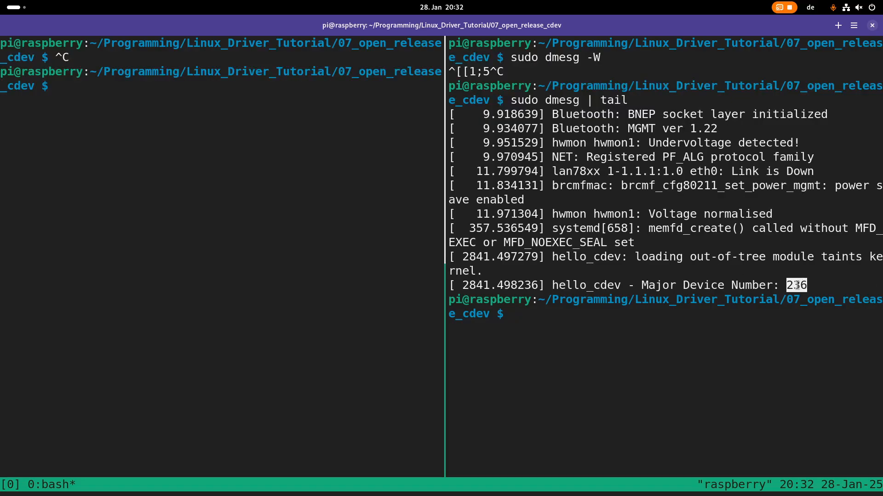
{"action": "type", "text": "sudo dmesg -W"}
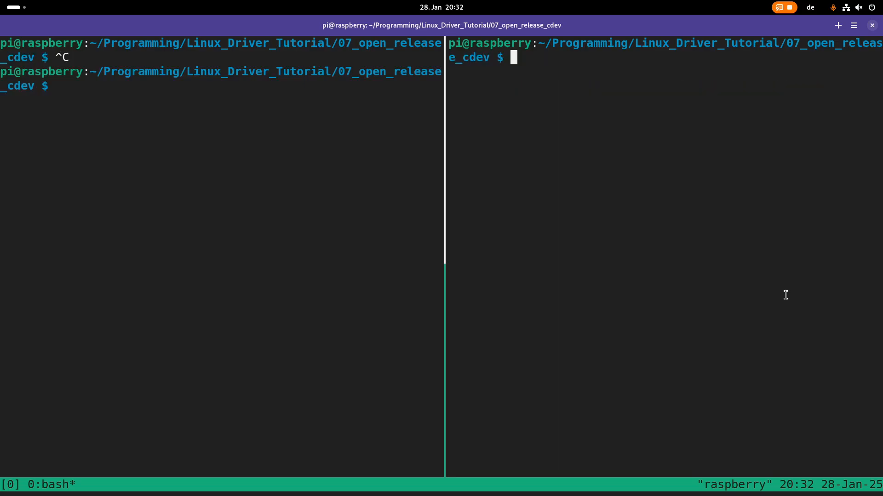
Follow dmesg -W in the right pane and mknod /dev/hello0 c 236 0 and /dev/hello10 c 236 10
{"action": "type", "text": "sudo dmesg -W"}
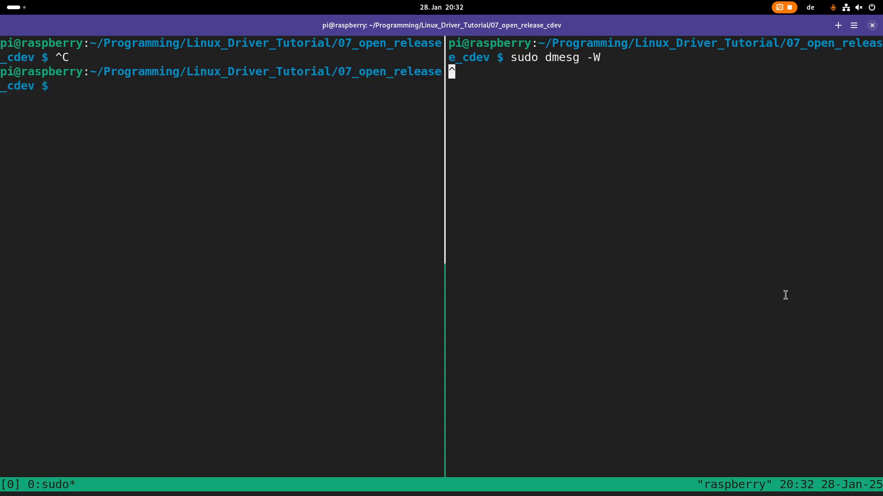
{"action": "type", "text": "sudo mknod"}
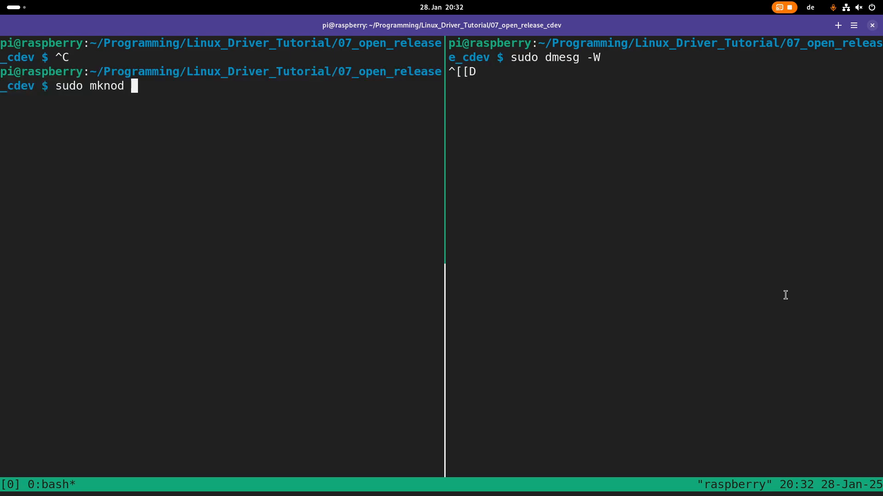
{"action": "type", "text": "/dev/che"}
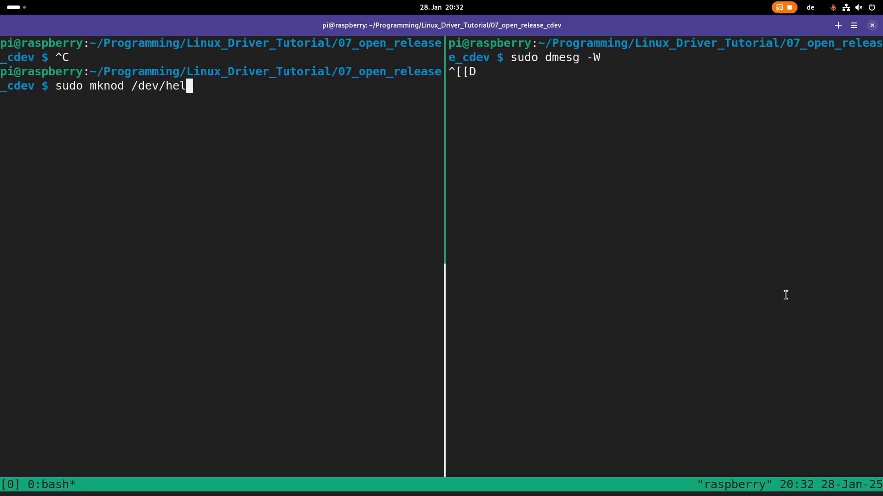
{"action": "type", "text": "lo0"}
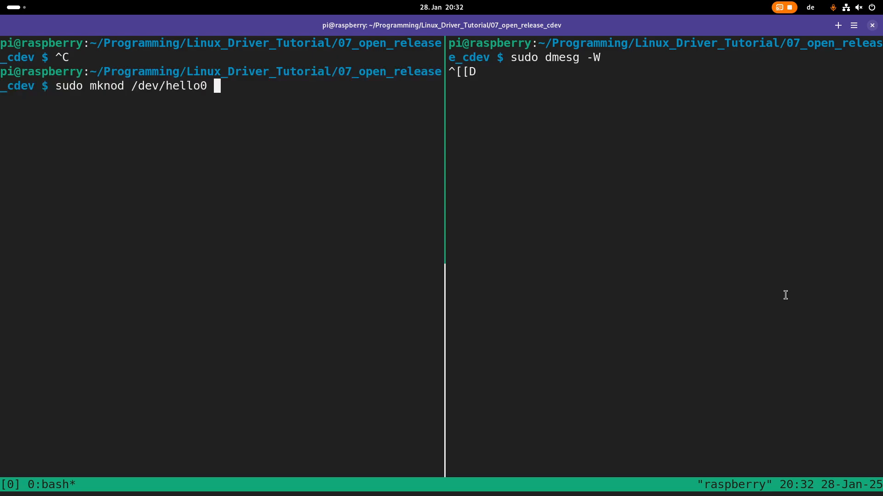
{"action": "type", "text": "c 236"}
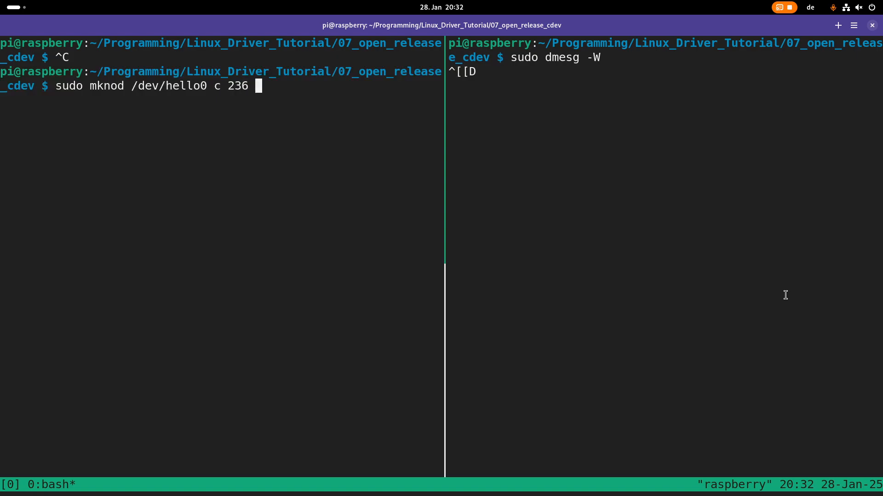
{"action": "type", "text": "0"}
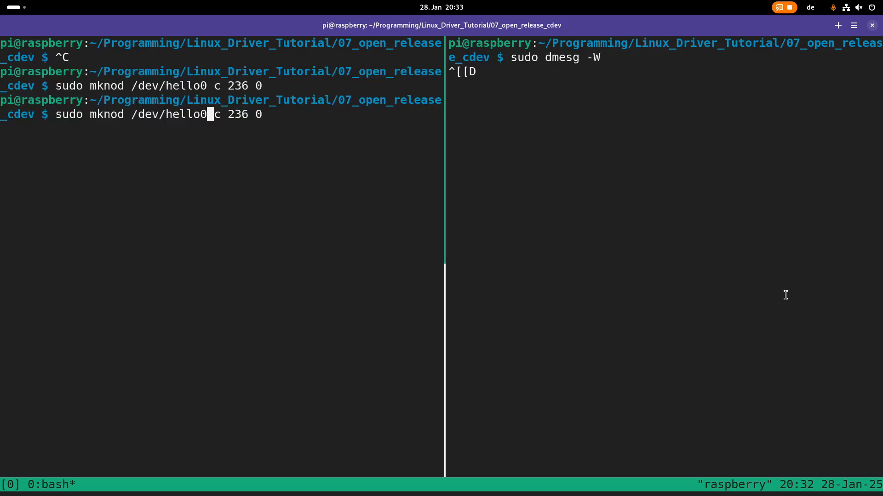
{"action": "type", "text": "1"}
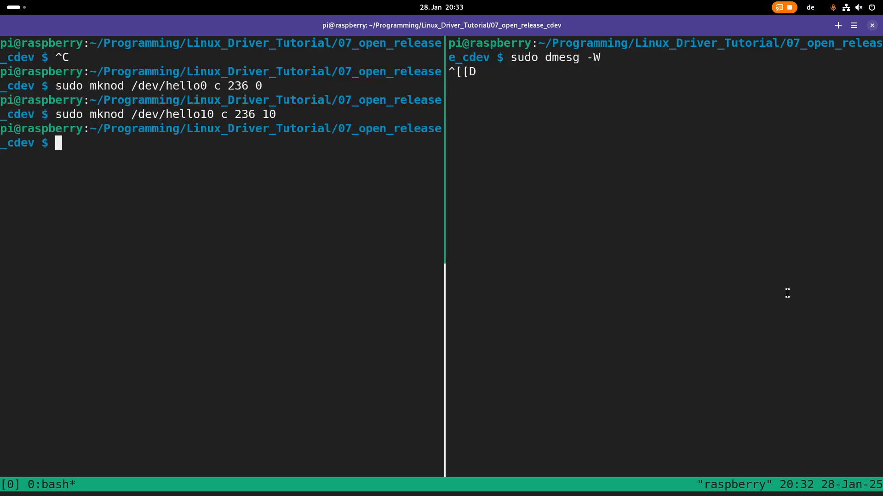
Start the command sudo ./cdev_test /dev/ in the left pane
{"action": "type", "text": "sudo ./a"}
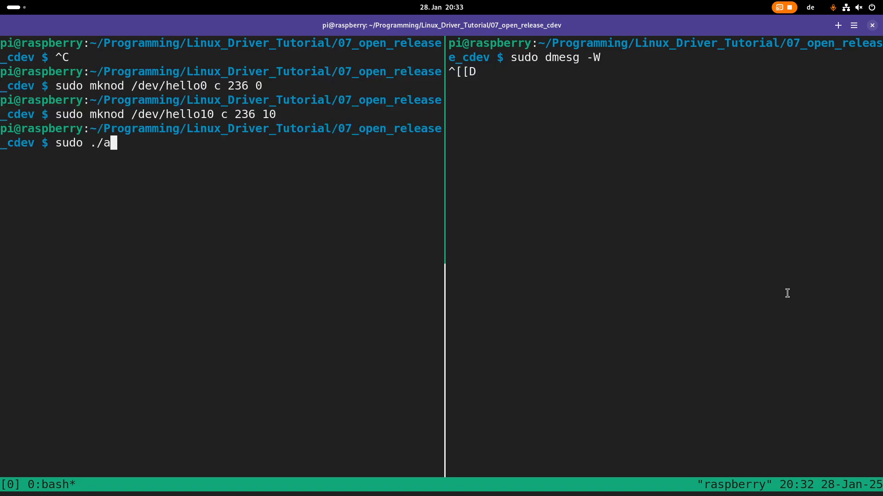
{"action": "type", "text": "cd"}
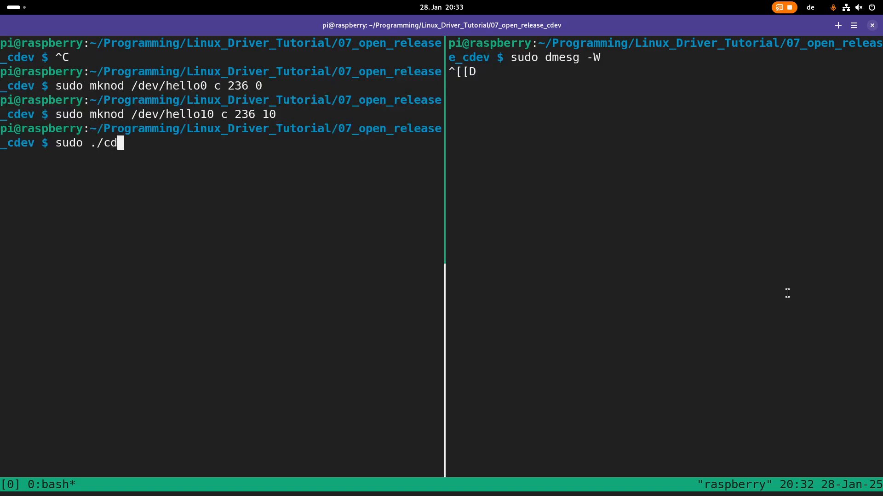
{"action": "type", "text": "ev_test /"}
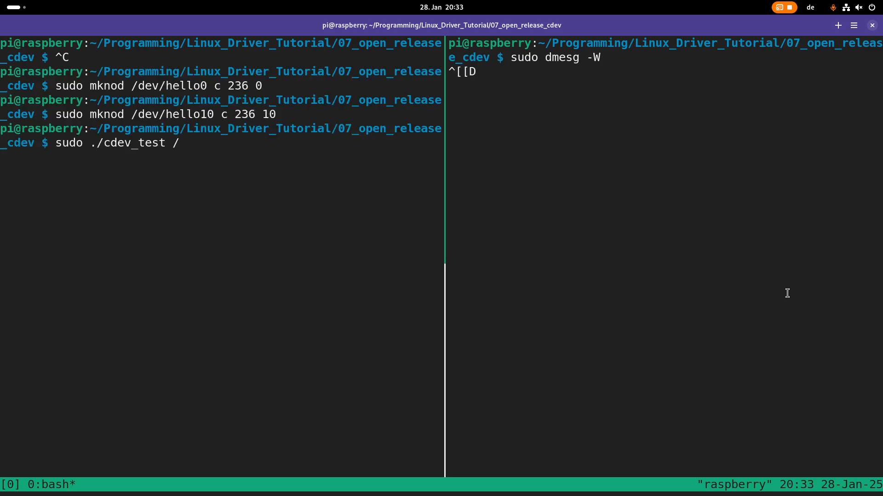
{"action": "type", "text": "dev/hello0"}
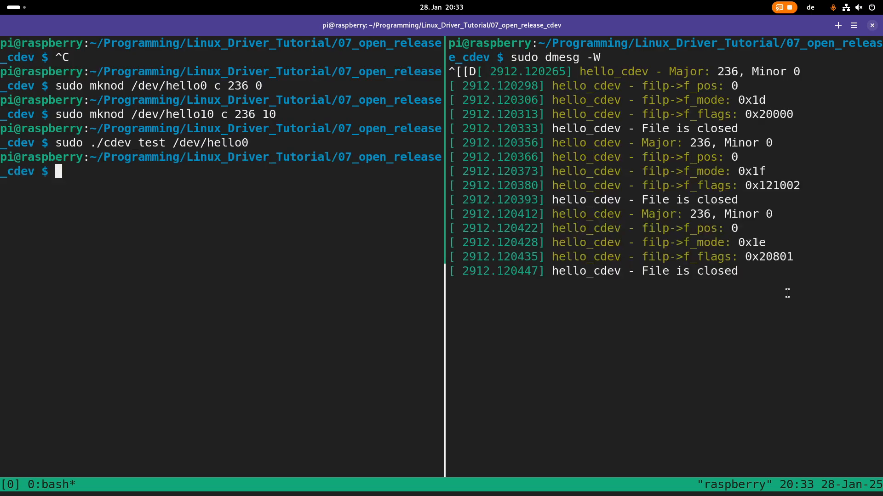
{"action": "mouse_move", "coordinate": [605, 58]}
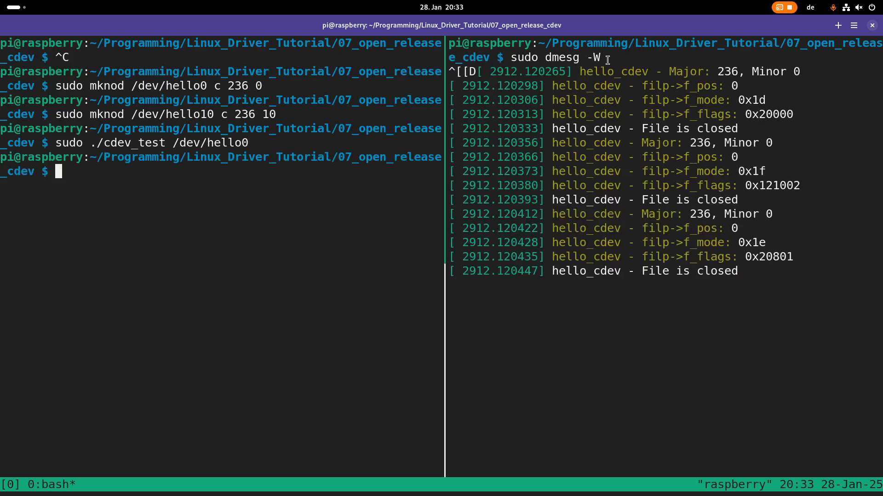
Inspect the f_pos and 'File is closed' log entries, then retype sudo ./cdev_test /dev/hello0
{"action": "left_click_drag", "start_coordinate": [583, 71], "coordinate": [801, 71]}
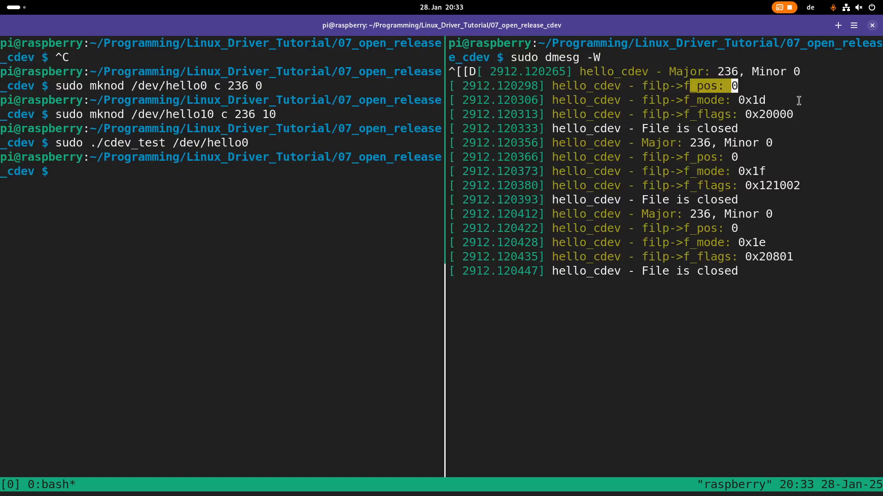
{"action": "mouse_move", "coordinate": [780, 104]}
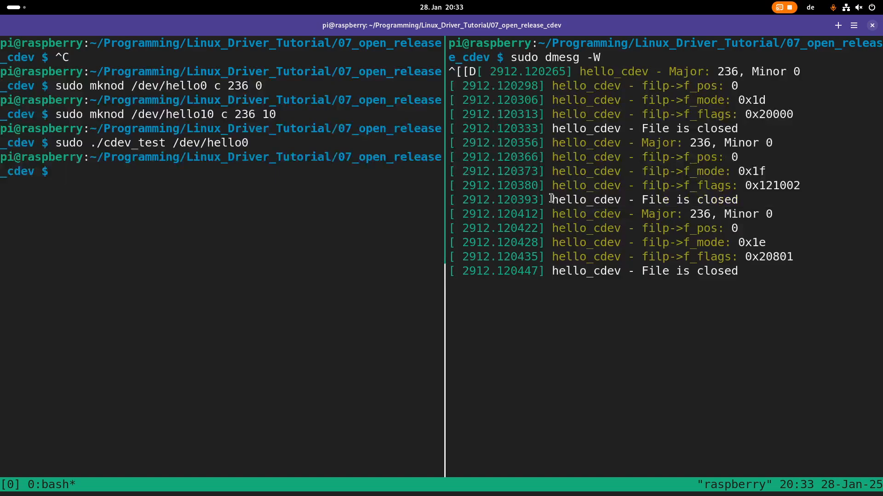
{"action": "double_click", "coordinate": [643, 200]}
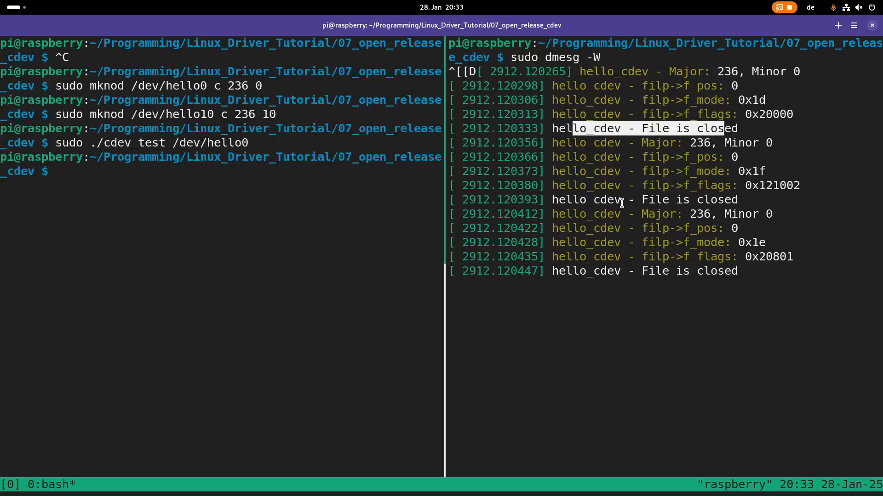
{"action": "type", "text": "sudo ./cdev_test /dev/hello0"}
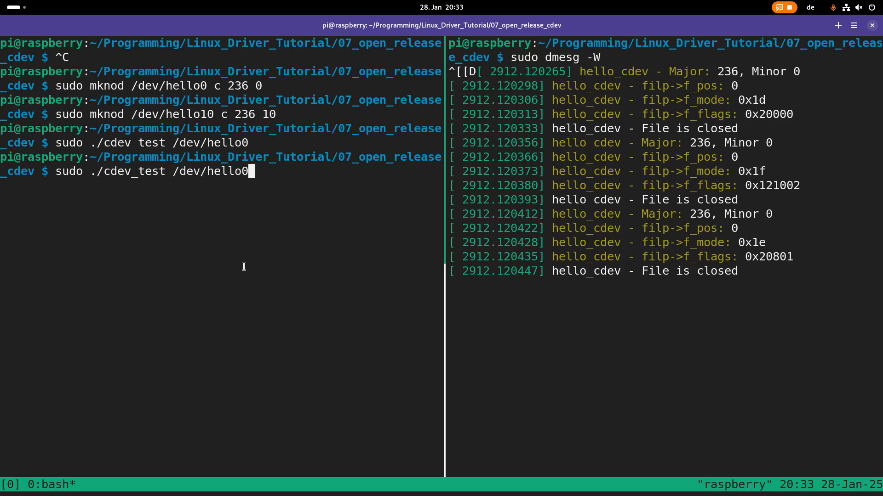
Run cdev_test on /dev/hello10 and highlight the Minor 10 value in the log
{"action": "type", "text": "10"}
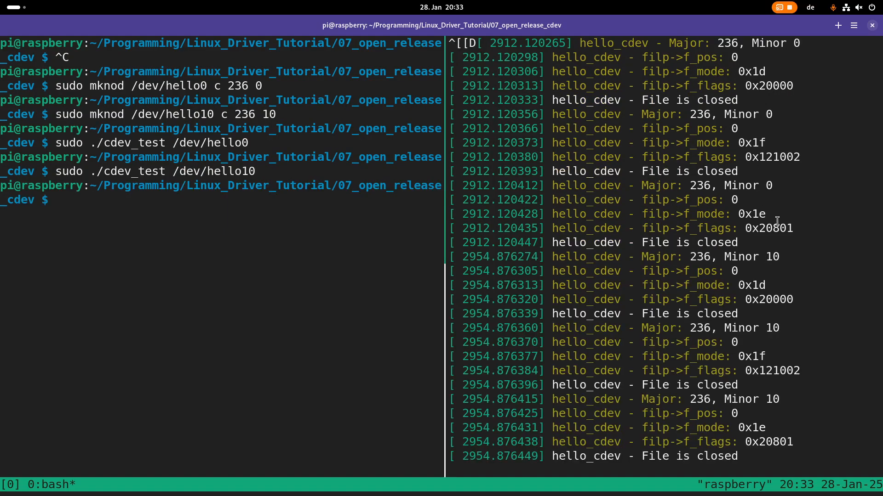
{"action": "double_click", "coordinate": [760, 327]}
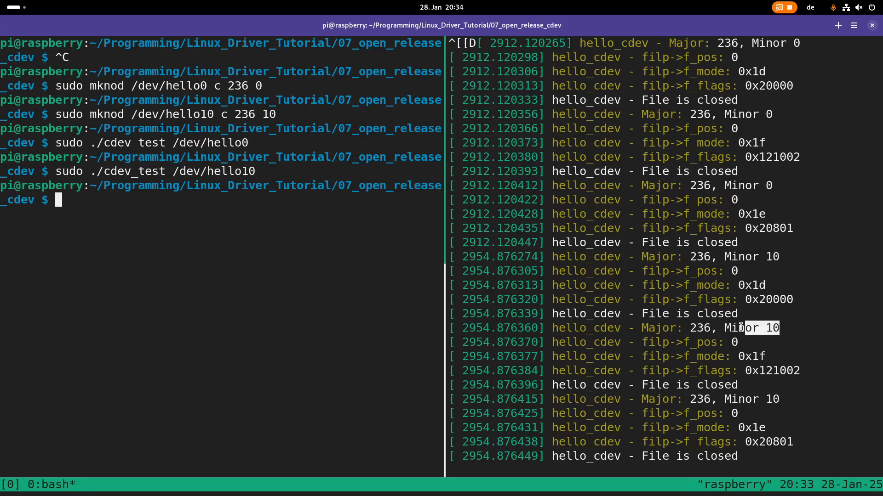